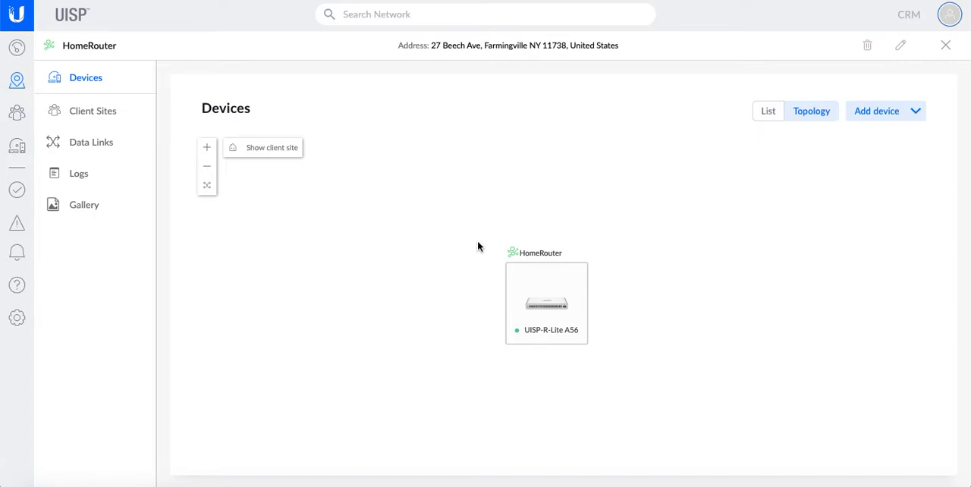
mouse_move(167, 76)
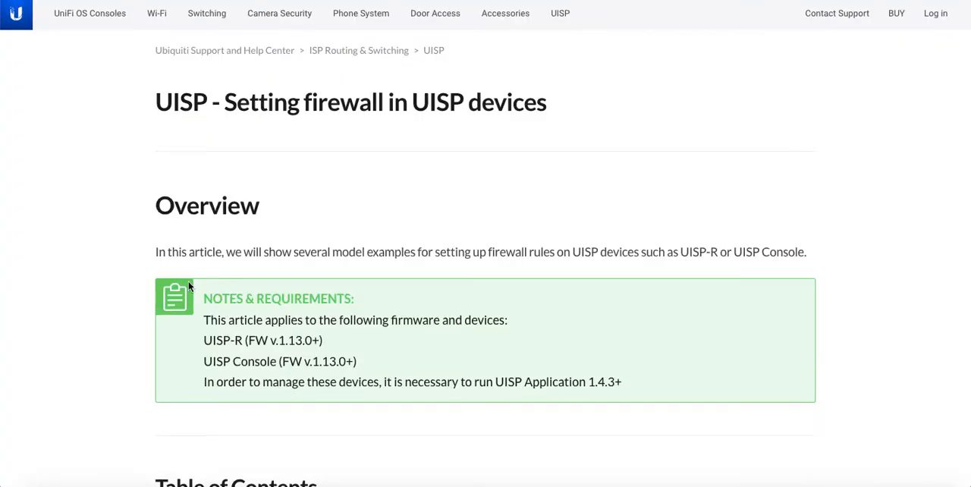
mouse_move(160, 106)
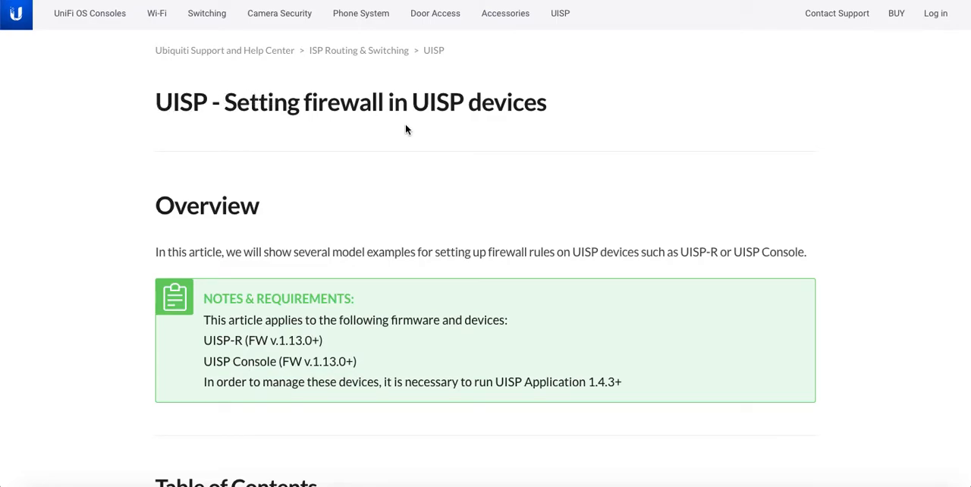
Step: Scroll the firewall article past the Table of Contents down to section 2, Port Forwarding
scroll(down, 3)
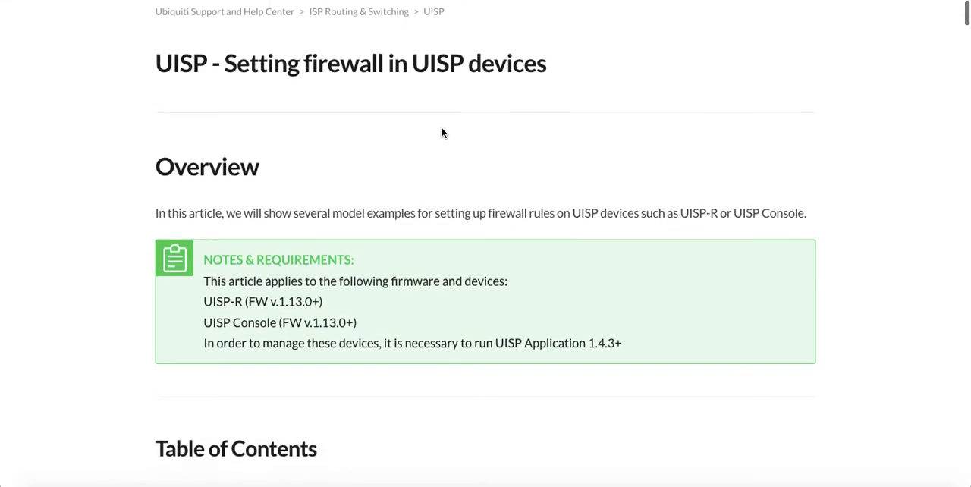
scroll(down, 3)
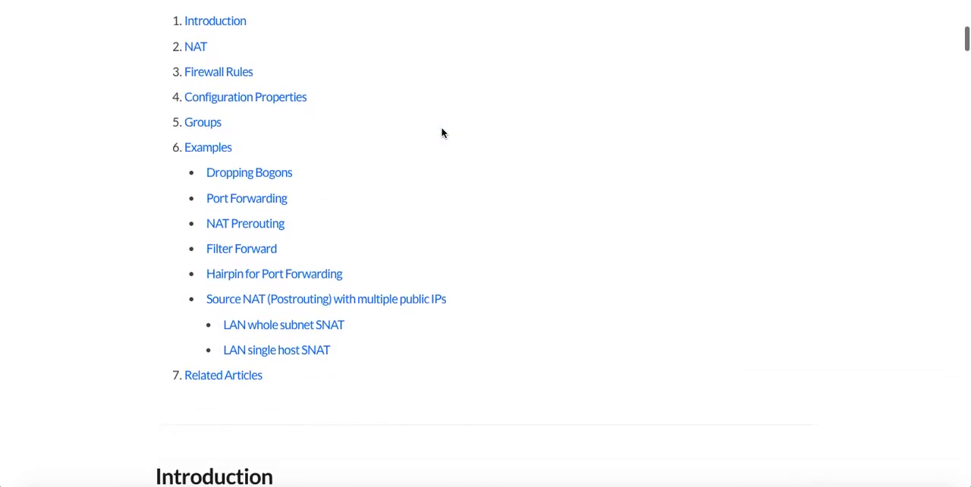
scroll(down, 3)
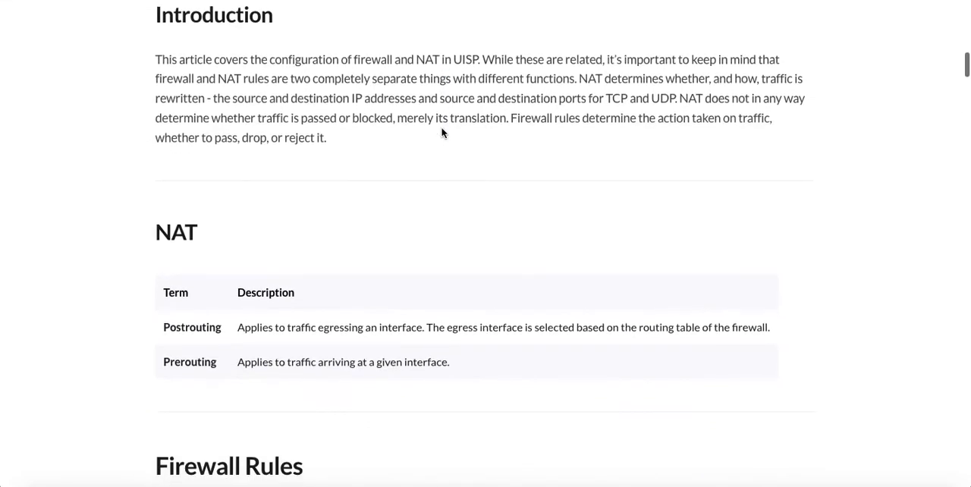
scroll(down, 3)
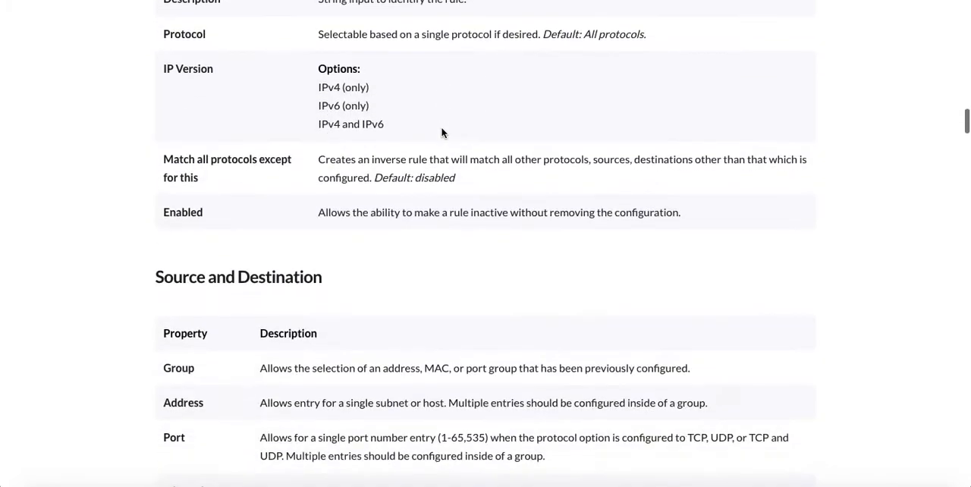
scroll(down, 3)
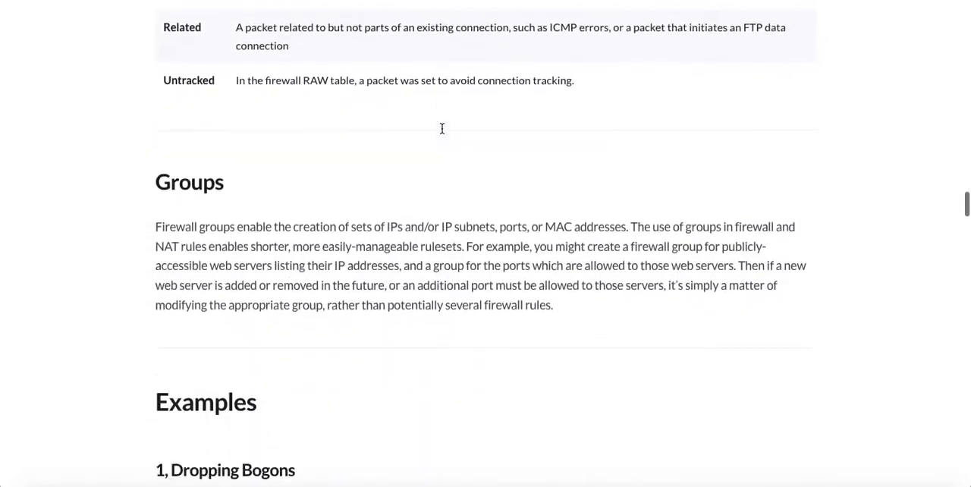
scroll(down, 3)
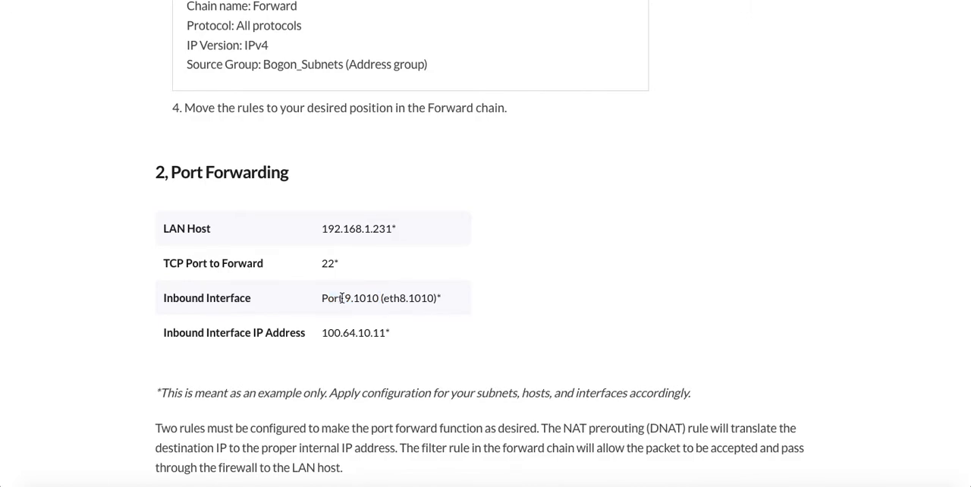
double_click(333, 297)
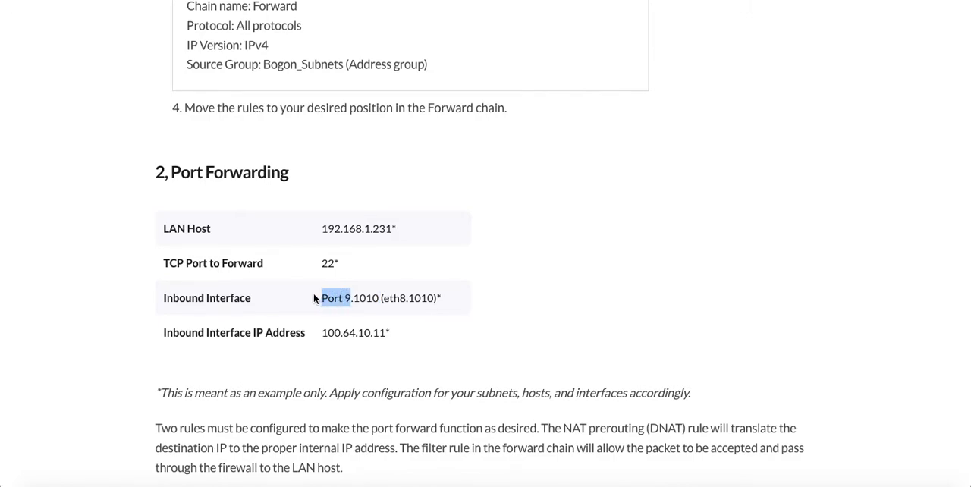
scroll(down, 3)
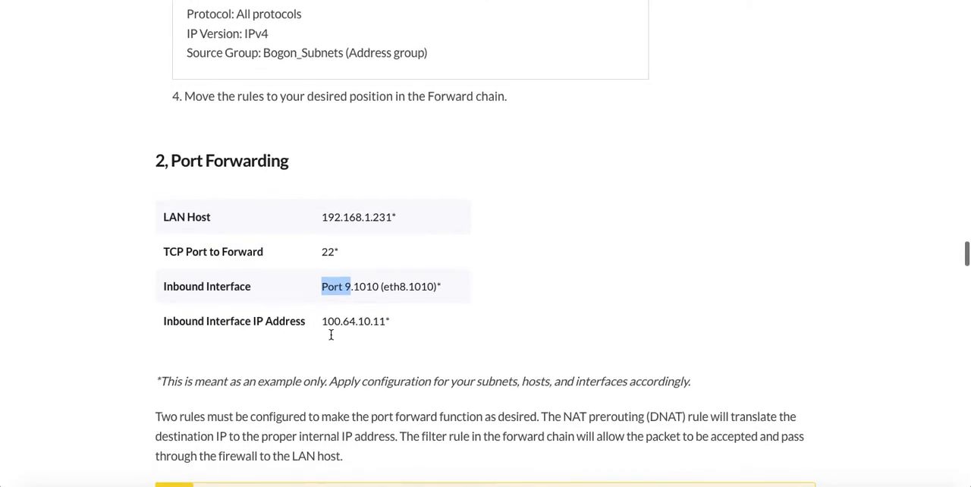
scroll(down, 3)
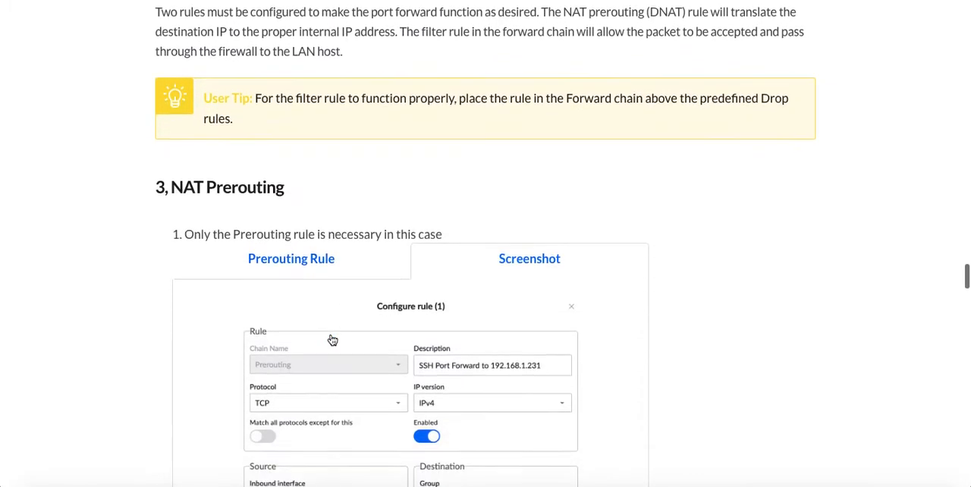
scroll(down, 3)
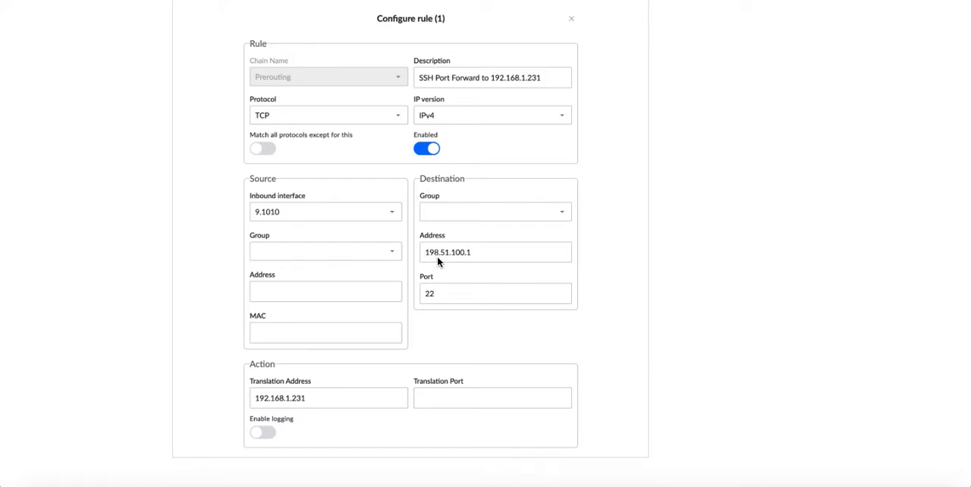
mouse_move(463, 259)
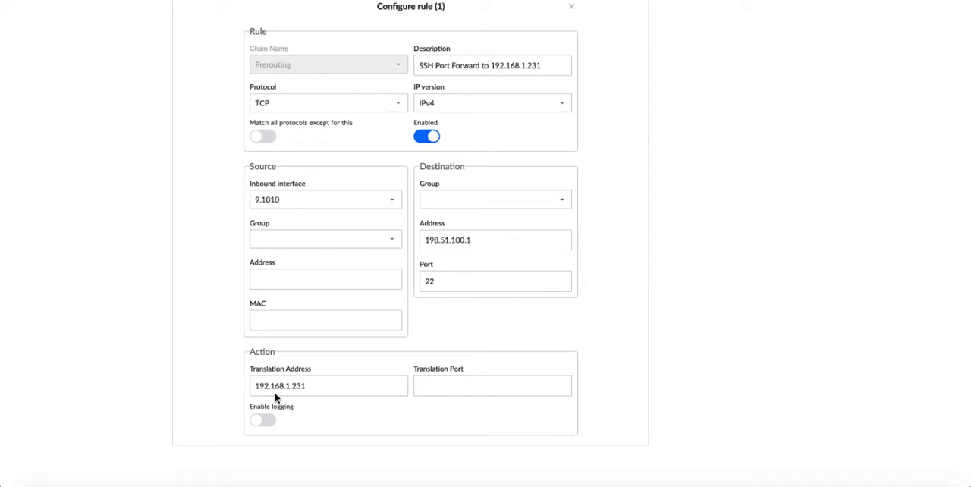
mouse_move(309, 396)
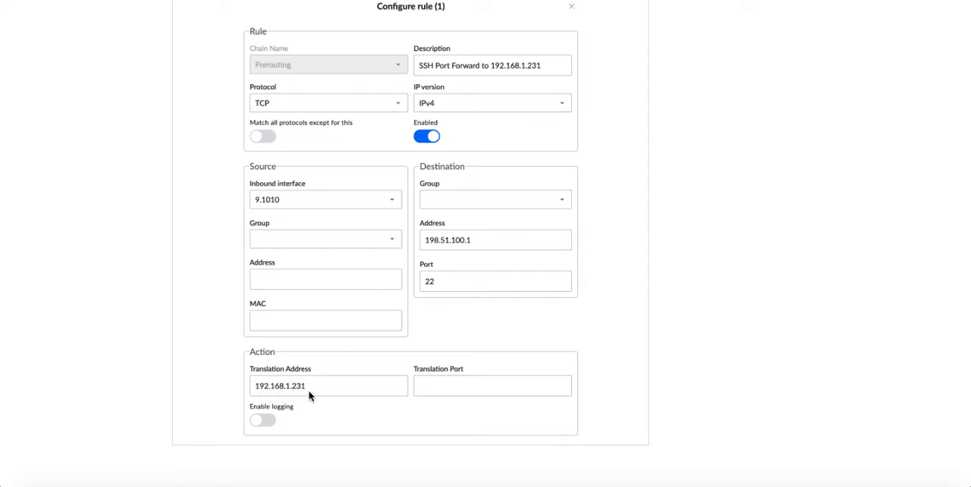
scroll(down, 3)
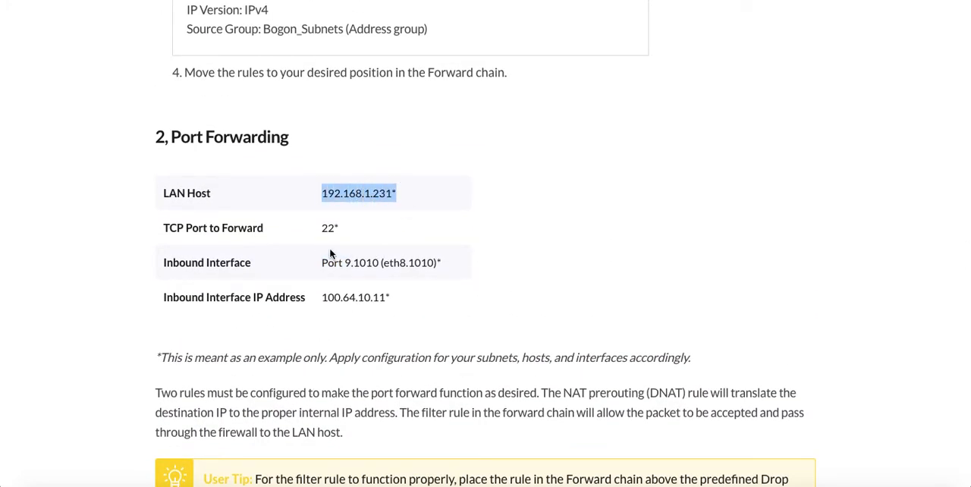
scroll(down, 3)
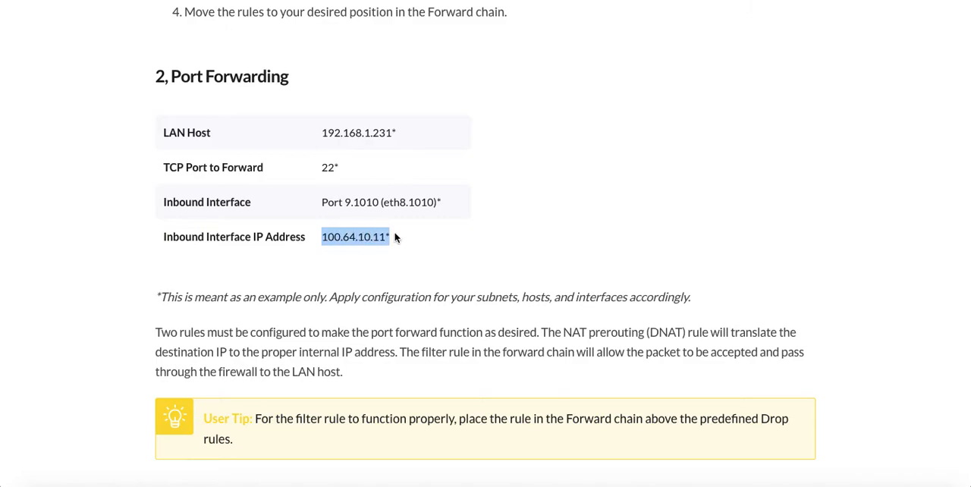
Step: Scroll past the NAT Prerouting screenshot to the Filter Forward rule with Target Accept
scroll(down, 3)
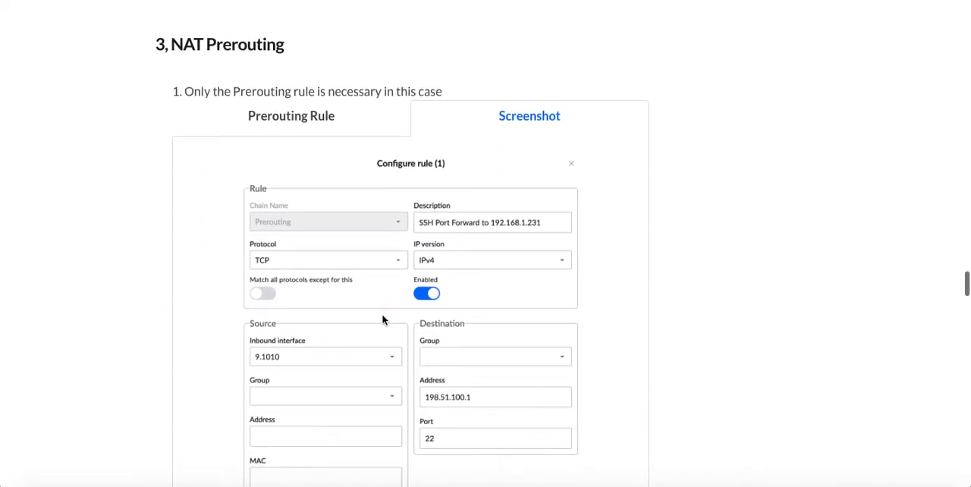
scroll(down, 3)
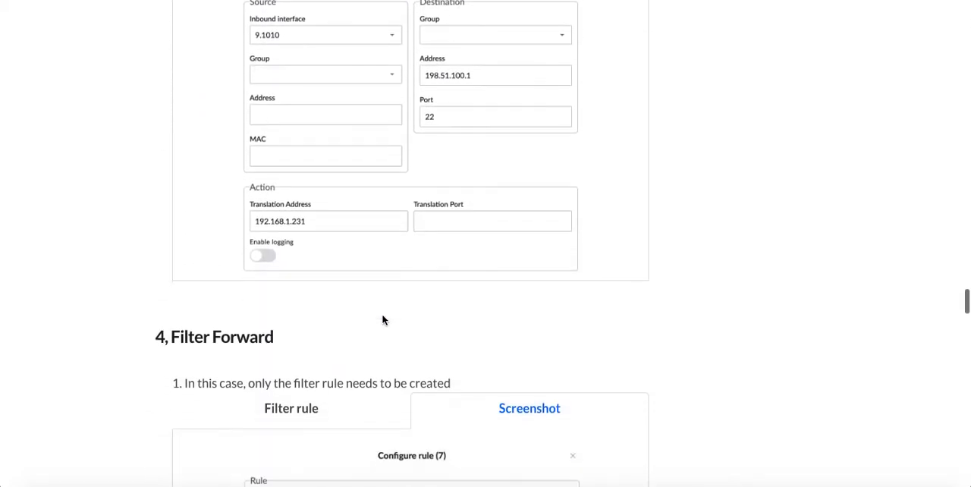
scroll(down, 3)
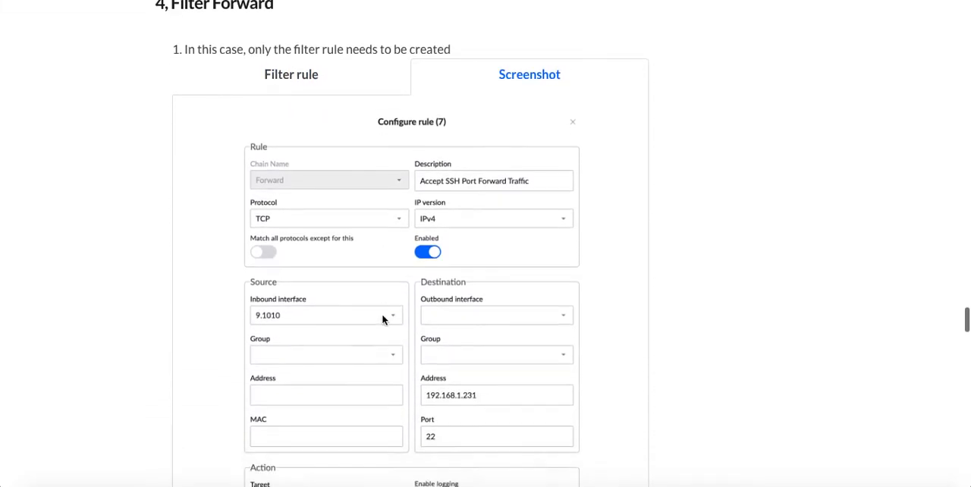
scroll(down, 3)
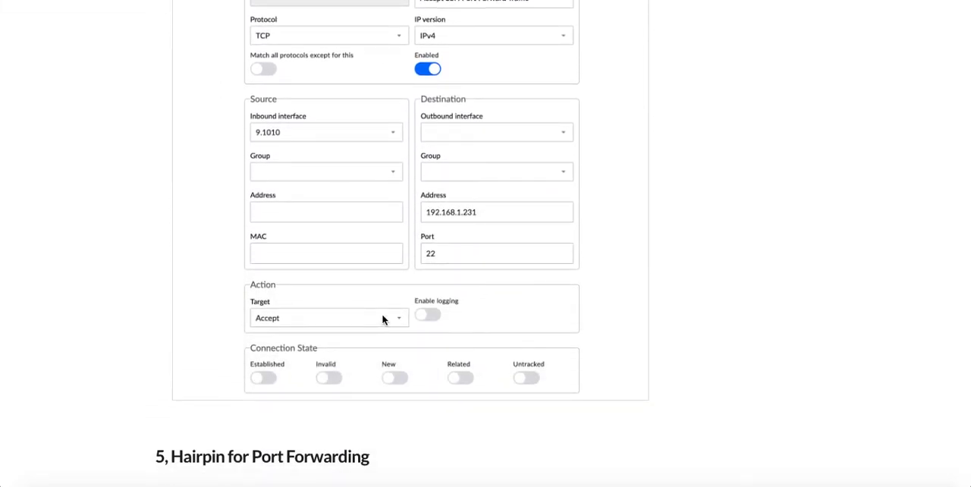
scroll(down, 3)
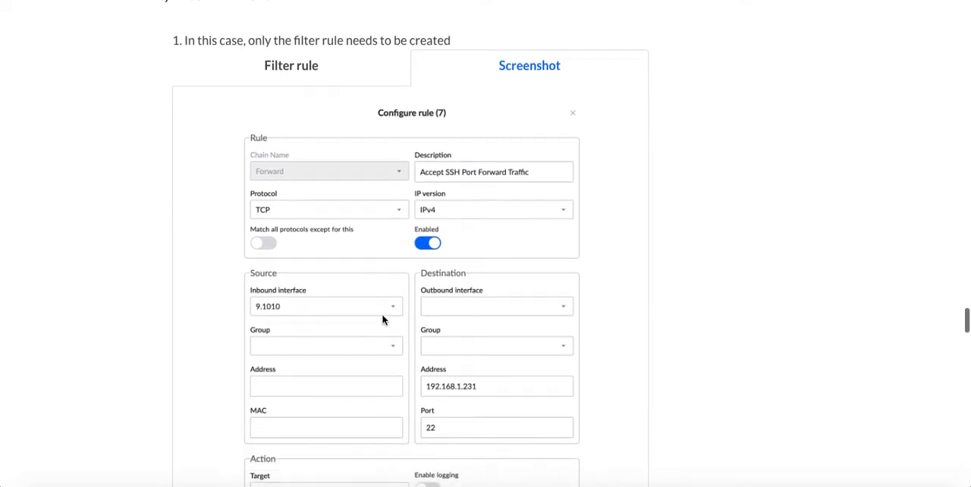
scroll(down, 3)
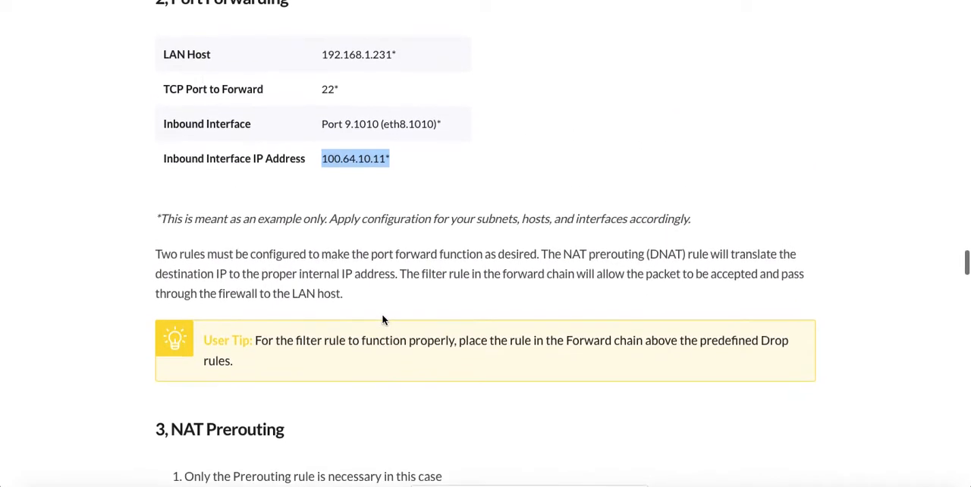
scroll(down, 3)
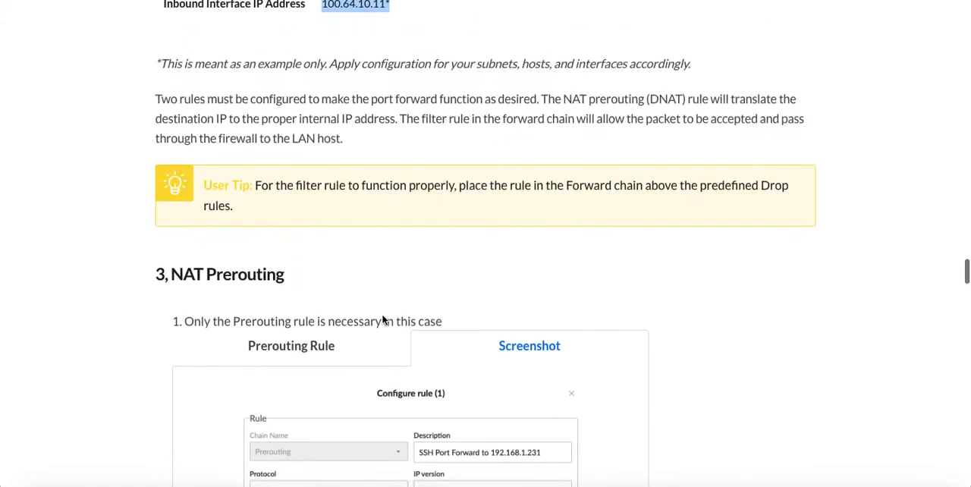
scroll(up, 3)
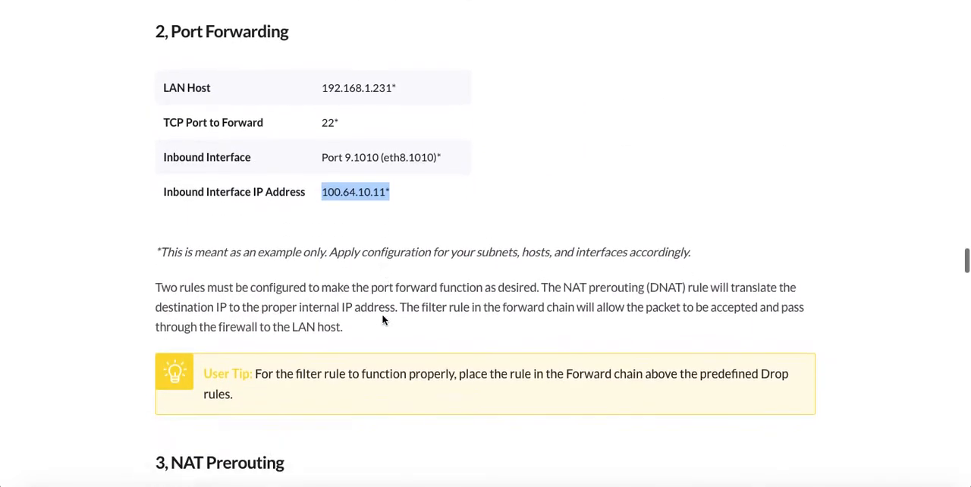
scroll(down, 3)
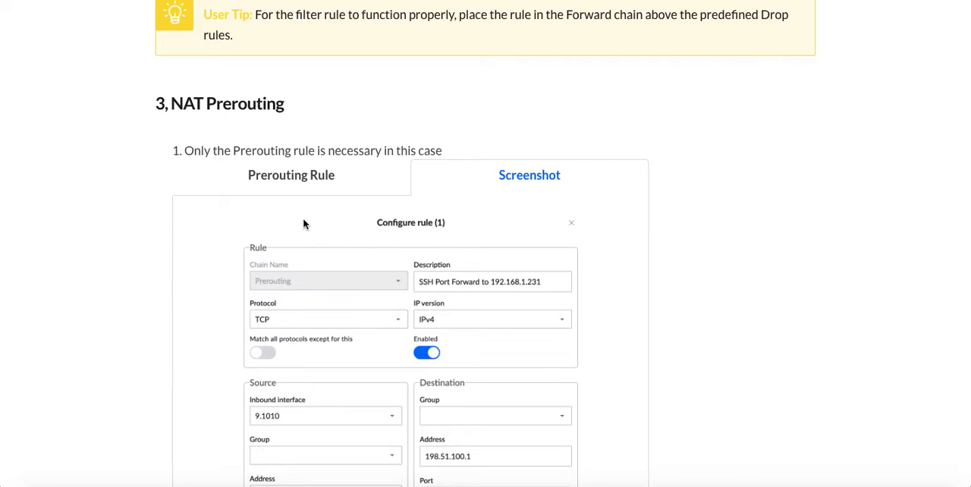
mouse_move(358, 302)
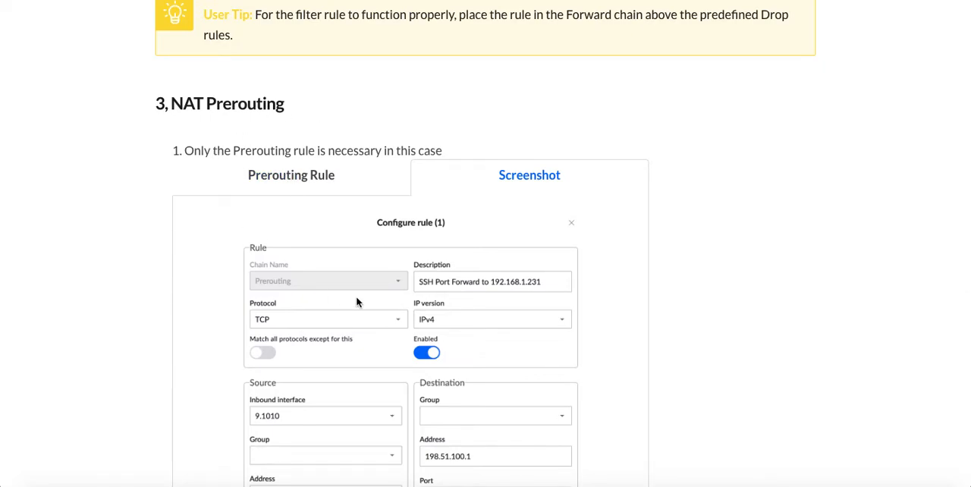
scroll(down, 3)
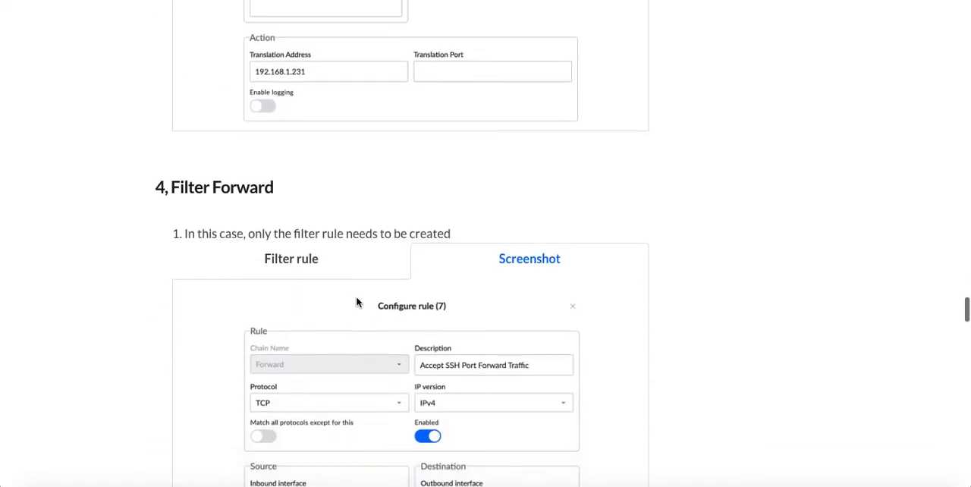
scroll(down, 3)
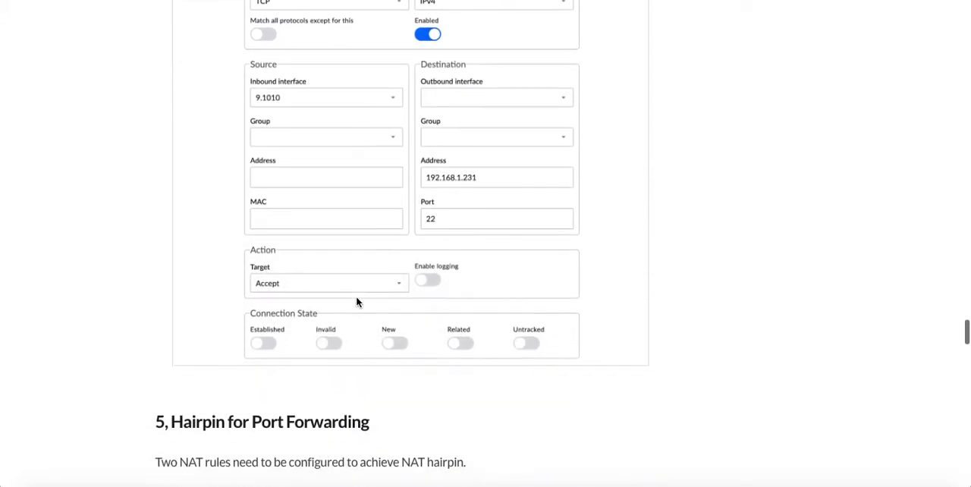
scroll(down, 3)
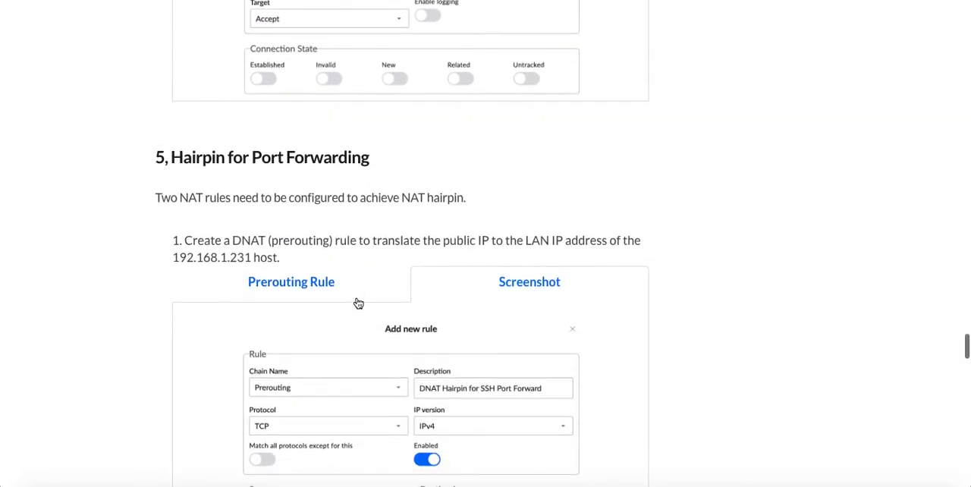
scroll(down, 3)
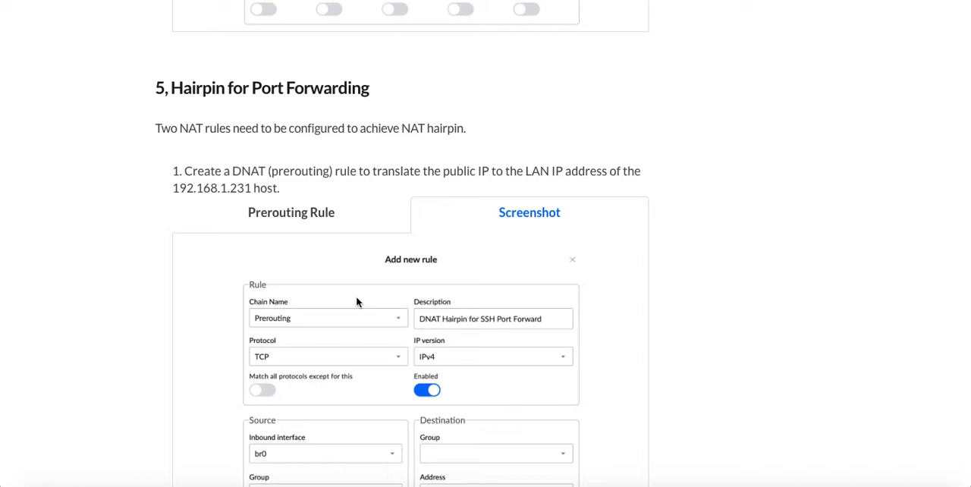
scroll(down, 3)
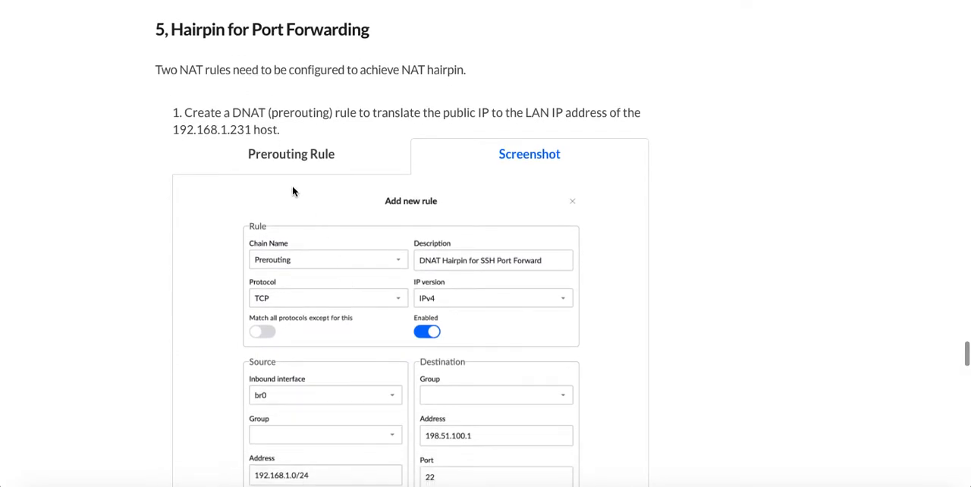
mouse_move(458, 307)
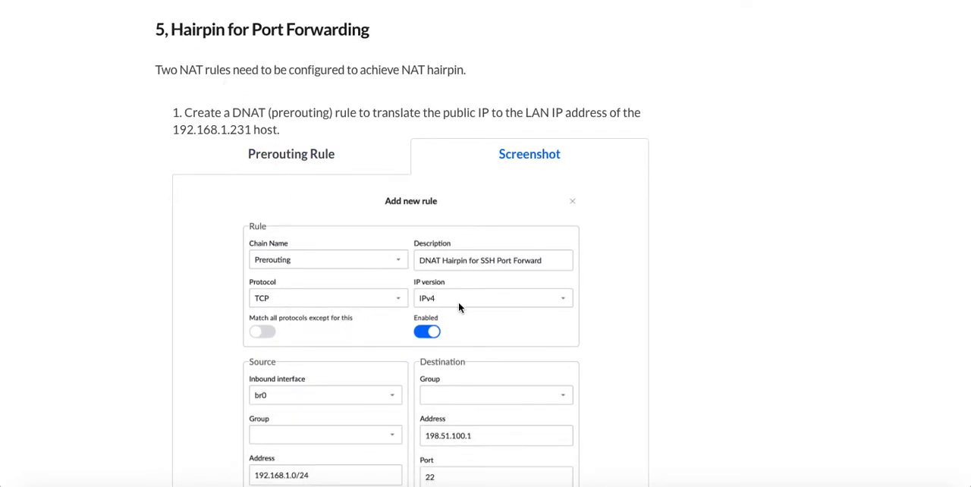
scroll(down, 3)
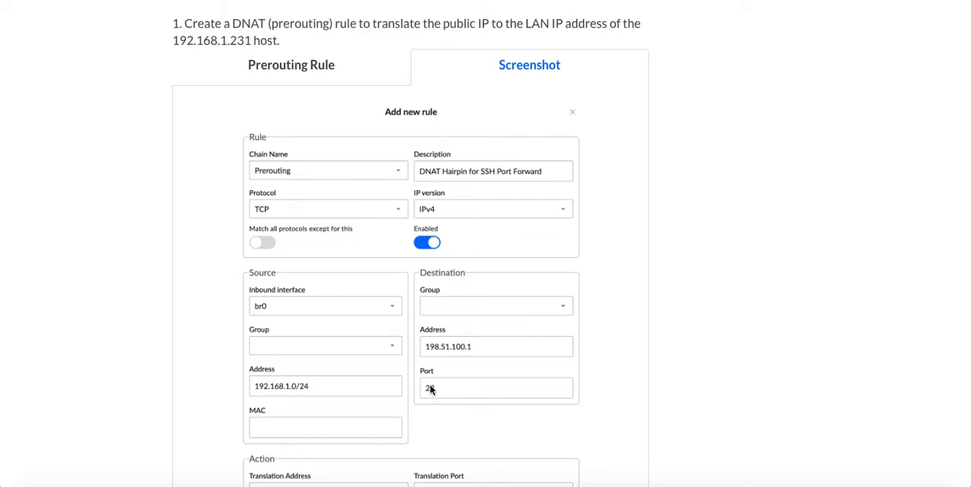
text(2)
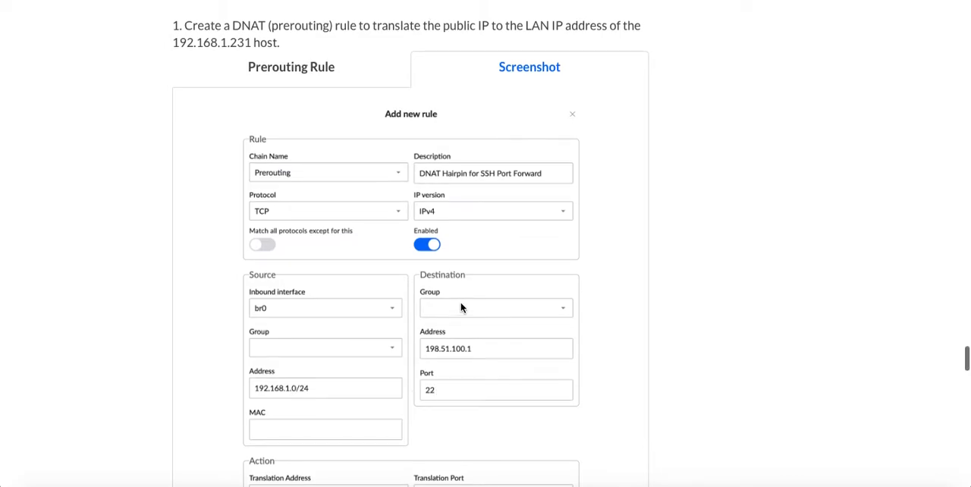
scroll(down, 3)
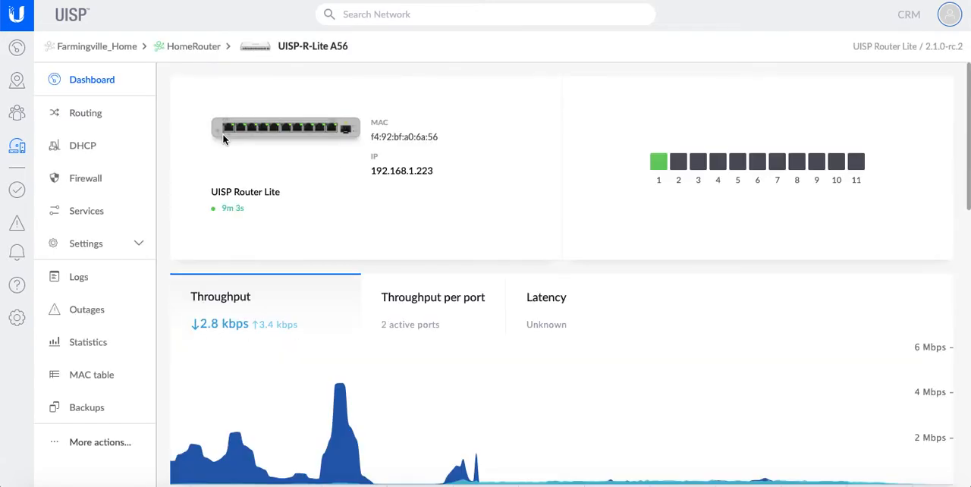
mouse_move(367, 176)
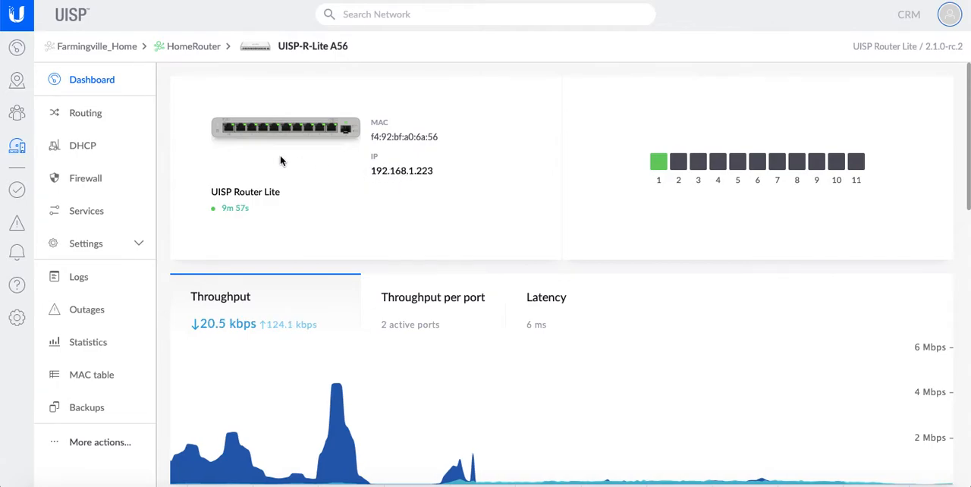
mouse_move(227, 128)
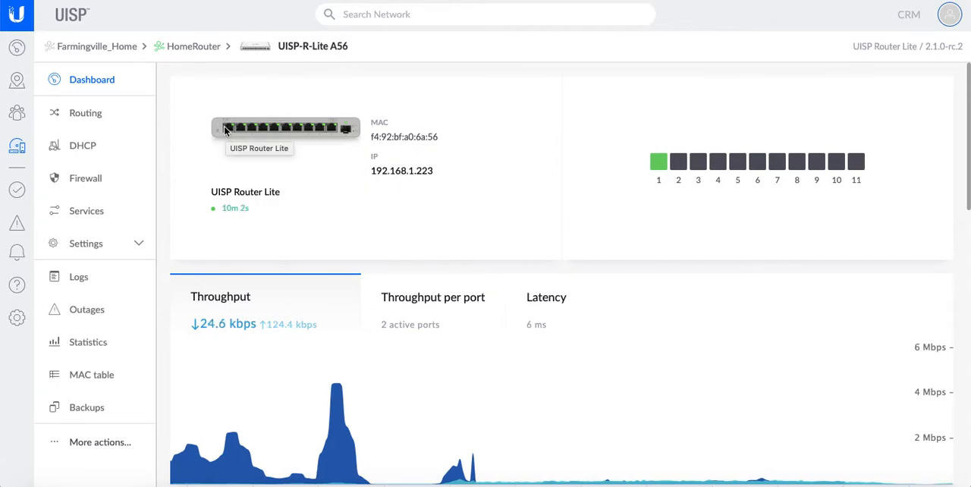
mouse_move(319, 214)
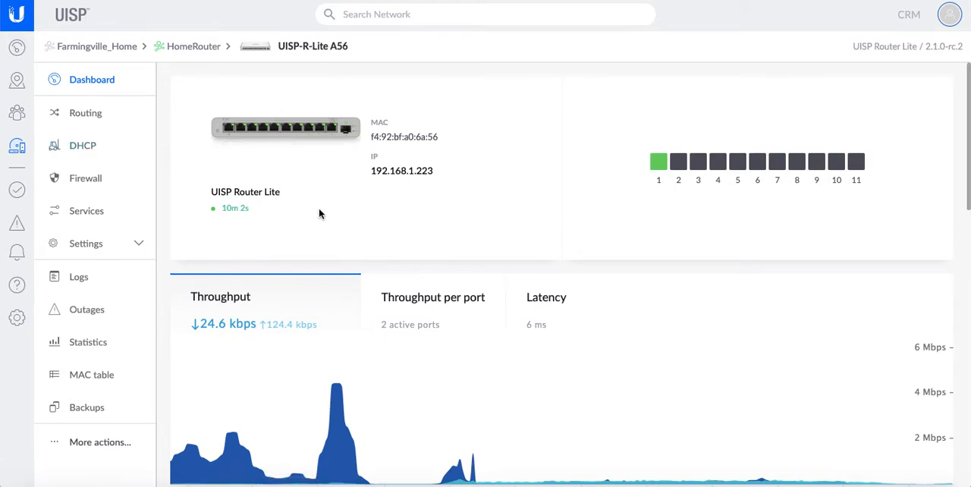
mouse_move(932, 63)
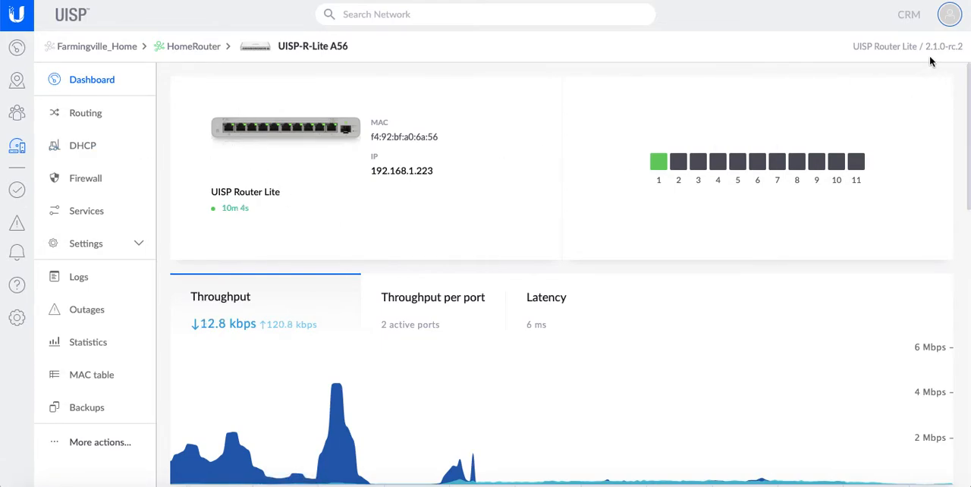
mouse_move(659, 161)
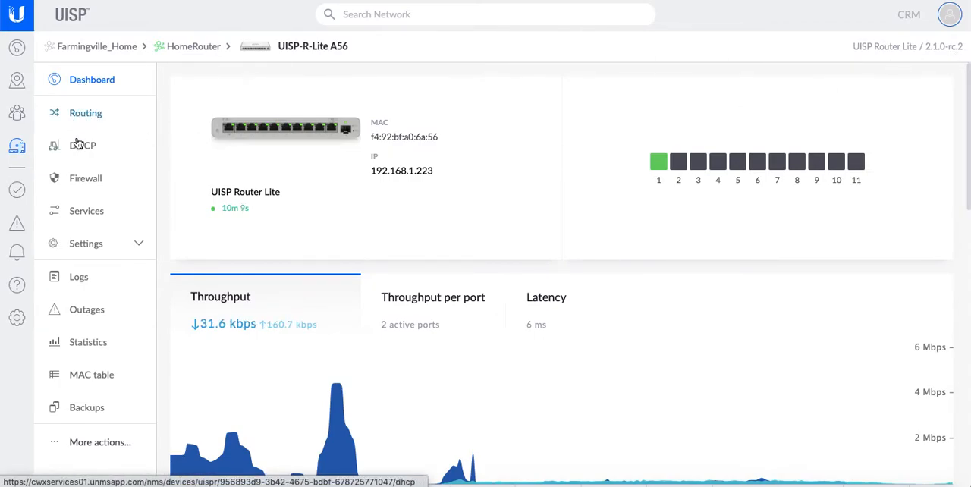
Step: Scroll the Router Lite dashboard through Throughput, Interfaces (eth0 192.168.1.223/24) and Events
scroll(down, 3)
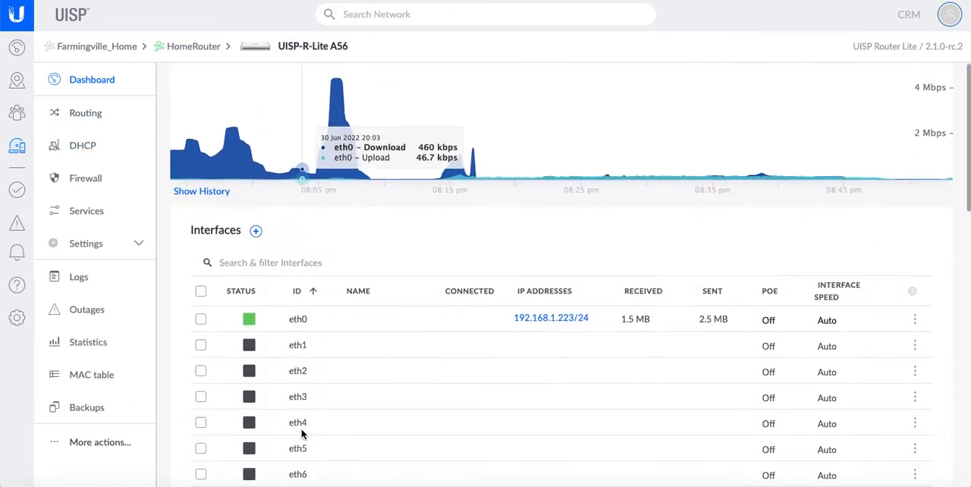
scroll(down, 3)
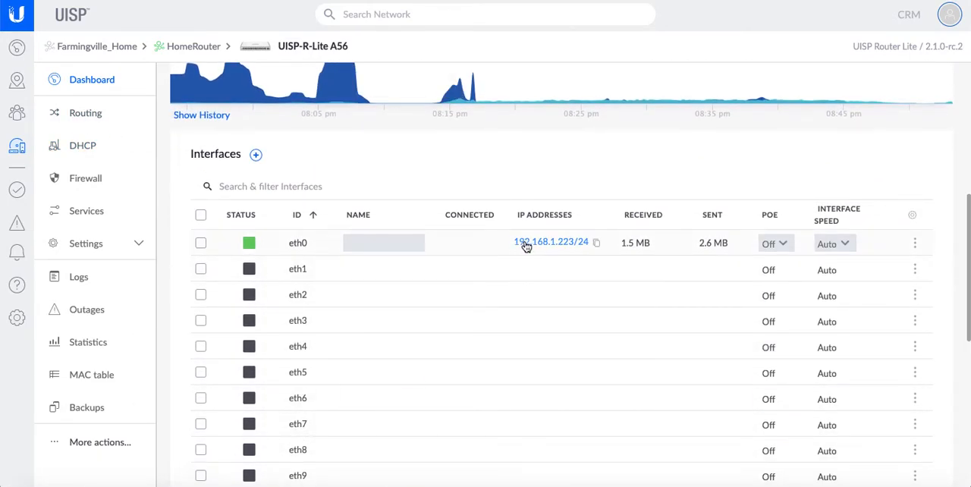
scroll(down, 3)
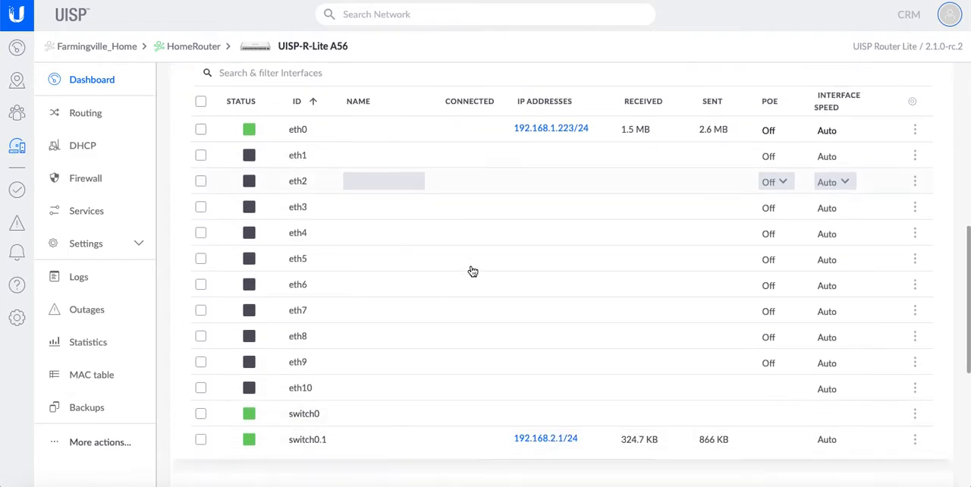
scroll(down, 3)
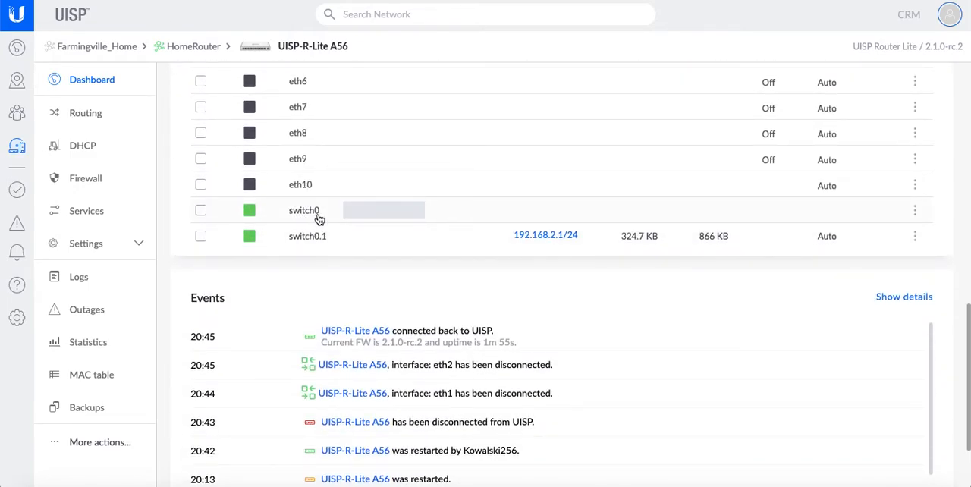
mouse_move(621, 213)
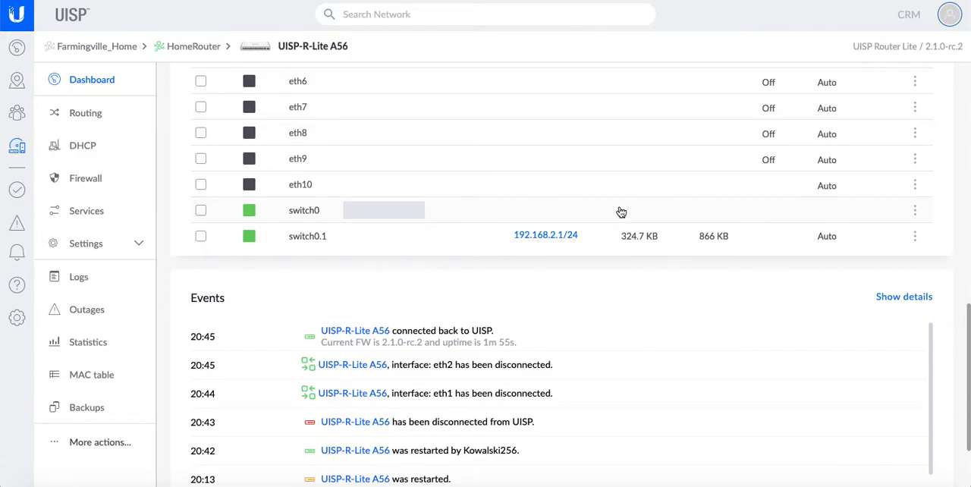
mouse_move(328, 236)
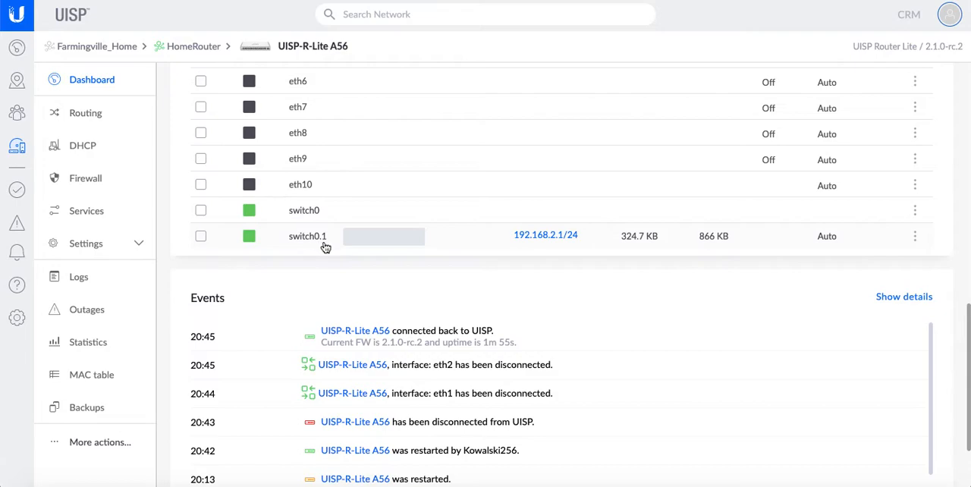
mouse_move(307, 250)
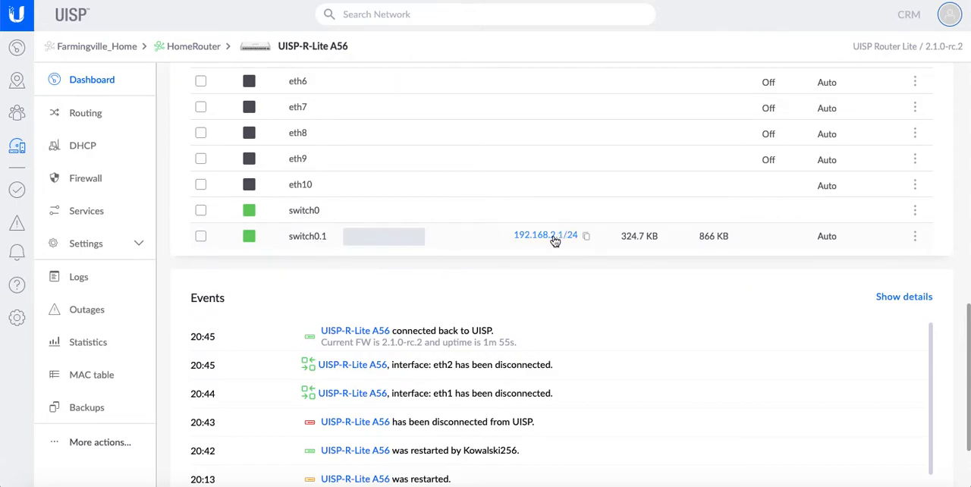
mouse_move(546, 236)
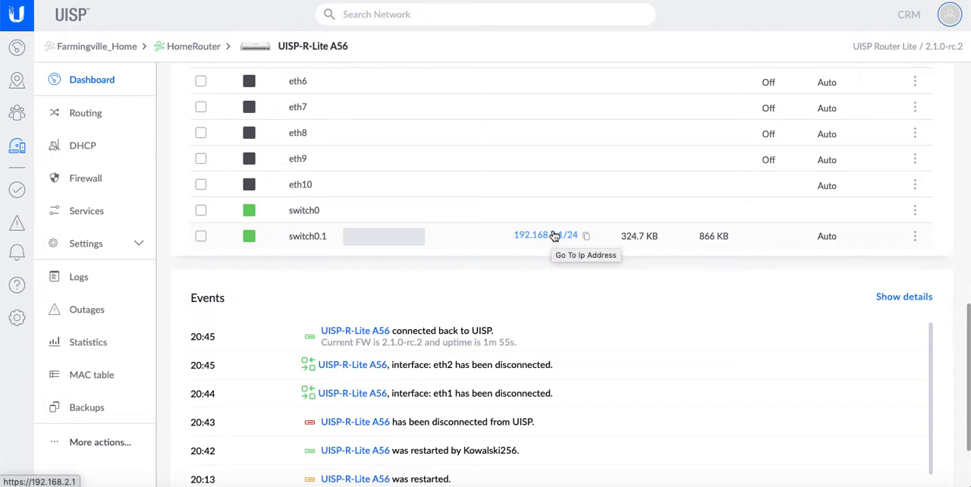
scroll(down, 3)
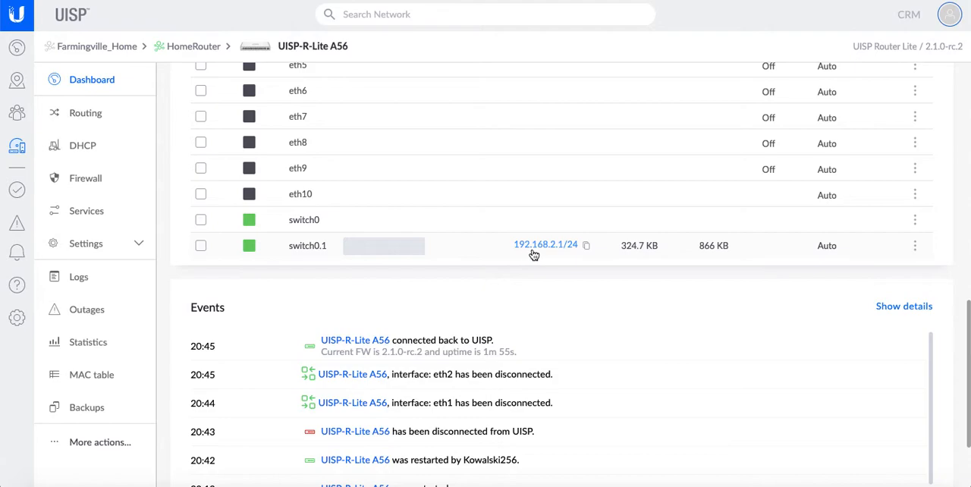
mouse_move(564, 255)
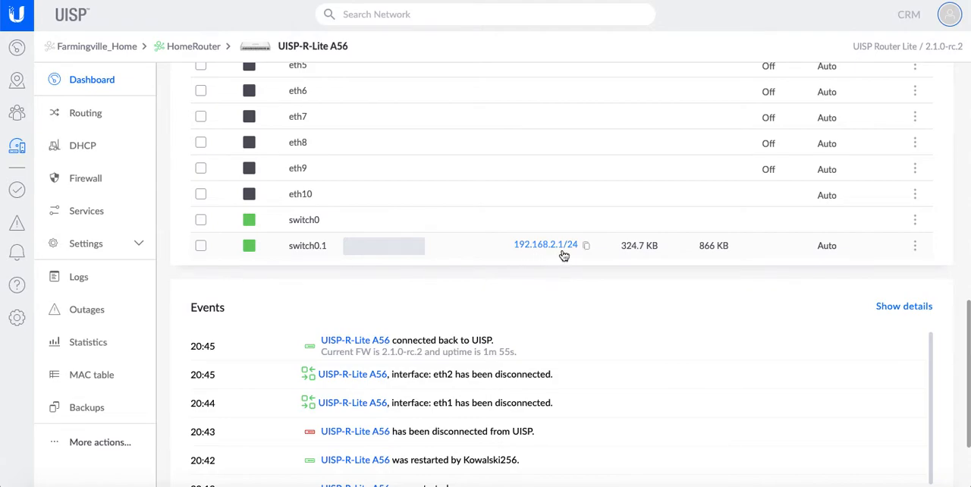
mouse_move(546, 245)
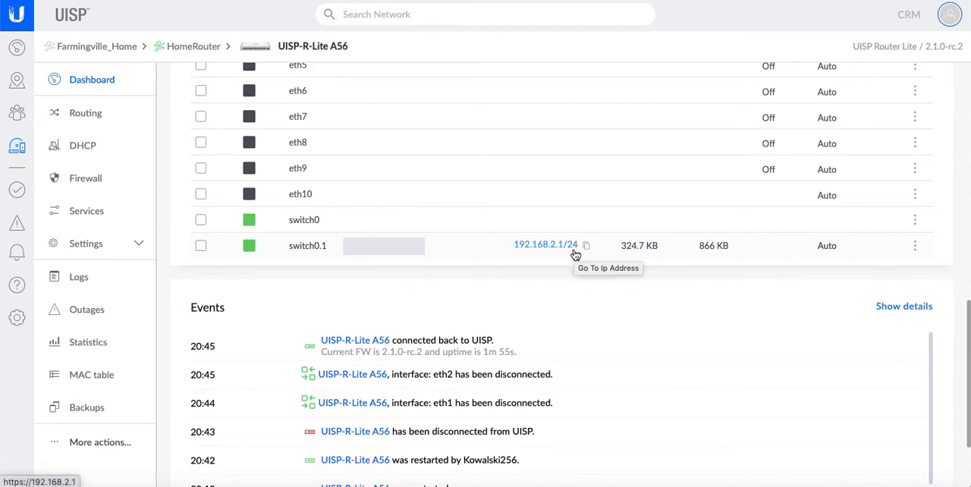
mouse_move(534, 255)
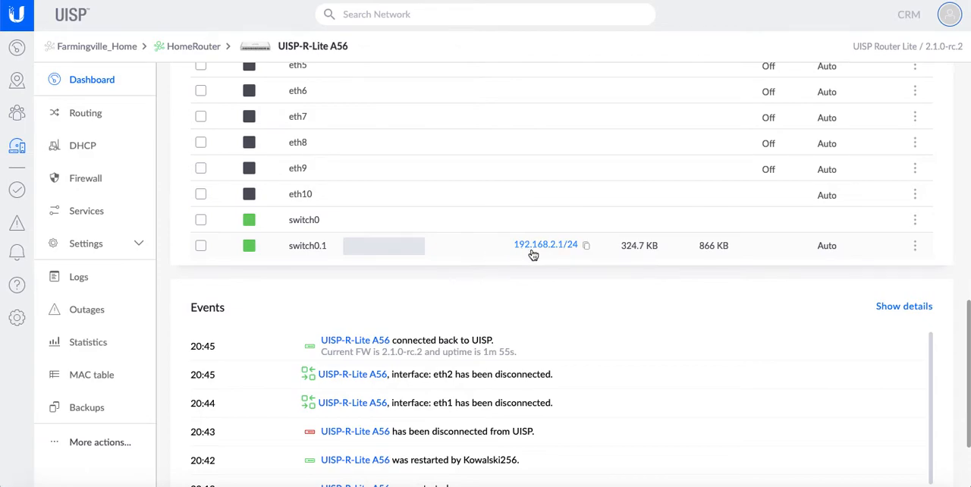
mouse_move(553, 255)
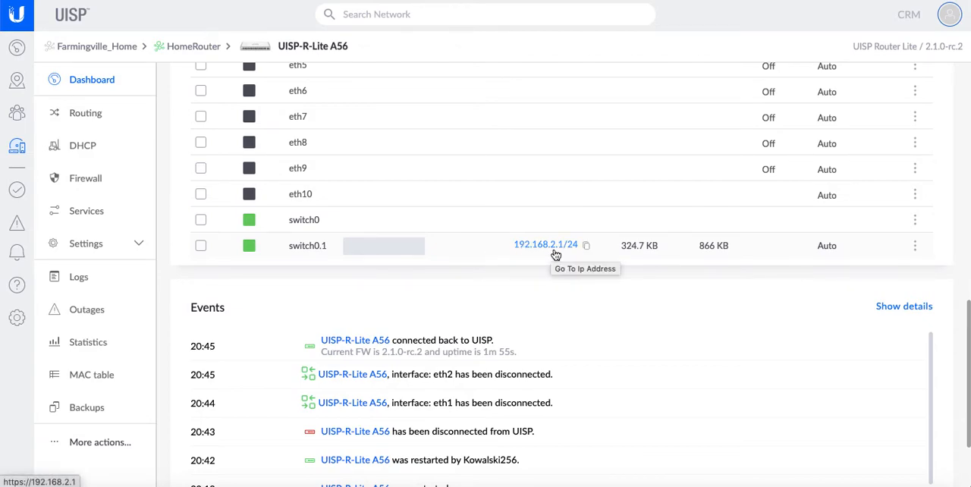
mouse_move(552, 258)
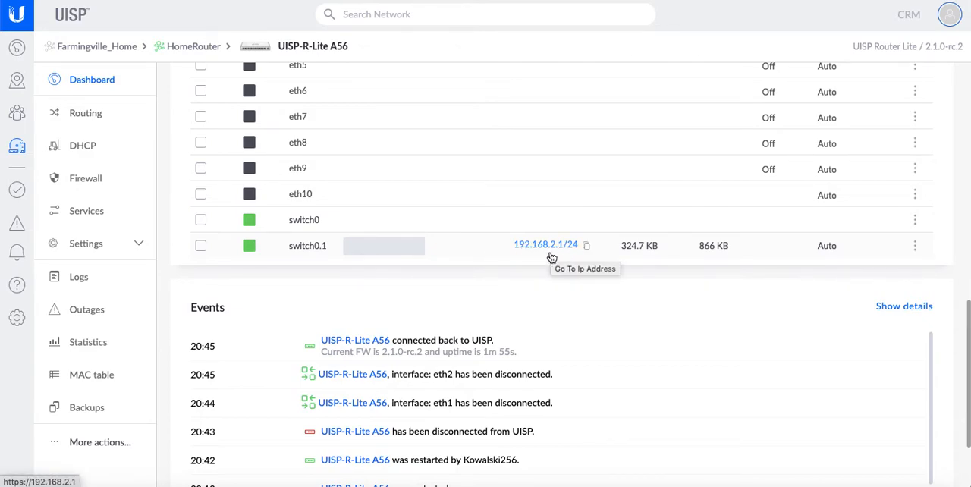
mouse_move(545, 260)
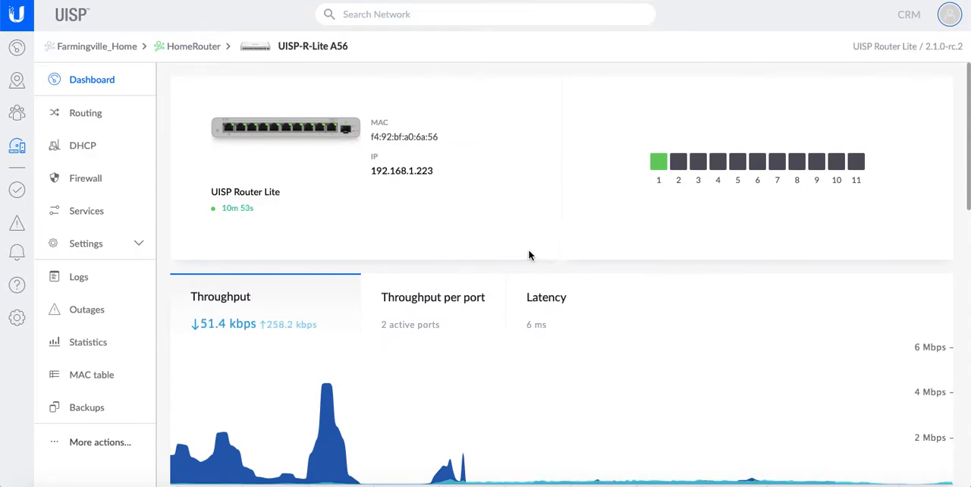
scroll(down, 3)
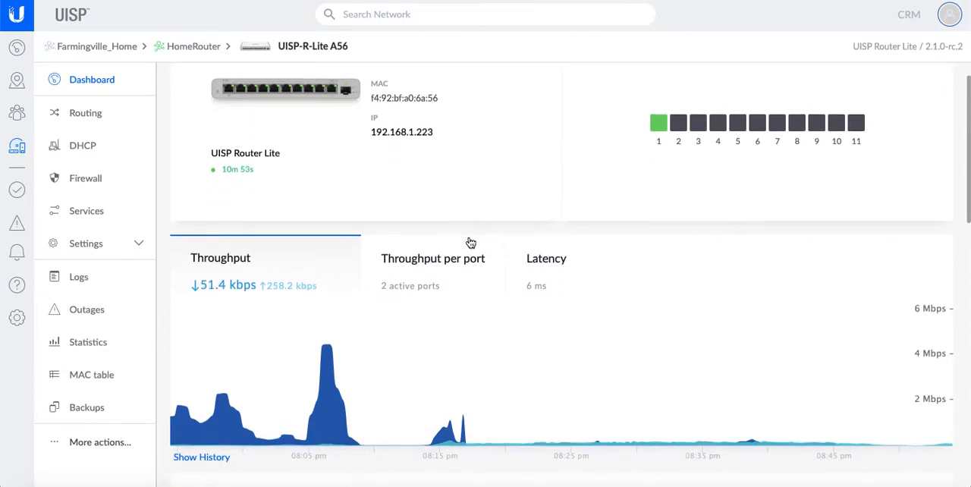
mouse_move(658, 127)
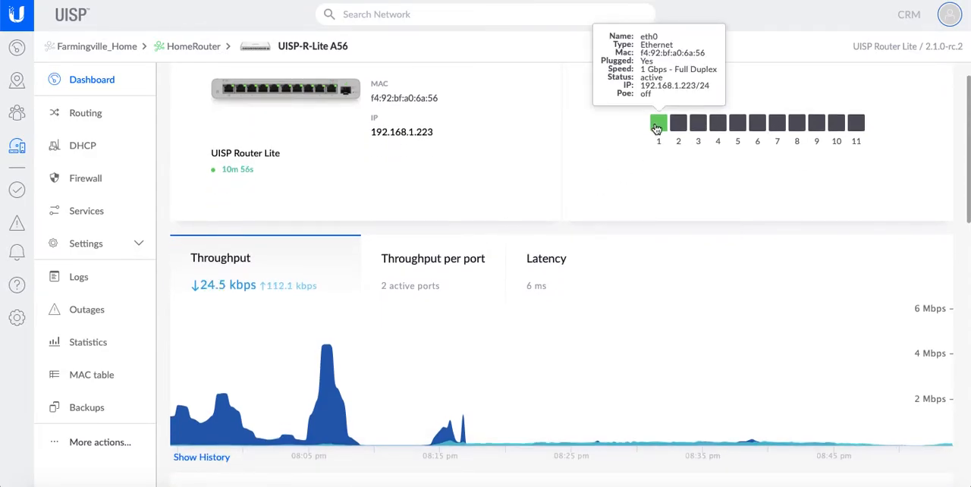
mouse_move(735, 286)
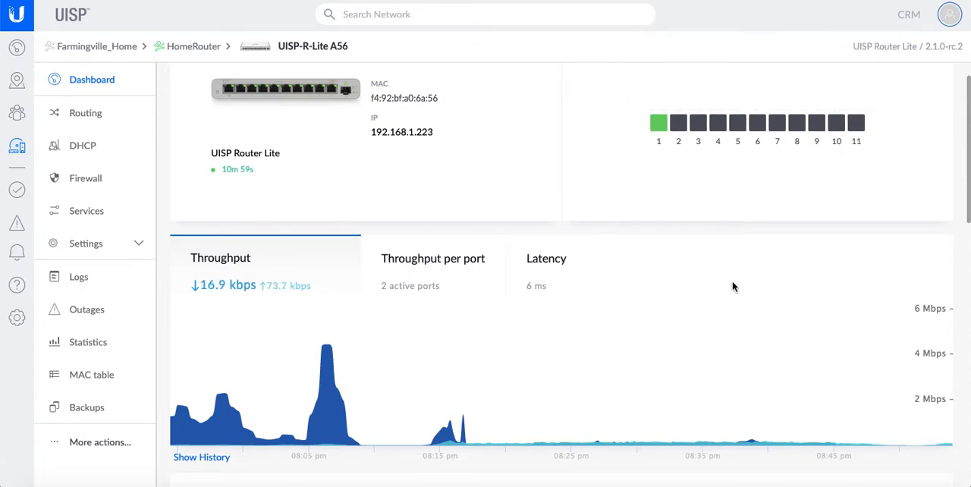
scroll(down, 3)
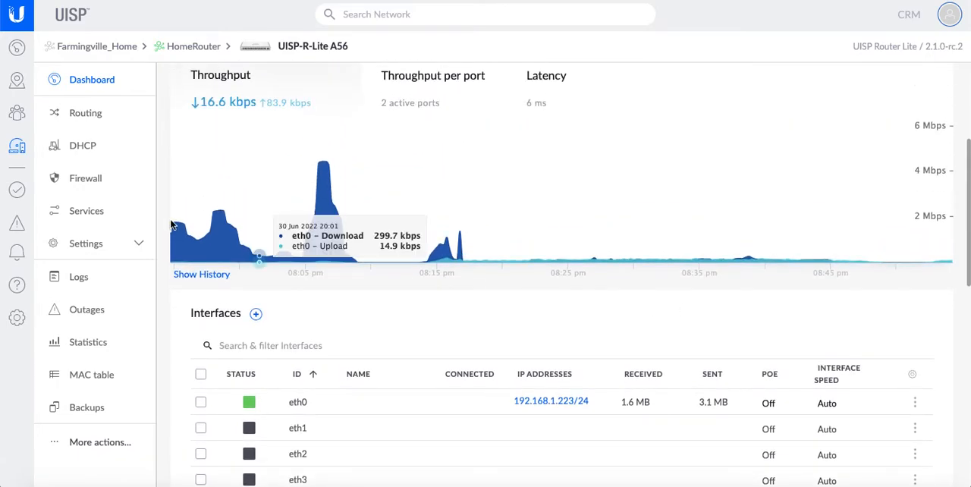
Step: From the Firewall NAT tab, open the 'WebServer on 8888' prerouting rule's configuration
click(85, 177)
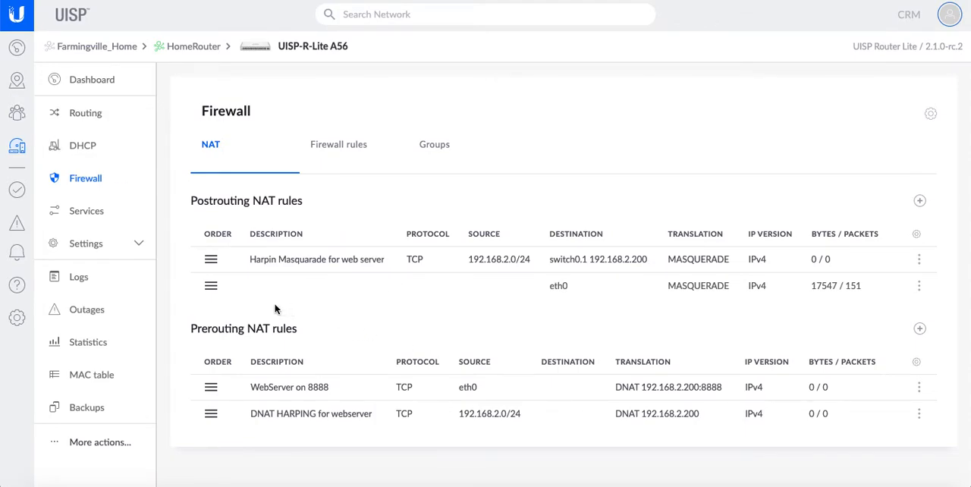
mouse_move(317, 346)
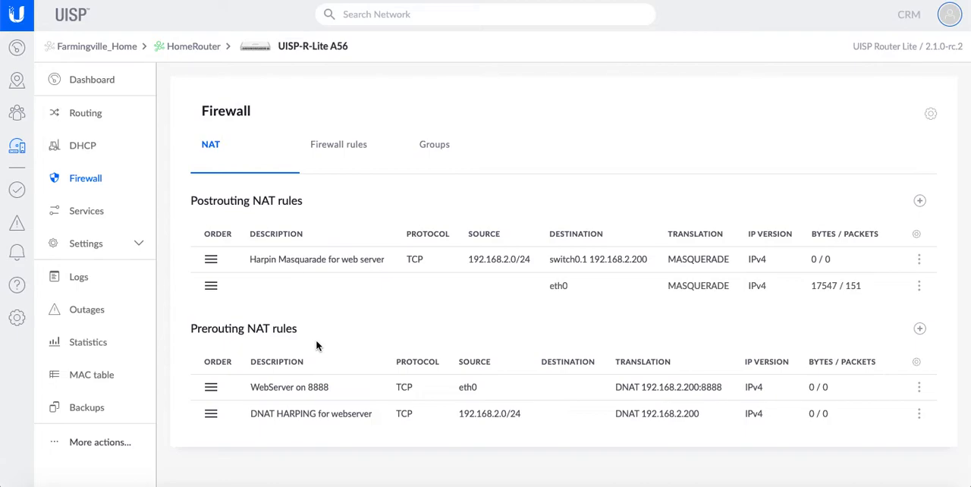
mouse_move(376, 395)
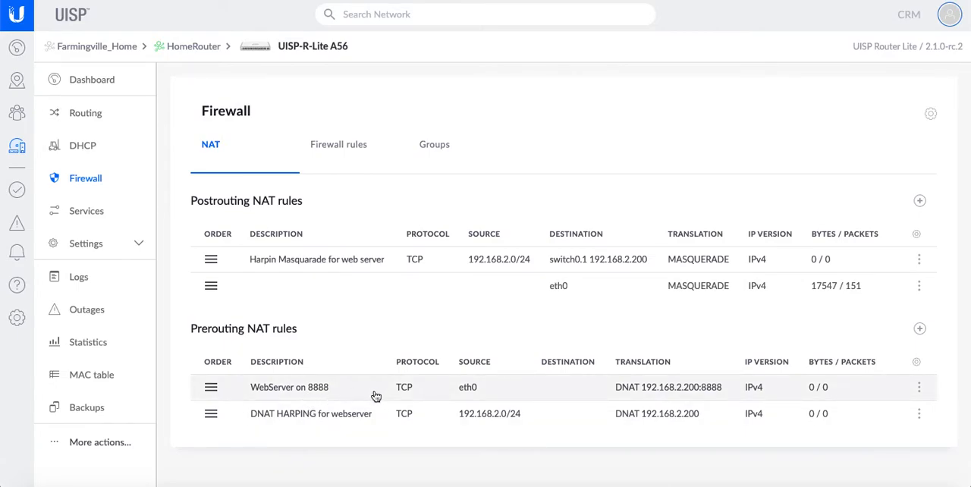
click(289, 387)
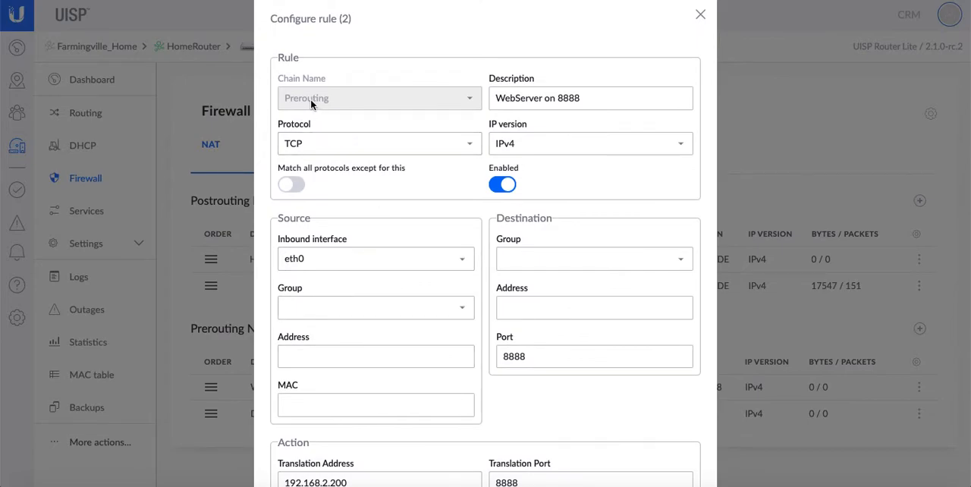
Step: Review the rule's interface, port and translation address, then cancel without changes
click(591, 97)
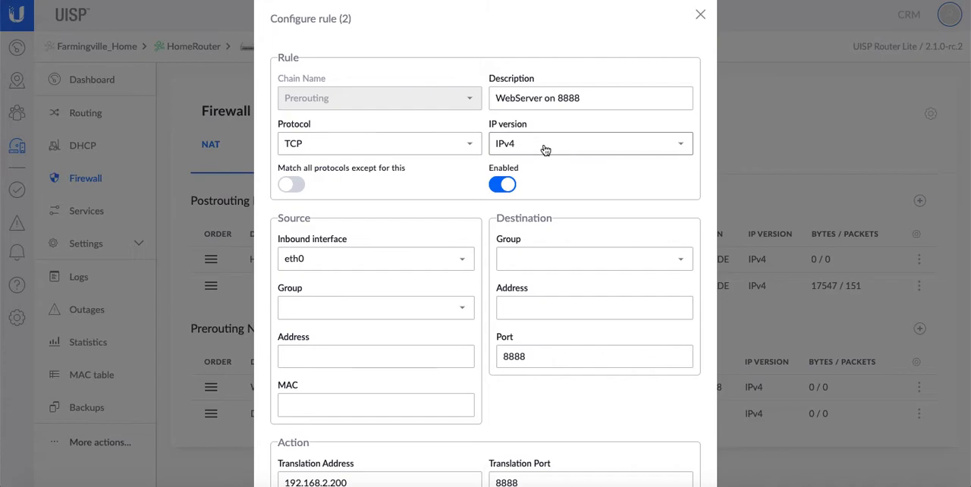
mouse_move(324, 270)
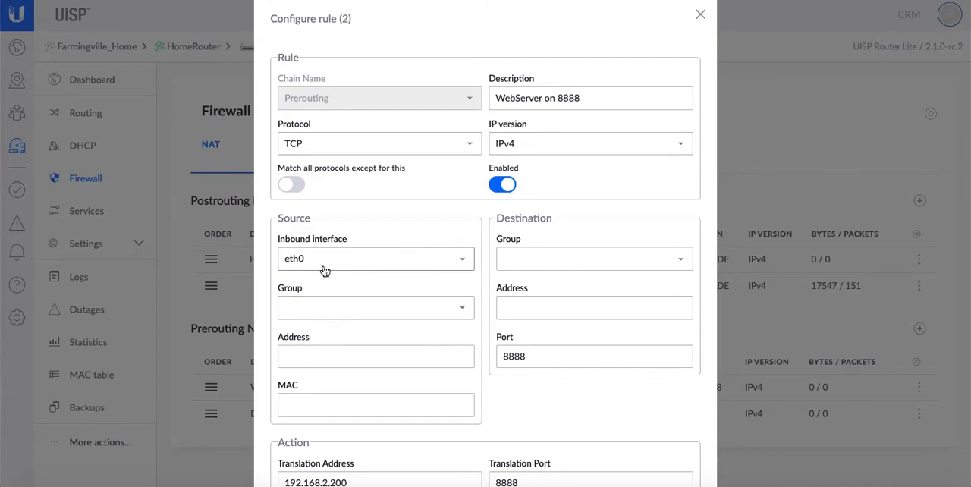
mouse_move(311, 267)
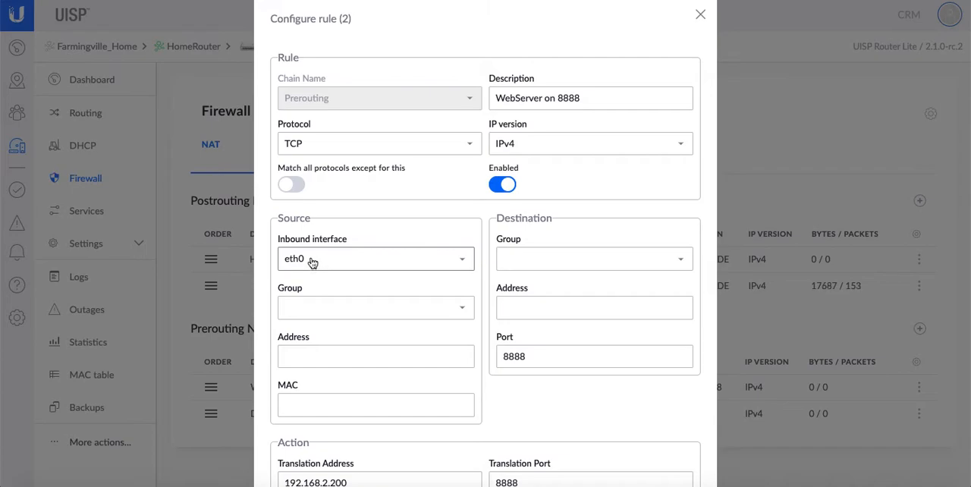
click(595, 357)
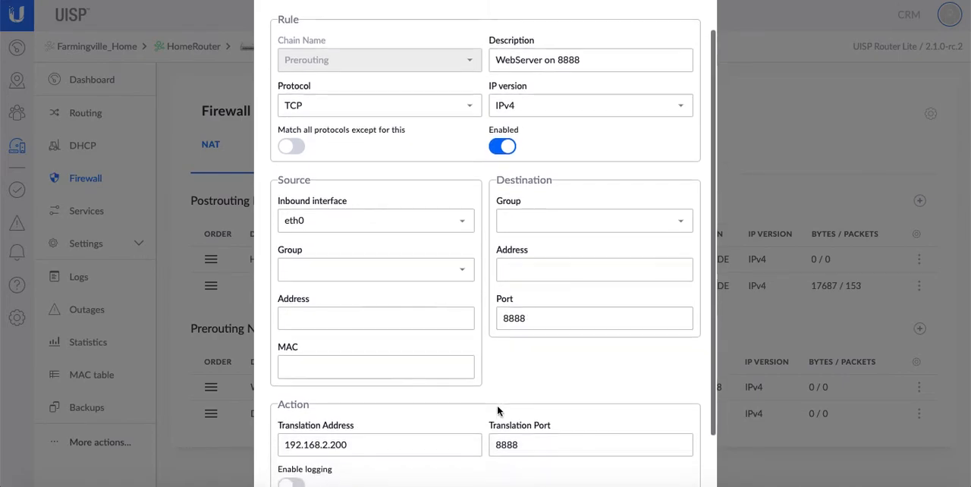
scroll(down, 3)
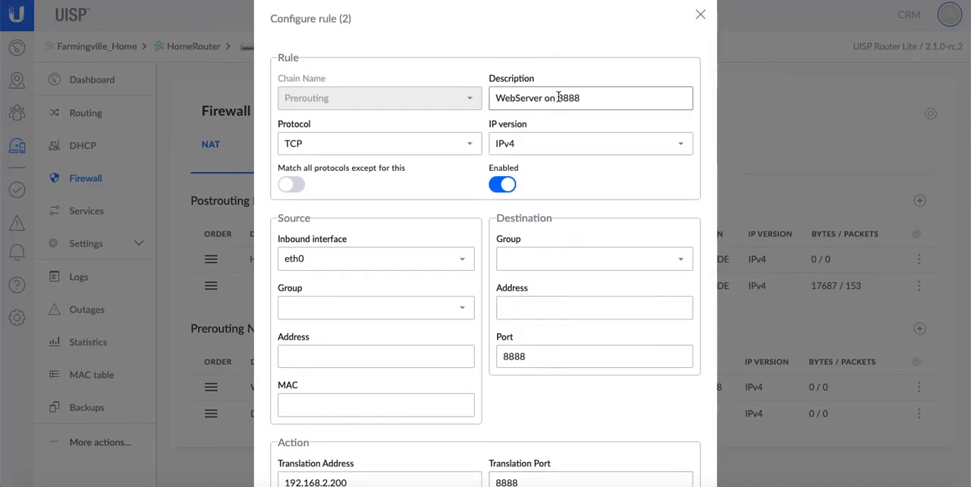
scroll(down, 3)
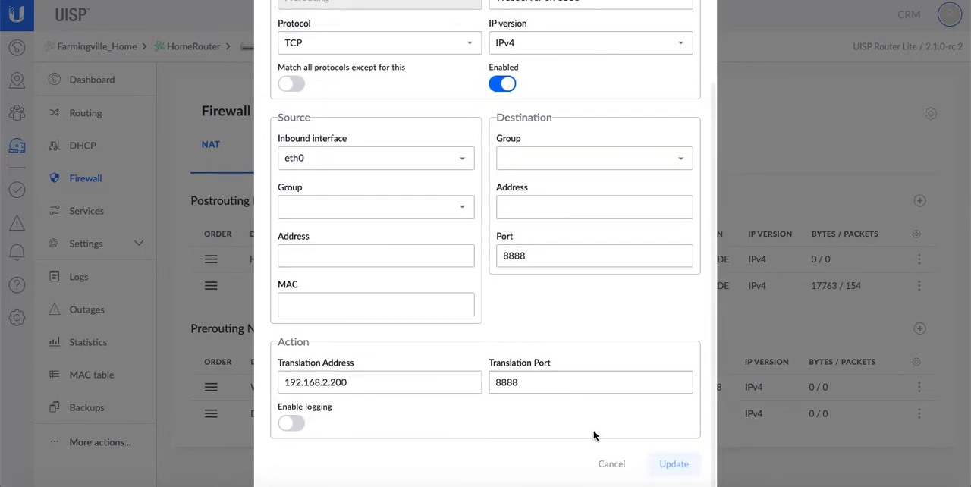
click(612, 464)
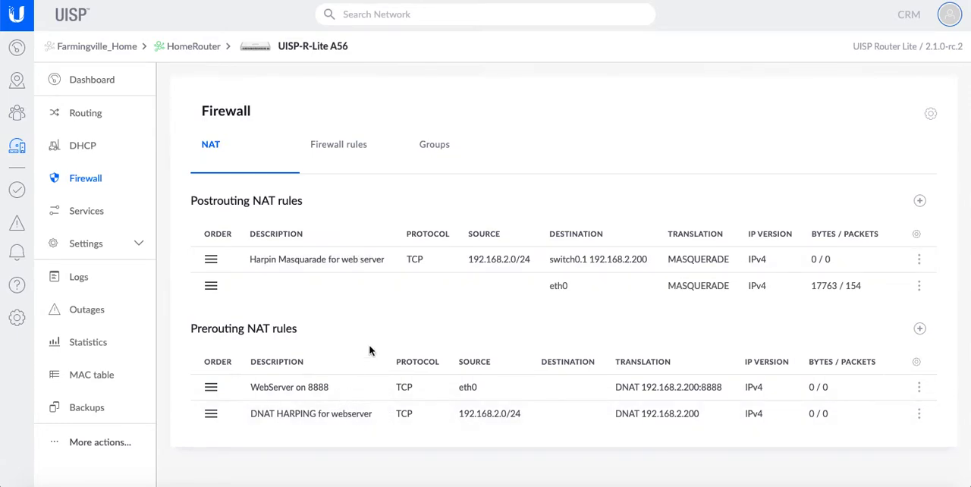
Step: Show the Firewall rules list with the 'WebServer on 8888' forward accept and input filter rules
click(338, 145)
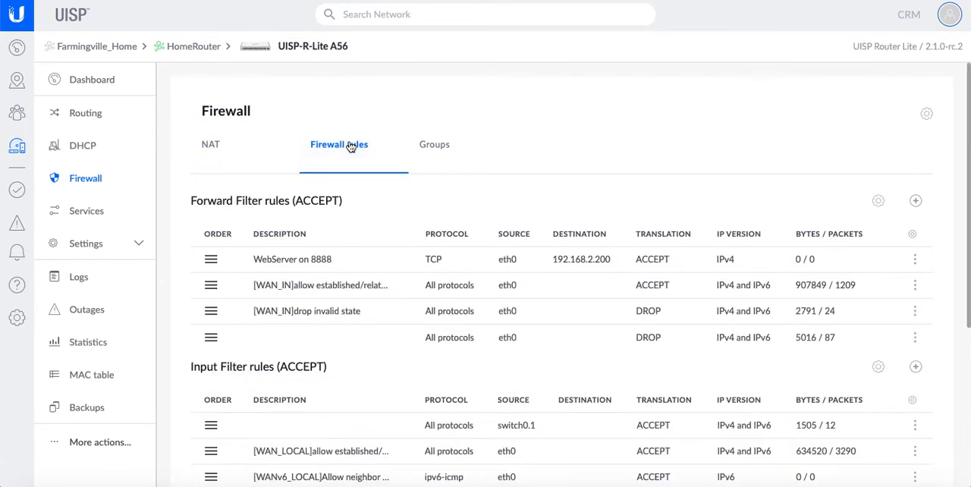
scroll(down, 3)
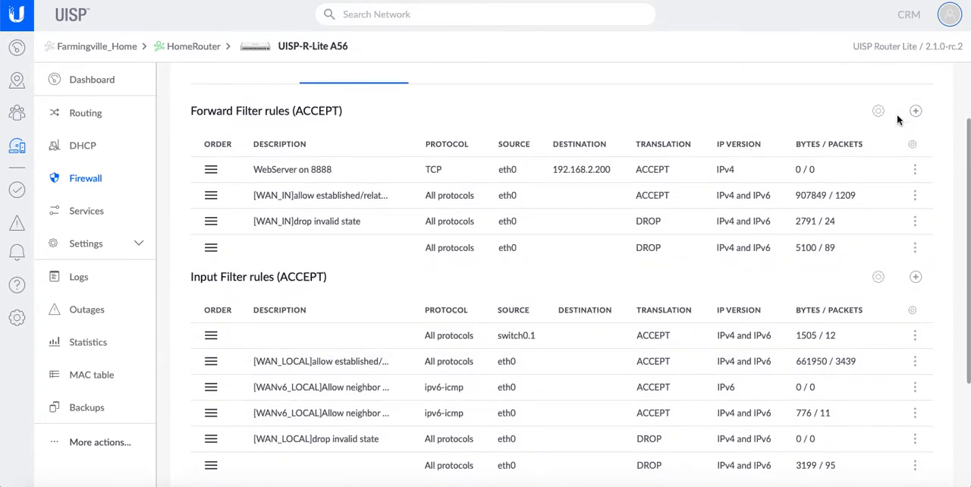
mouse_move(264, 247)
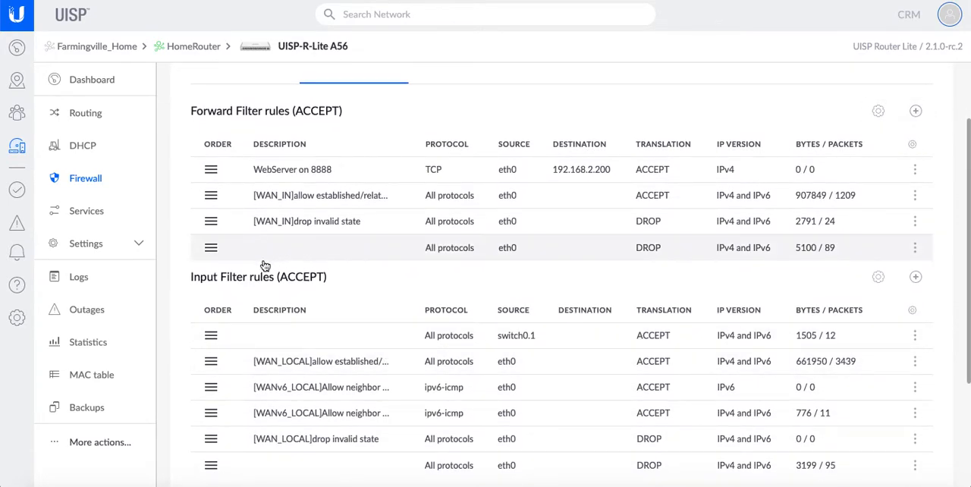
mouse_move(364, 272)
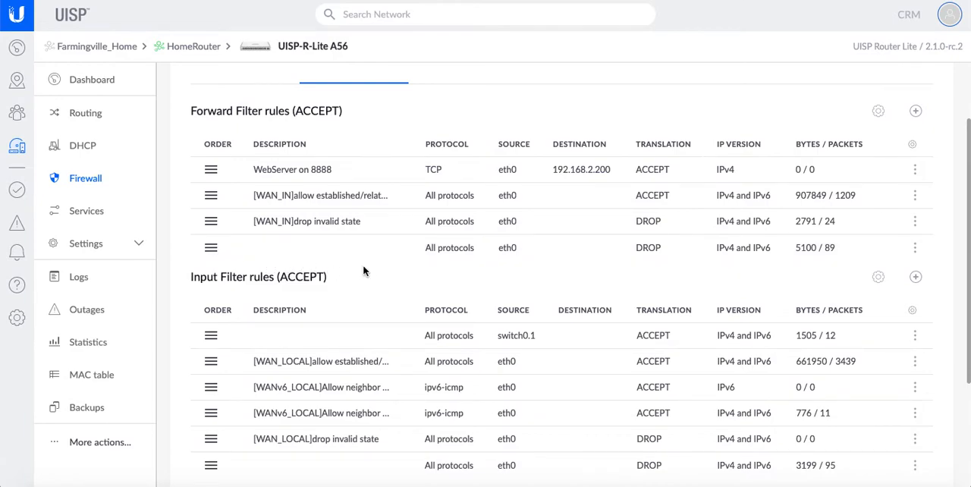
mouse_move(212, 241)
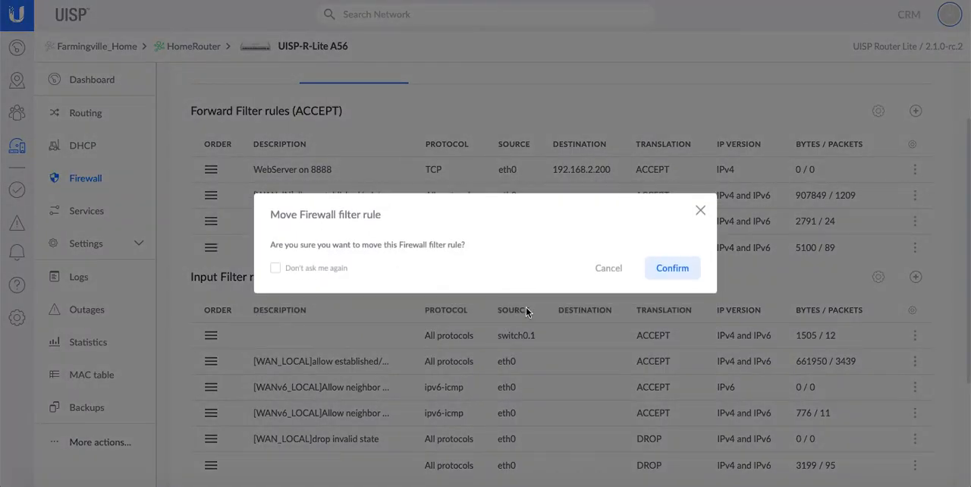
Step: Cancel the move prompt and inspect the forward rule: destination 192.168.2.200 port 8888, Accept
click(670, 267)
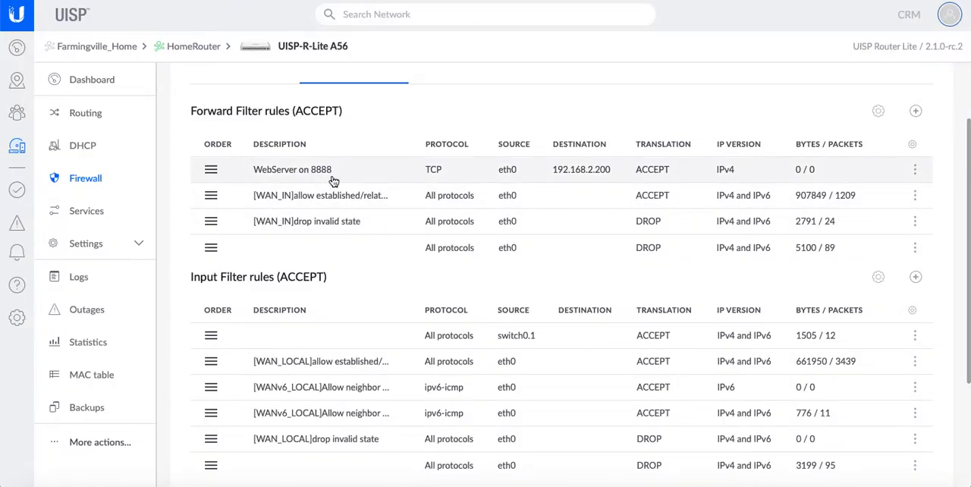
click(292, 170)
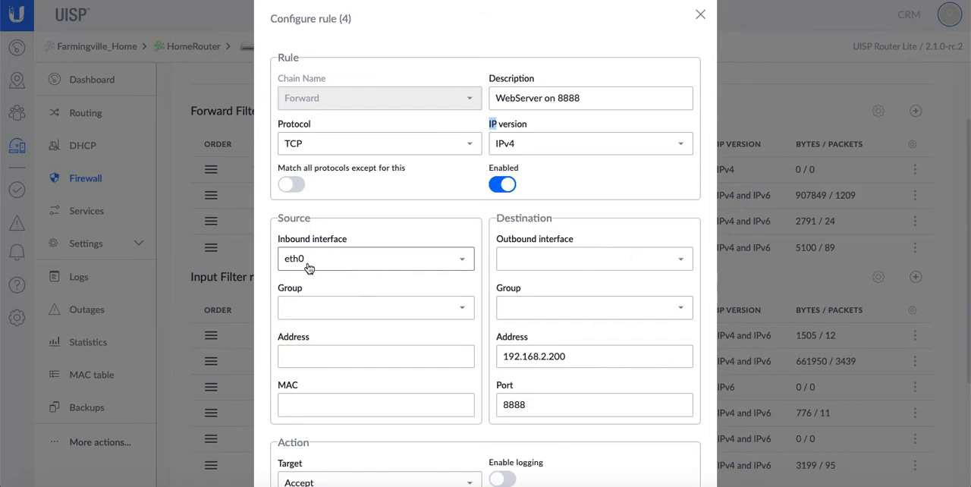
scroll(down, 3)
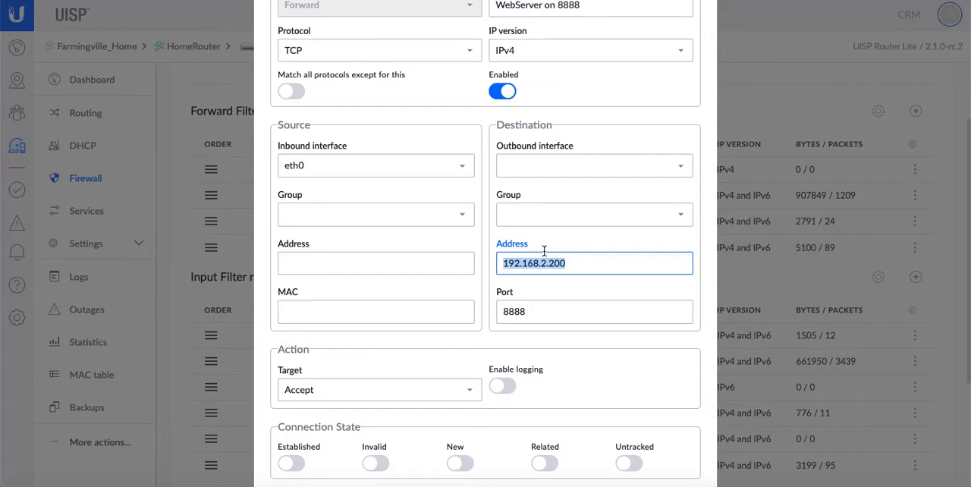
click(595, 311)
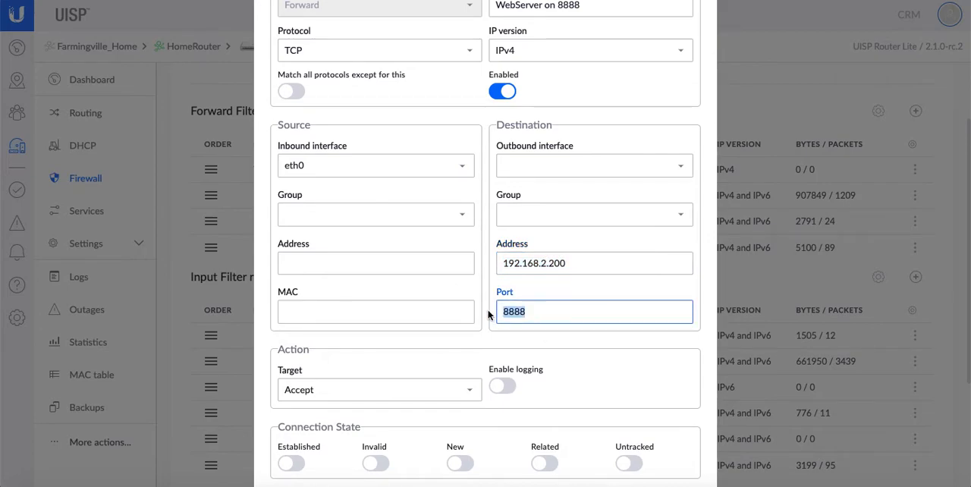
scroll(down, 3)
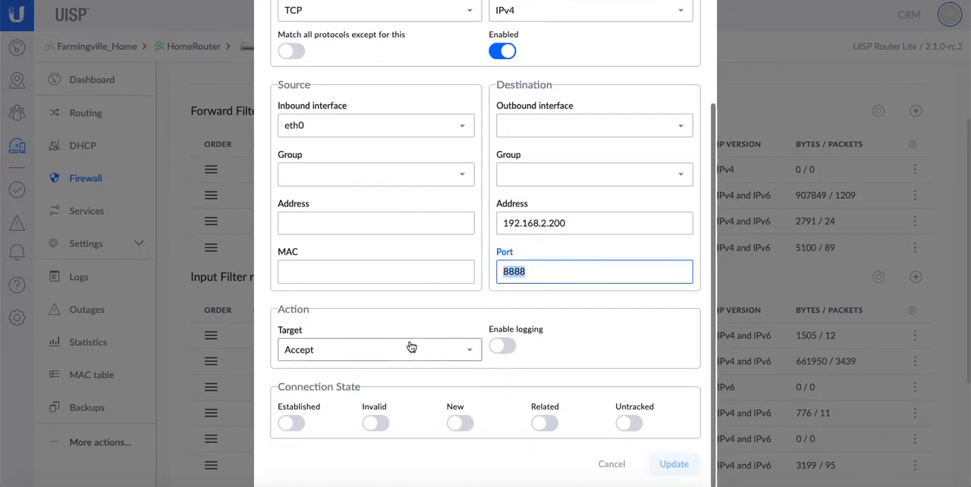
mouse_move(619, 449)
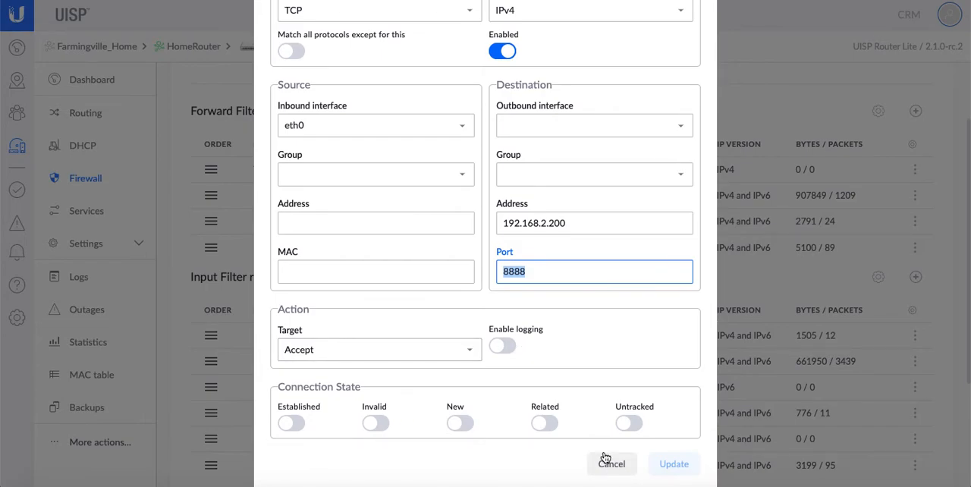
mouse_move(527, 367)
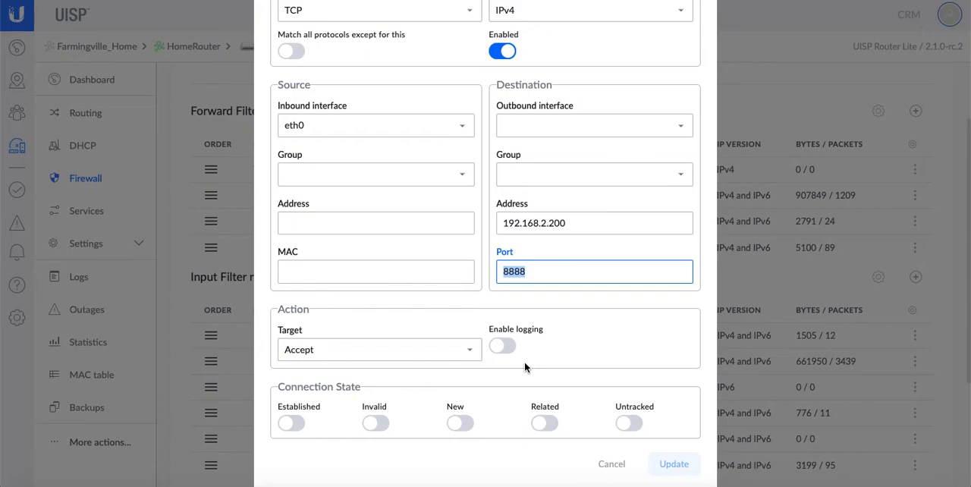
mouse_move(407, 418)
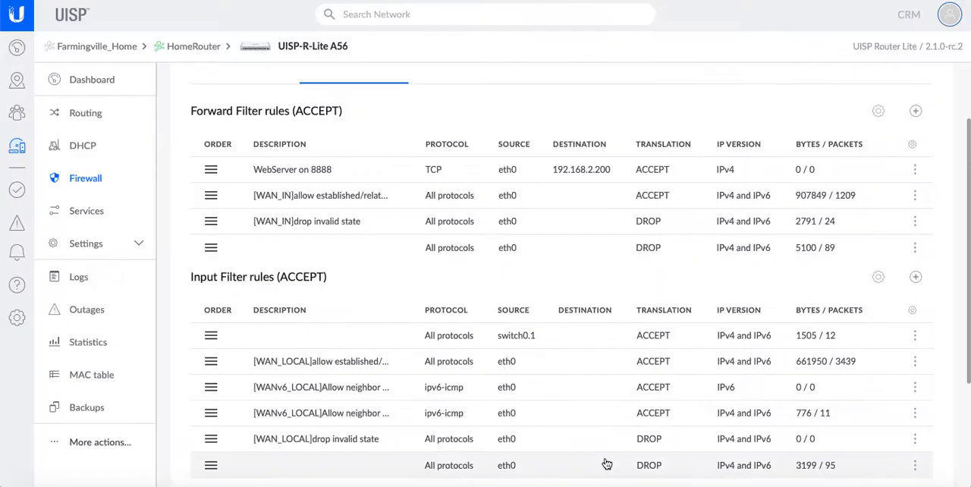
mouse_move(352, 188)
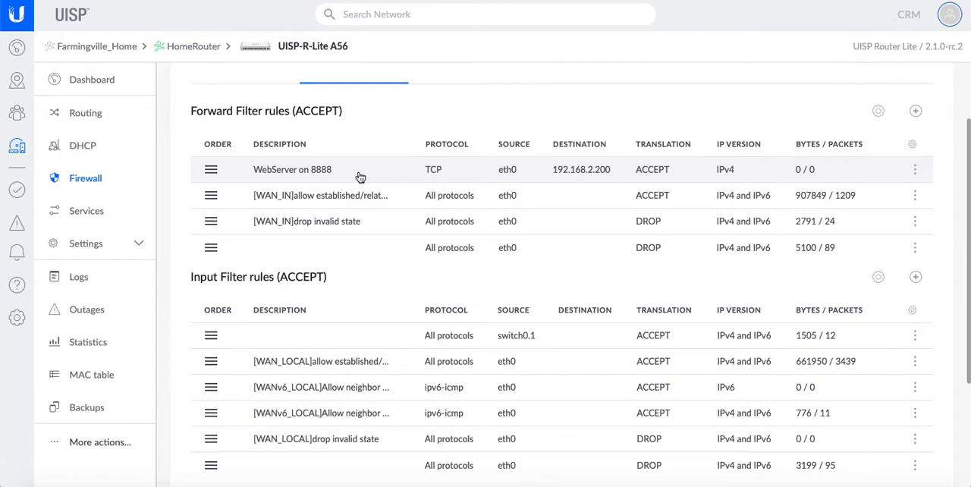
mouse_move(346, 210)
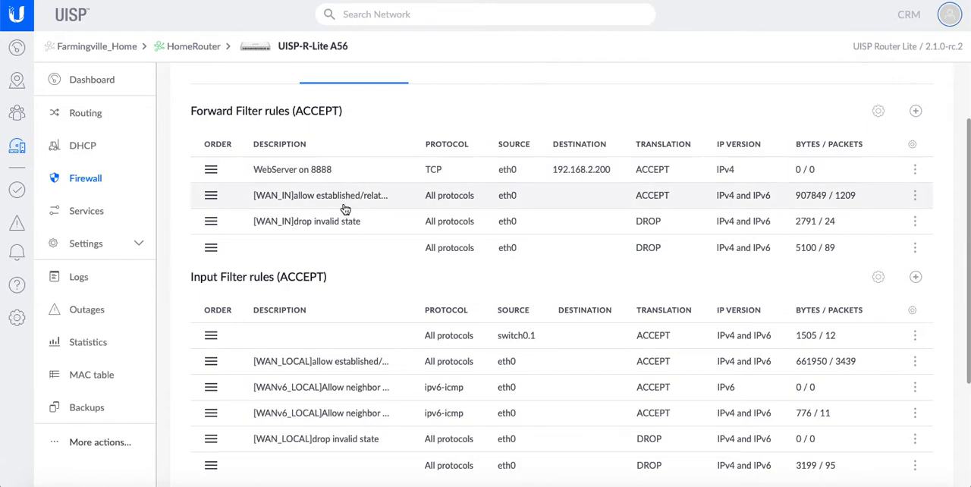
mouse_move(345, 222)
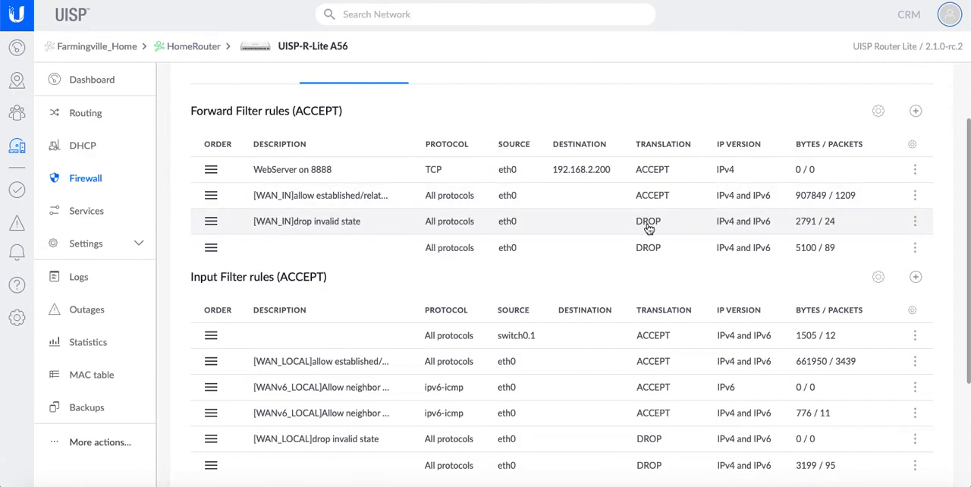
mouse_move(707, 246)
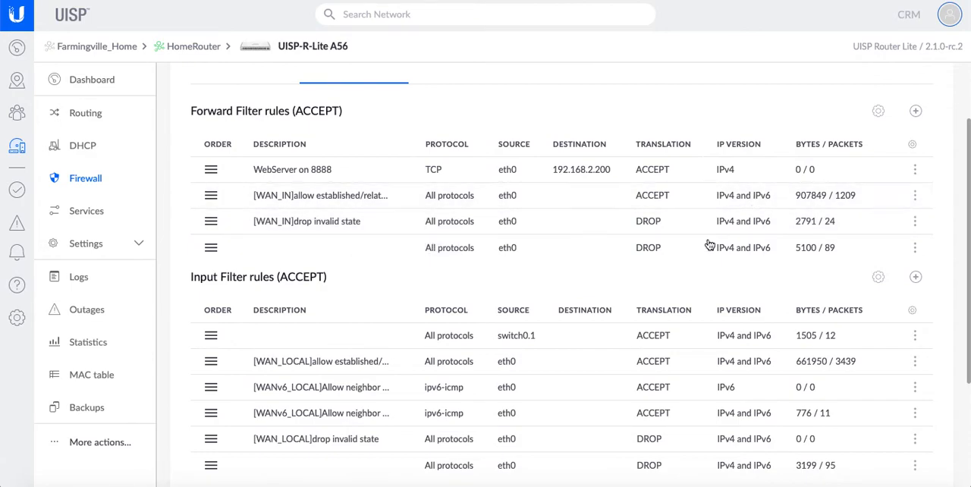
scroll(down, 3)
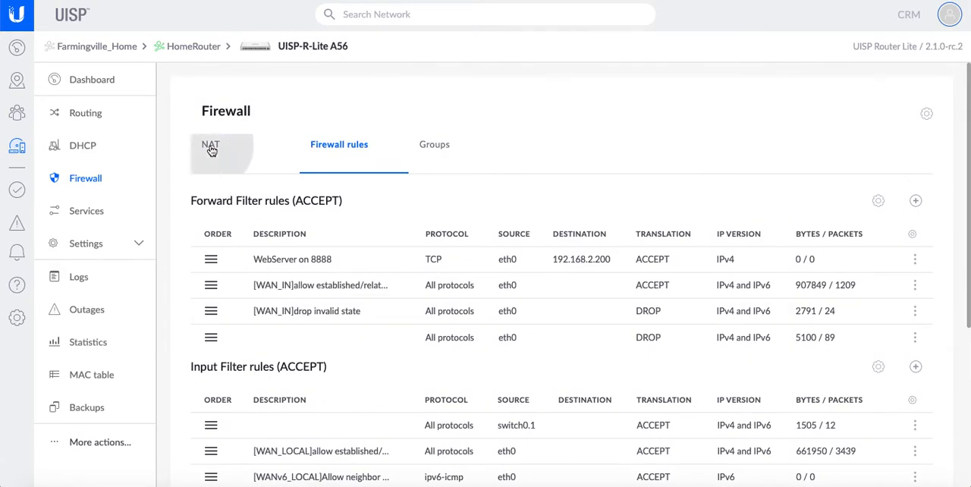
click(209, 144)
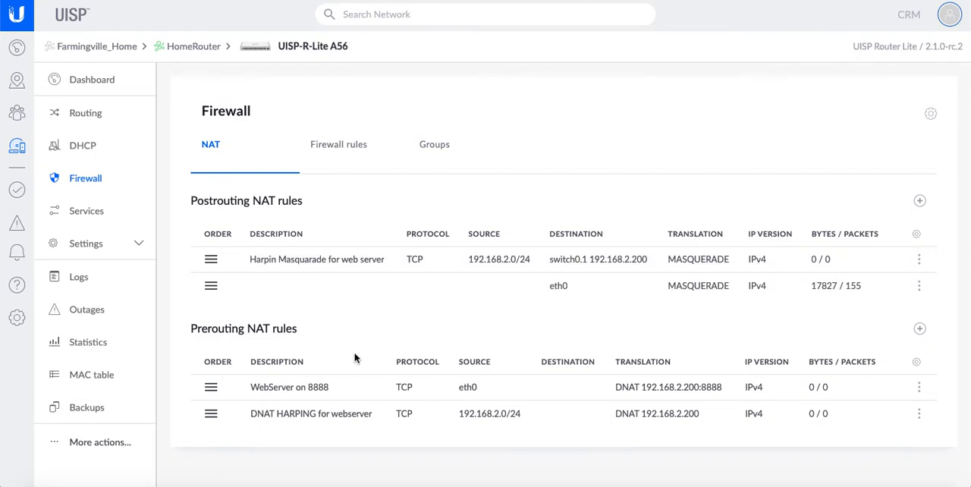
mouse_move(469, 473)
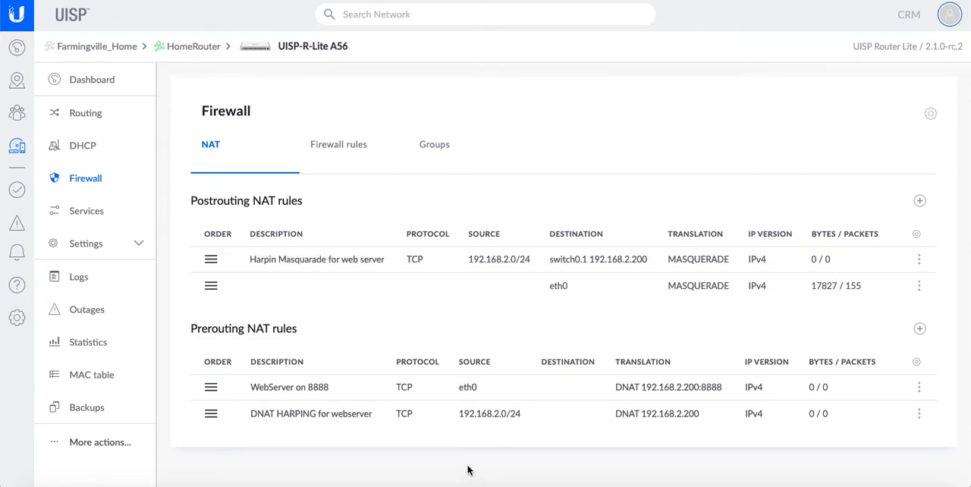
mouse_move(469, 446)
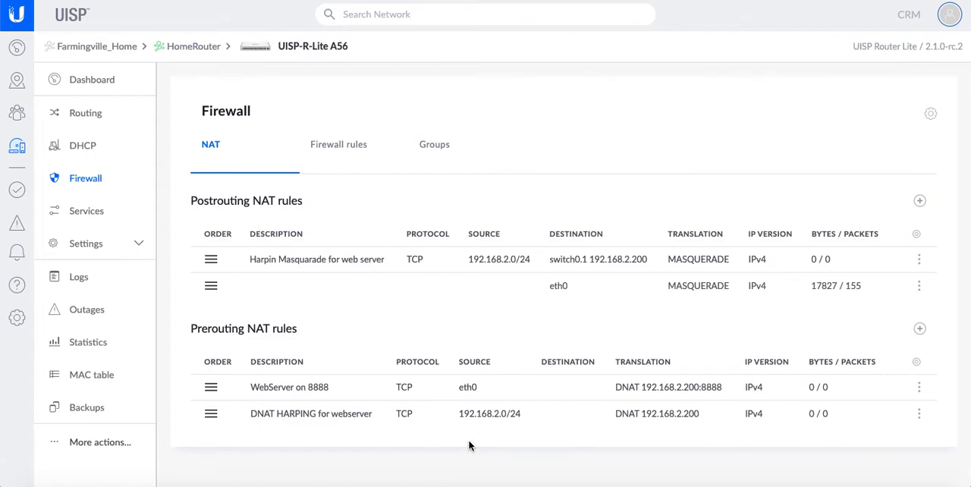
mouse_move(288, 393)
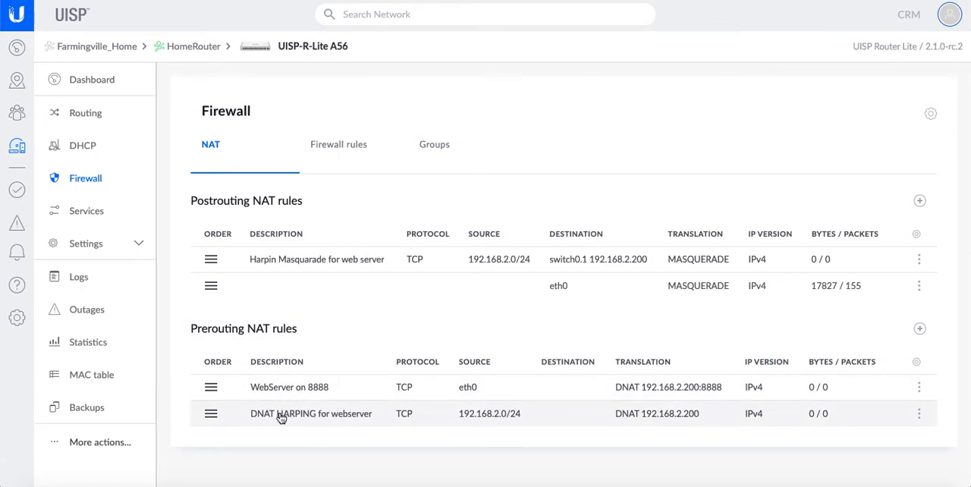
Step: Open the 'DNAT HARPING for webserver' prerouting rule and review its description and source field
click(311, 413)
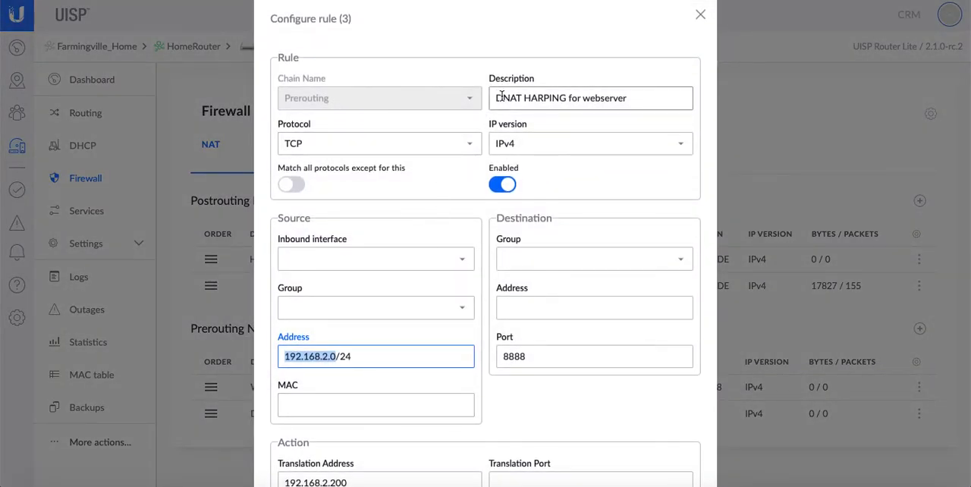
click(590, 97)
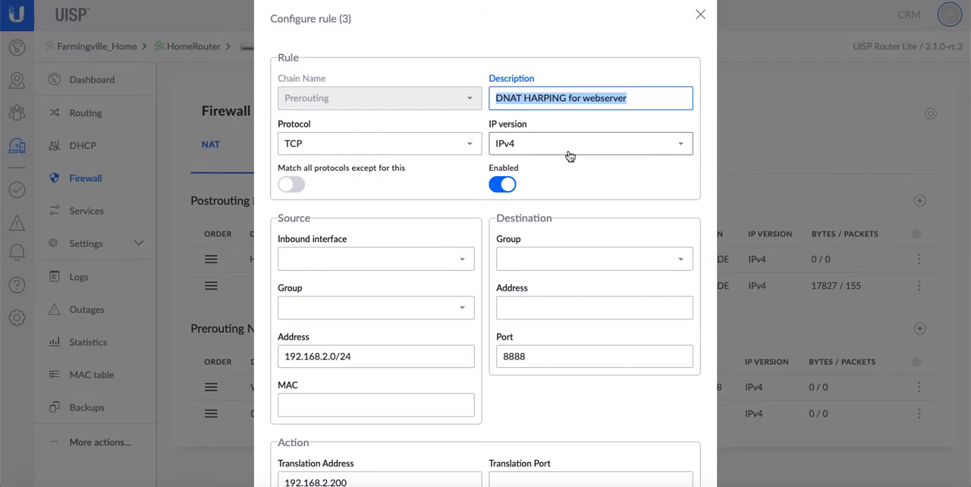
scroll(down, 3)
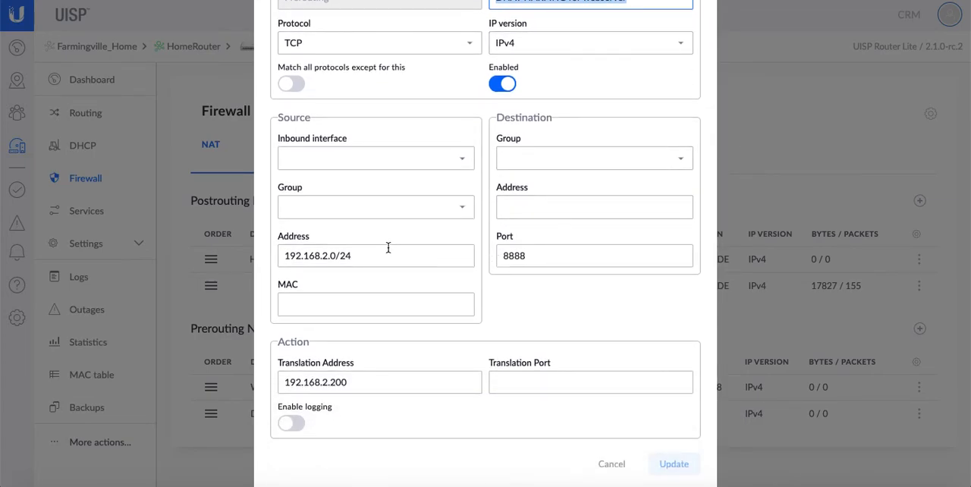
click(376, 255)
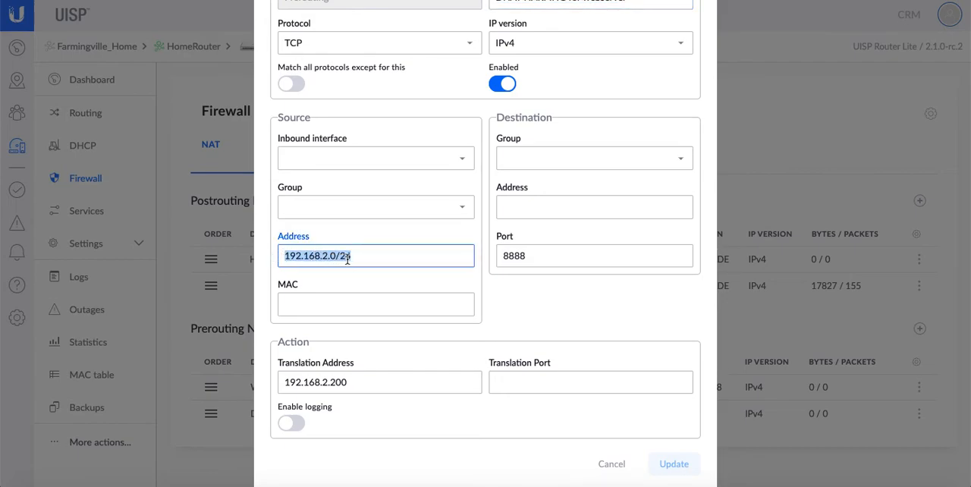
Step: Check source 192.168.2.0/24, destination port 8888 and translation address 192.168.2.200
text(4)
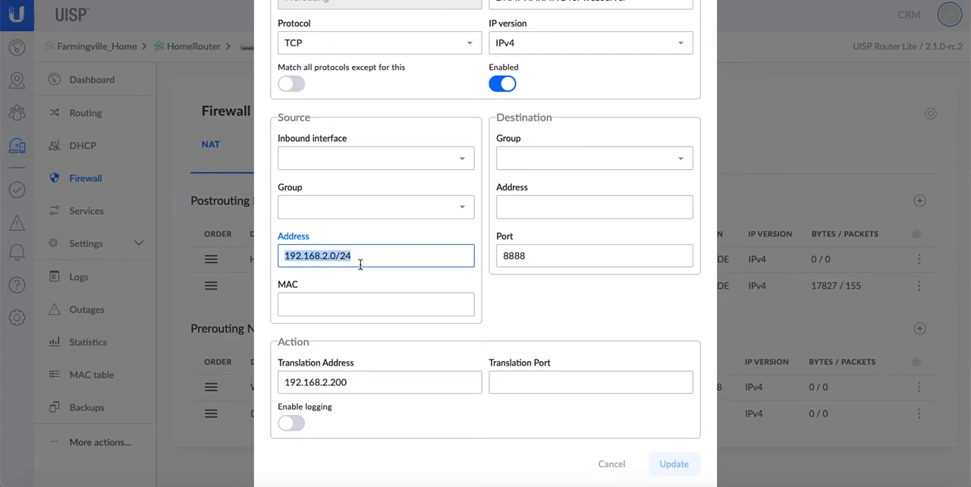
click(594, 255)
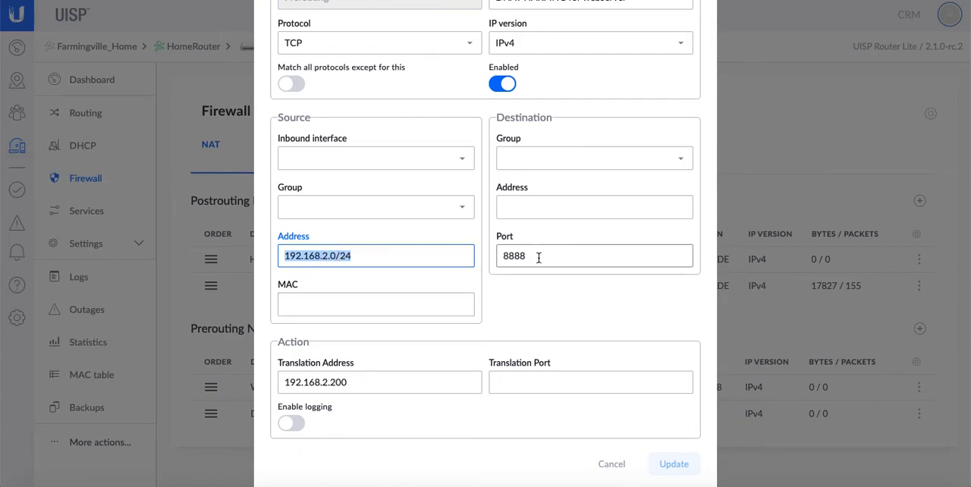
click(594, 255)
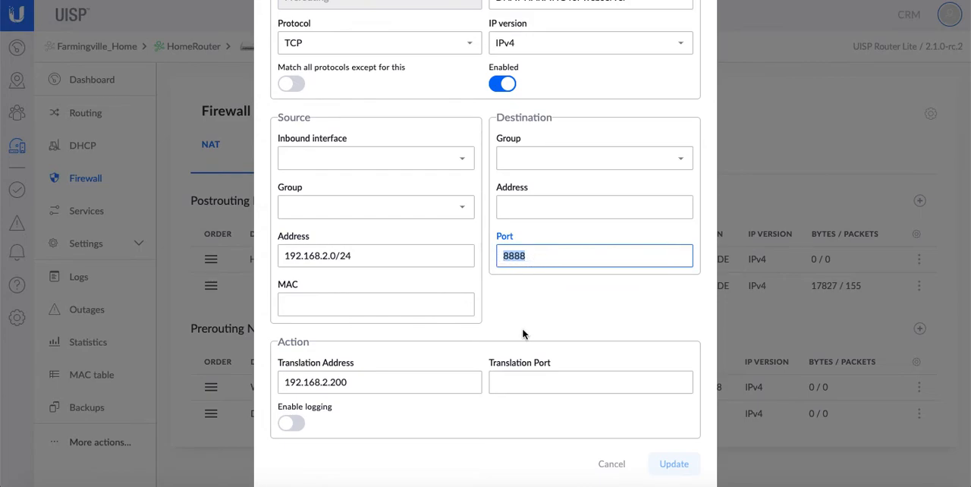
click(380, 382)
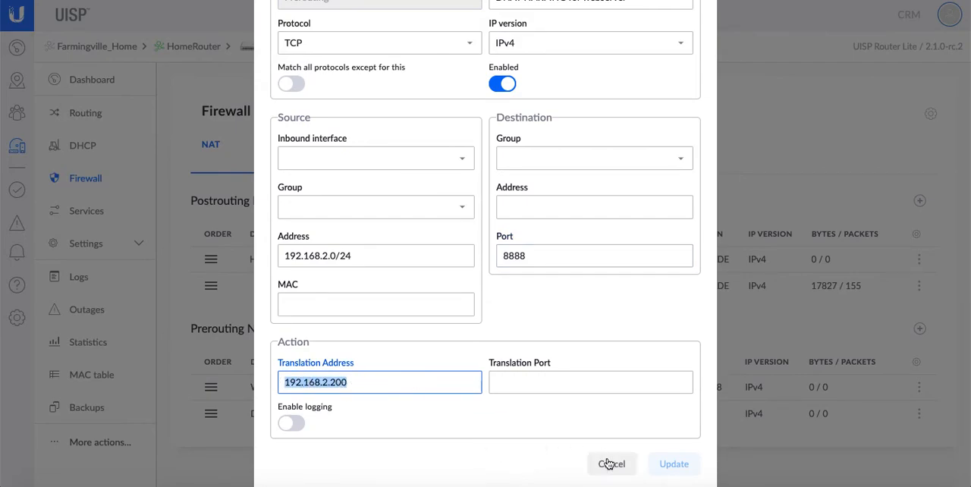
Step: Cancel the hairpin DNAT rule dialog, returning unchanged to the NAT rules list
click(611, 464)
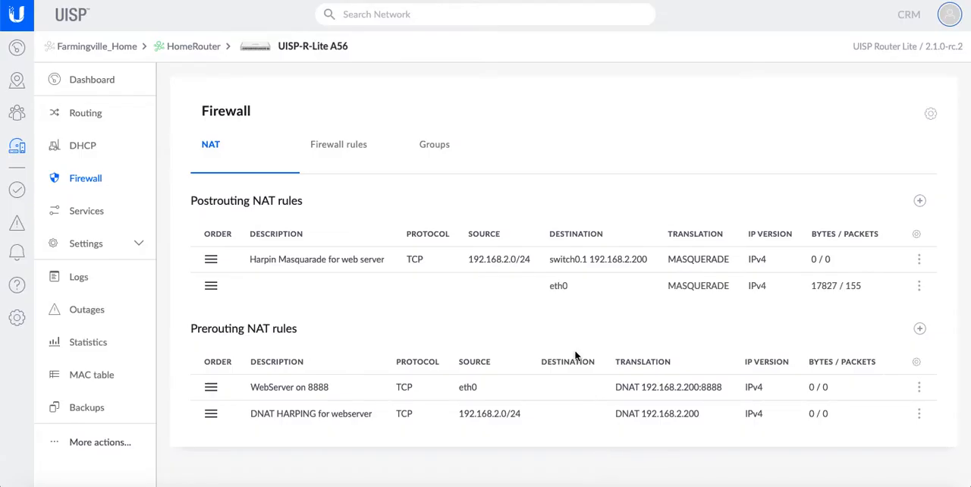
mouse_move(425, 337)
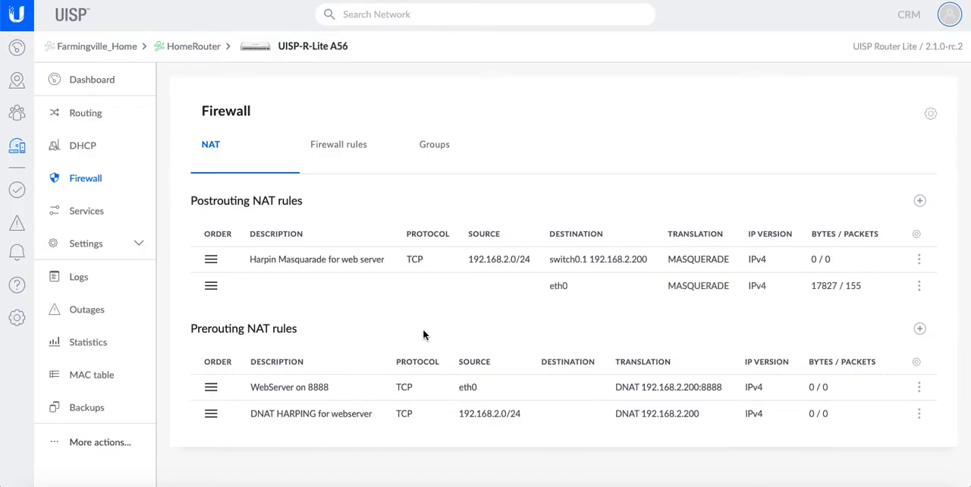
mouse_move(322, 271)
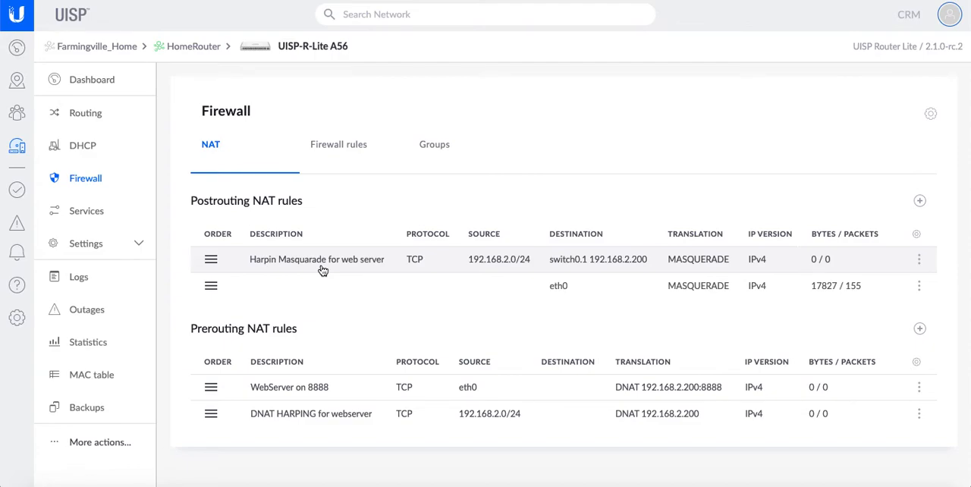
mouse_move(314, 264)
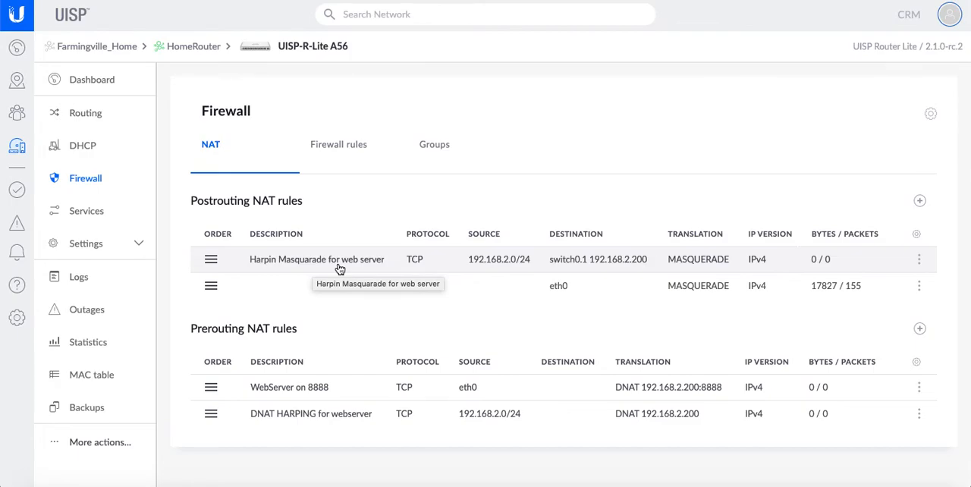
Step: Open 'Harpin Masquerade for web server', check its source network and keep switch0.1 outbound
click(315, 258)
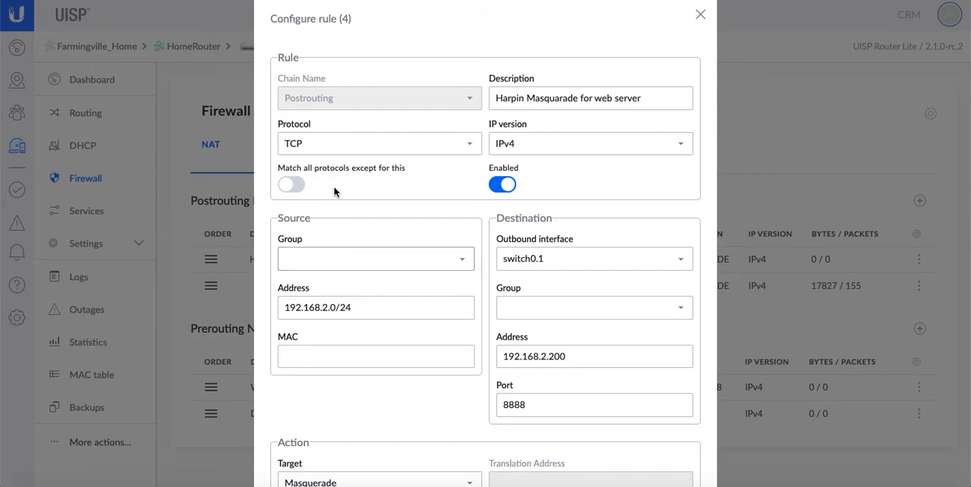
mouse_move(306, 176)
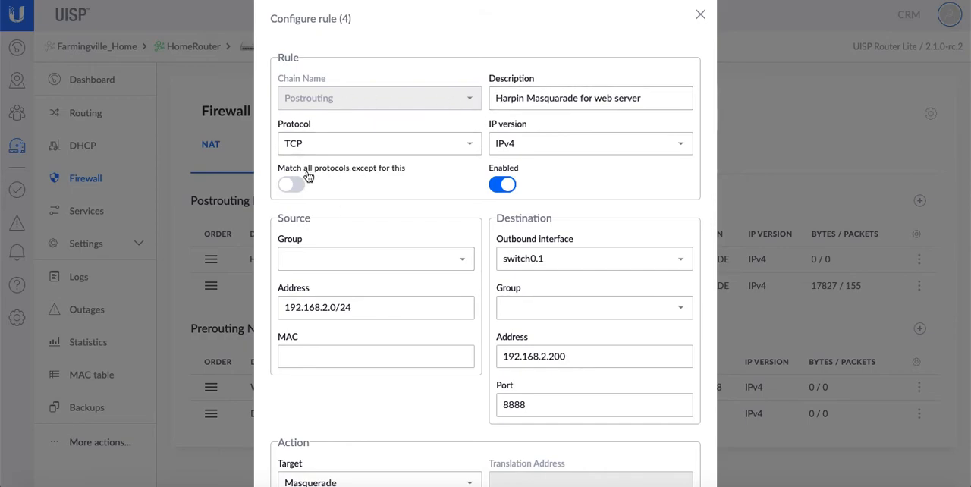
mouse_move(516, 237)
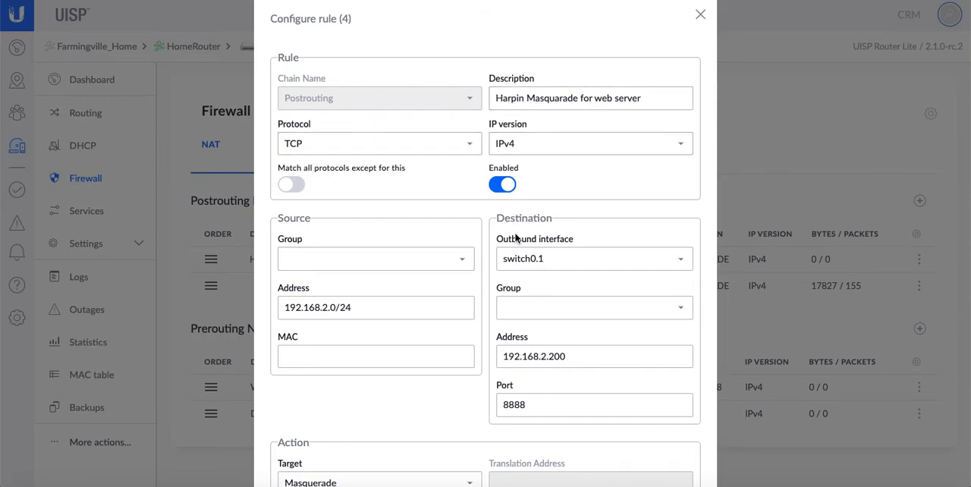
click(377, 306)
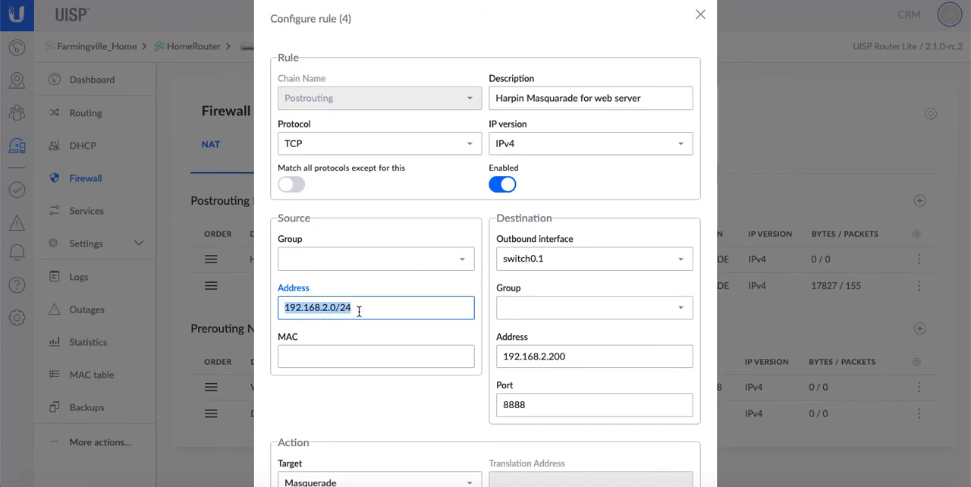
mouse_move(569, 258)
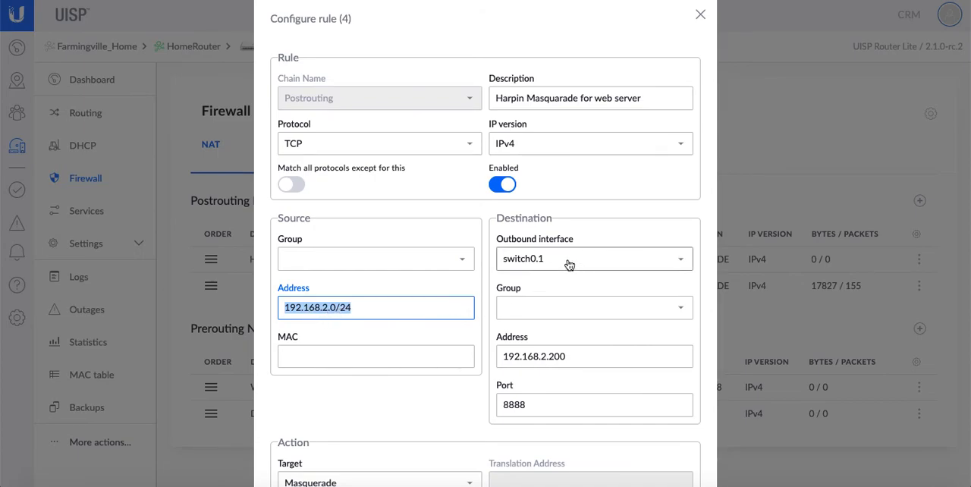
mouse_move(549, 261)
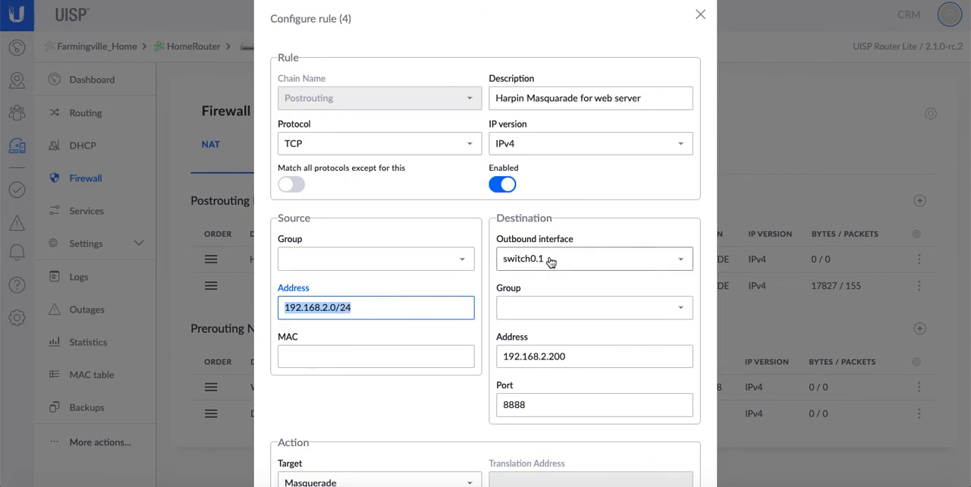
click(595, 258)
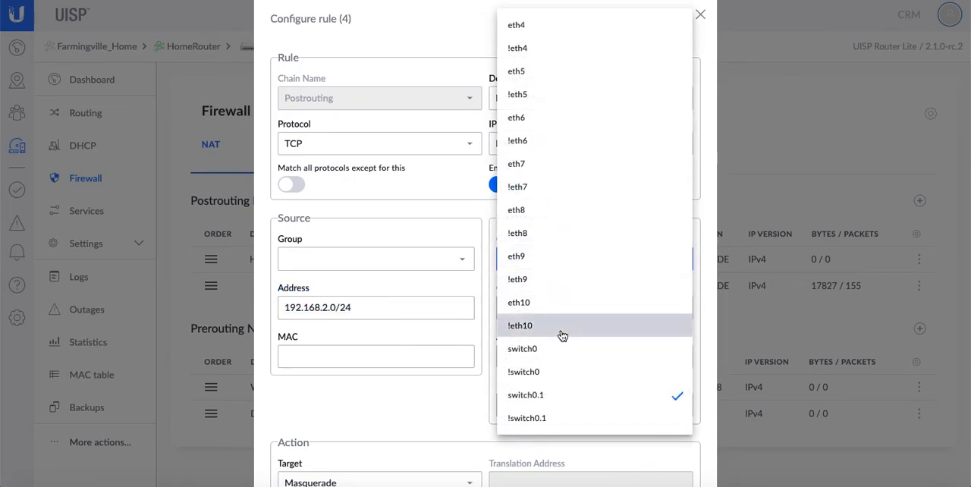
mouse_move(549, 232)
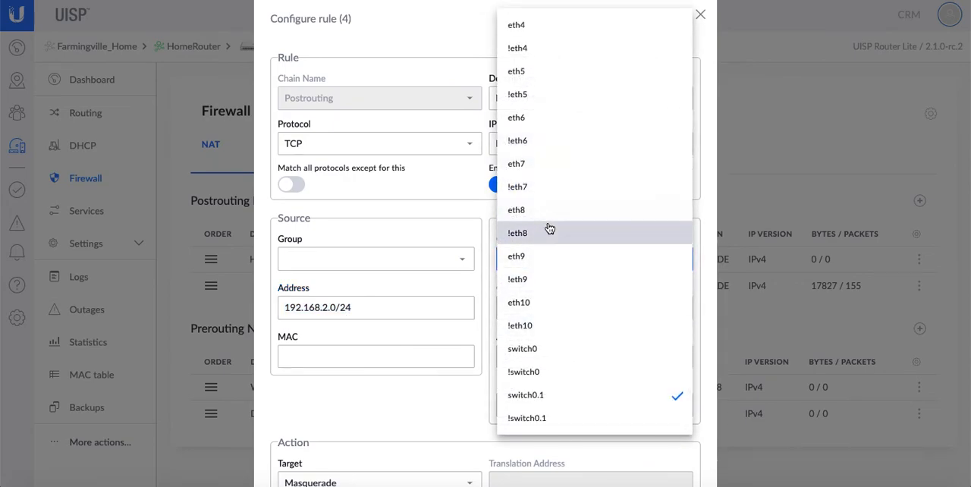
mouse_move(563, 279)
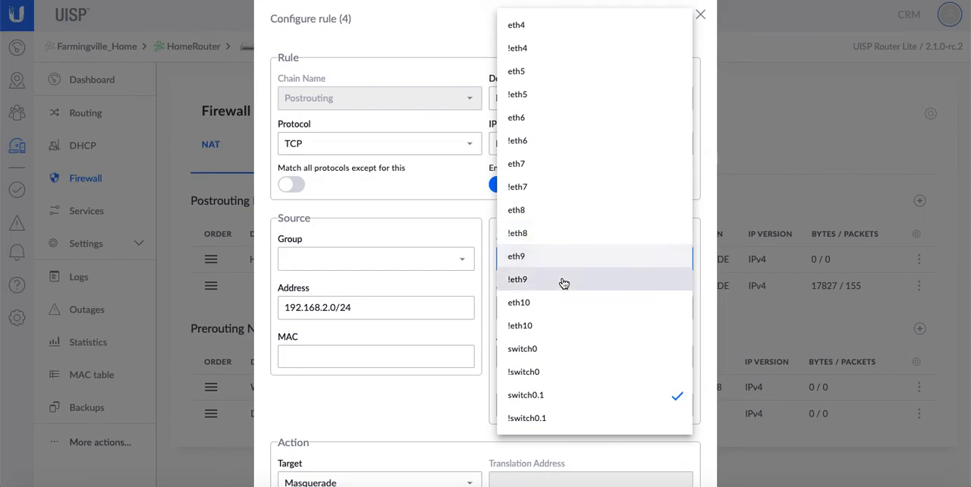
mouse_move(574, 408)
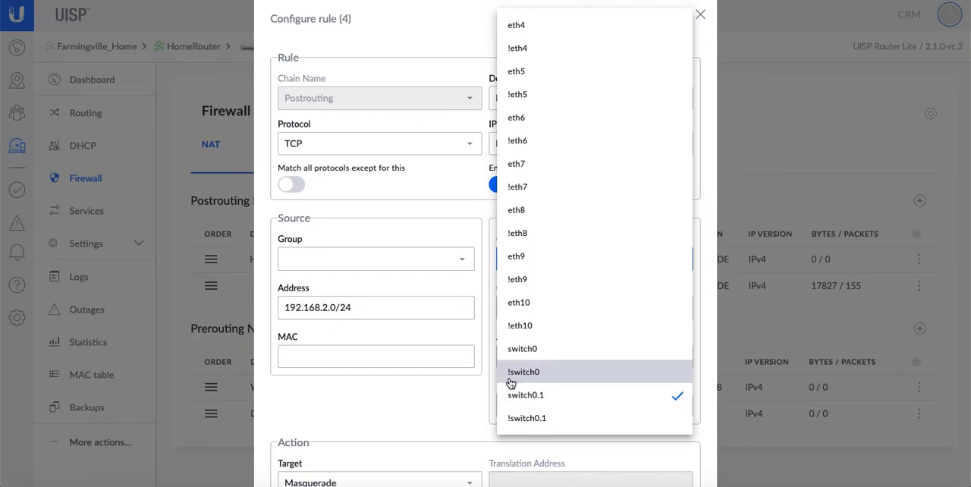
mouse_move(534, 377)
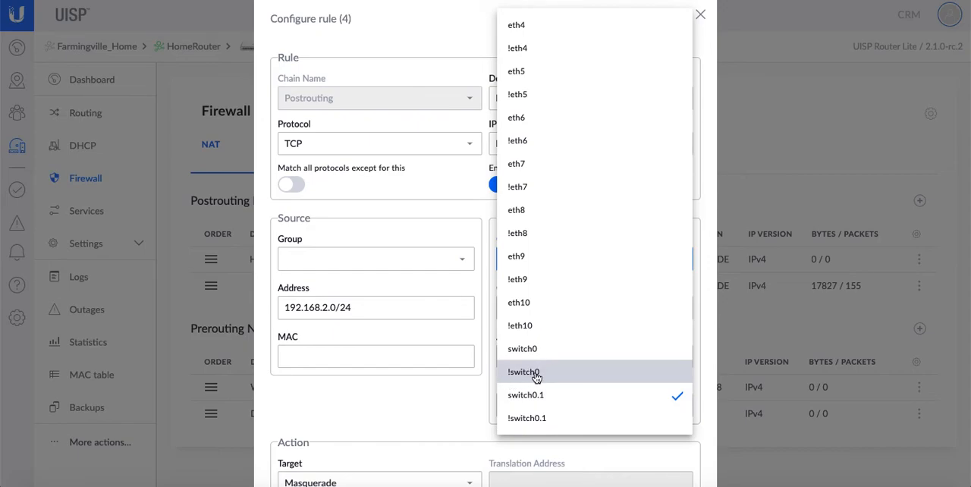
mouse_move(525, 410)
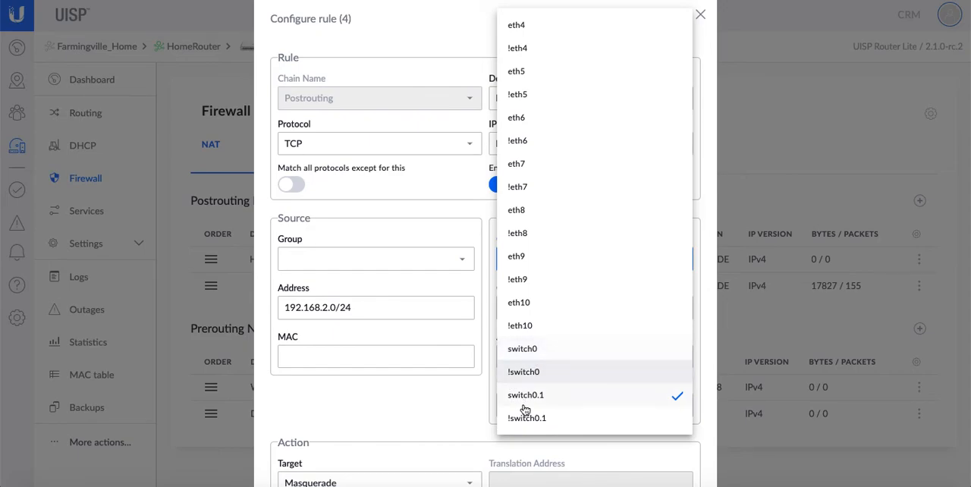
mouse_move(526, 418)
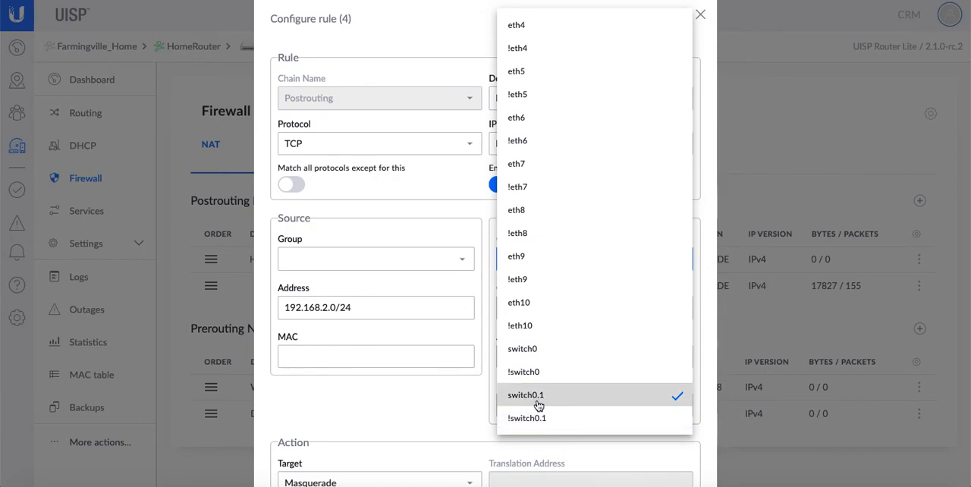
mouse_move(612, 403)
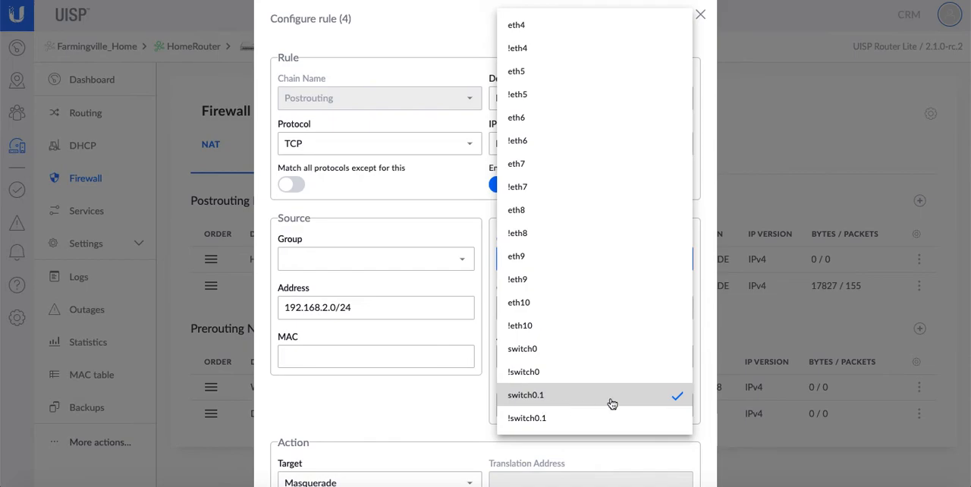
click(525, 394)
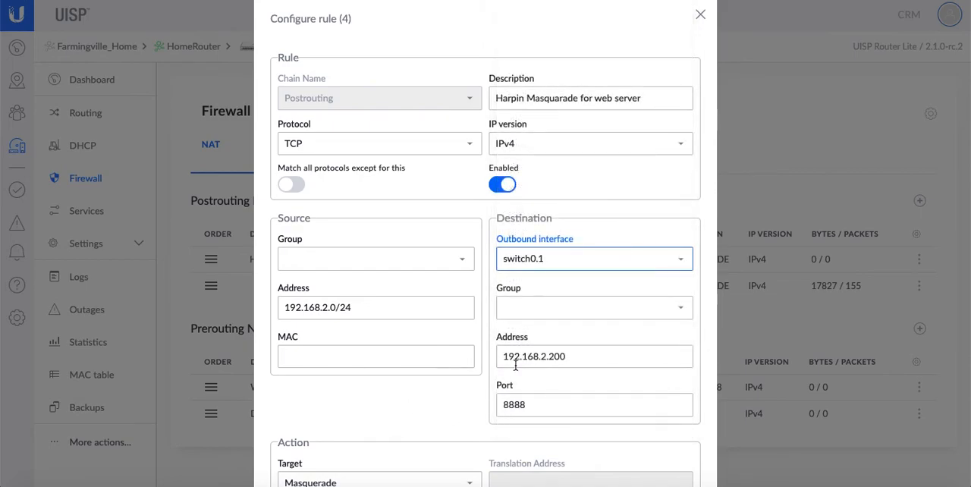
Step: Verify destination 192.168.2.200 port 8888, then cancel without saving
click(594, 355)
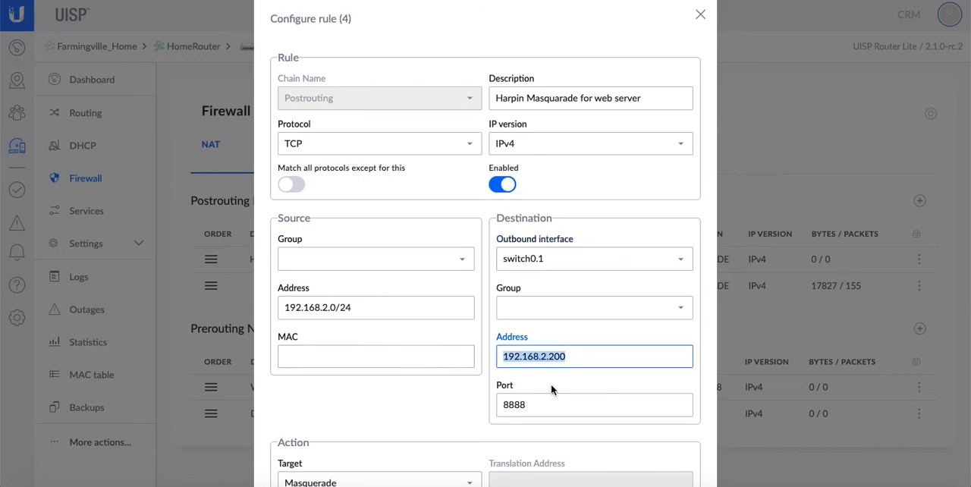
click(595, 404)
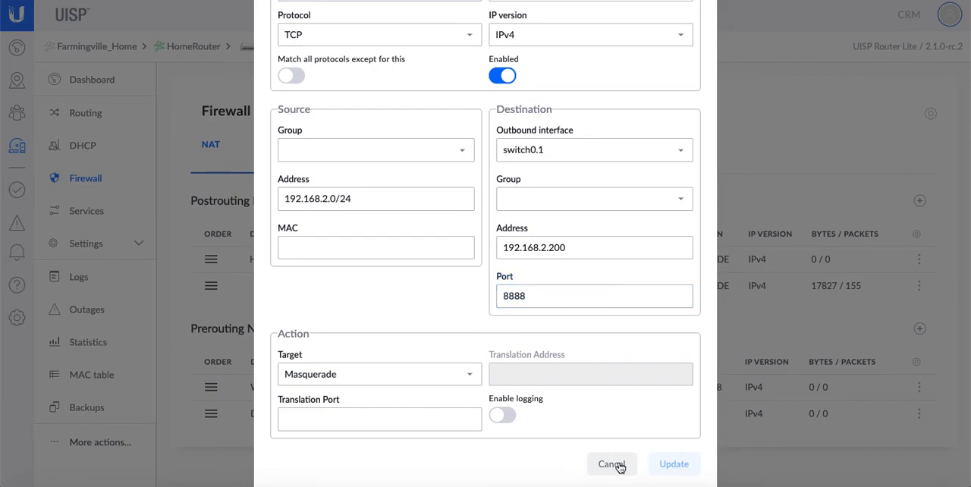
click(611, 464)
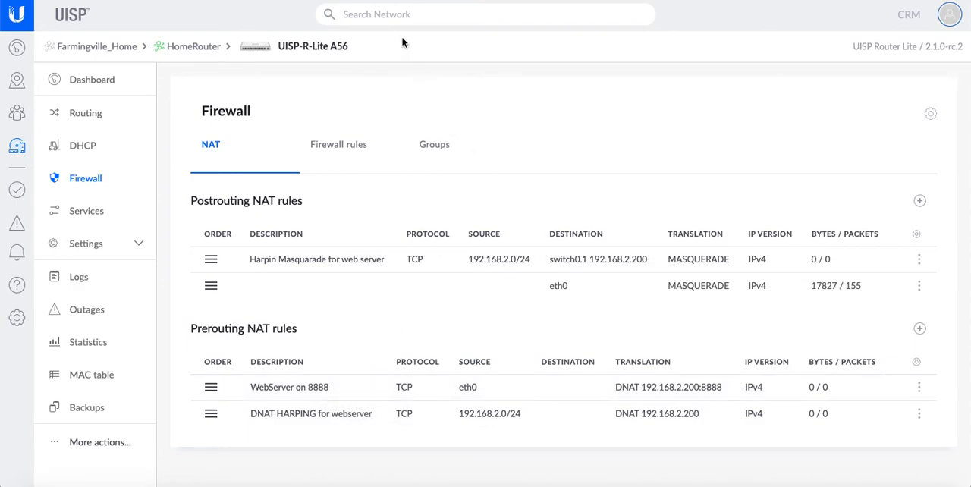
Step: Enter the public URL with port 8888 in the search bar and select the public IP
text(http:///)
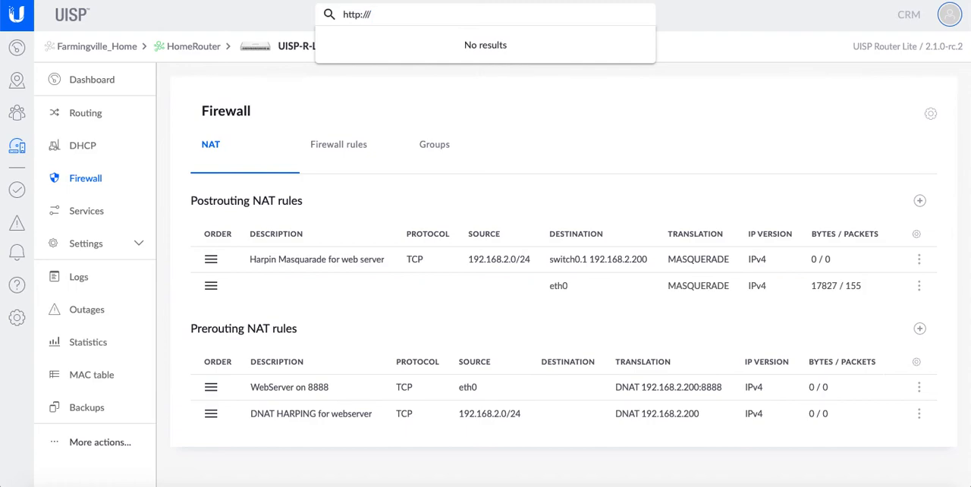
text(23.112.23.)
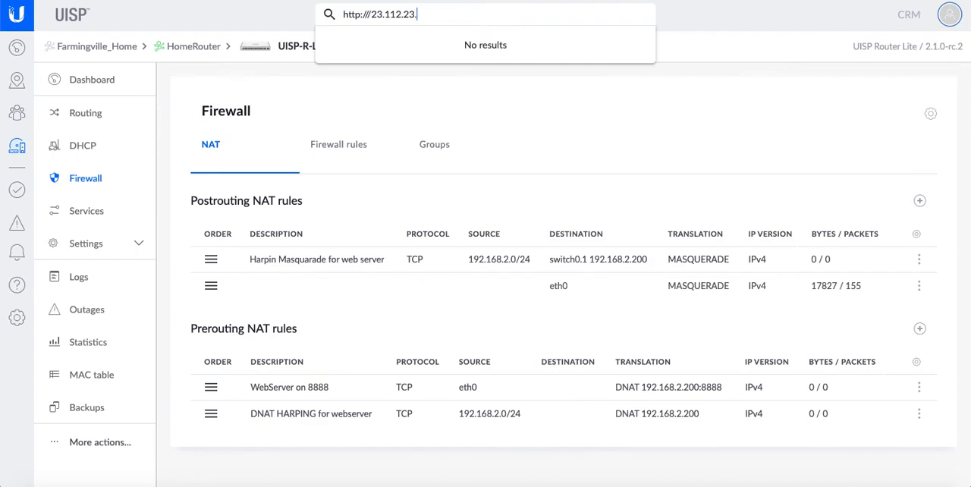
text(192)
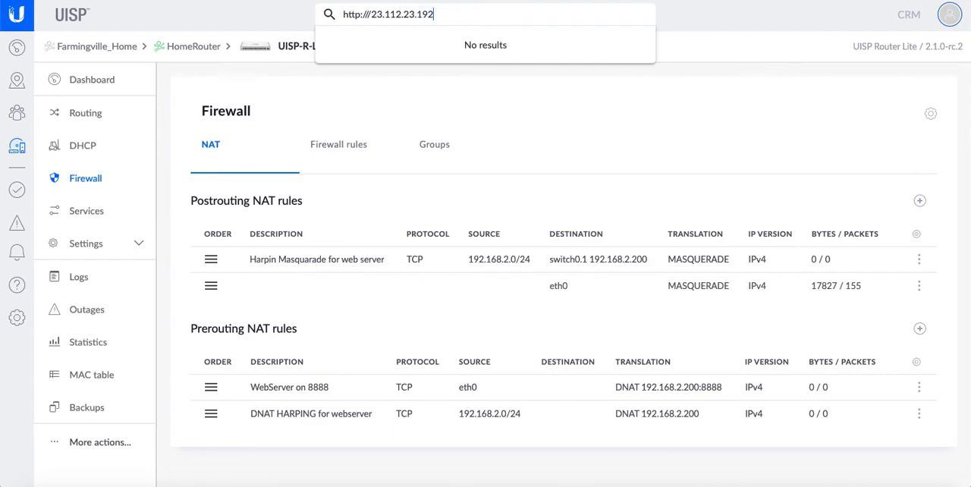
text(8888)
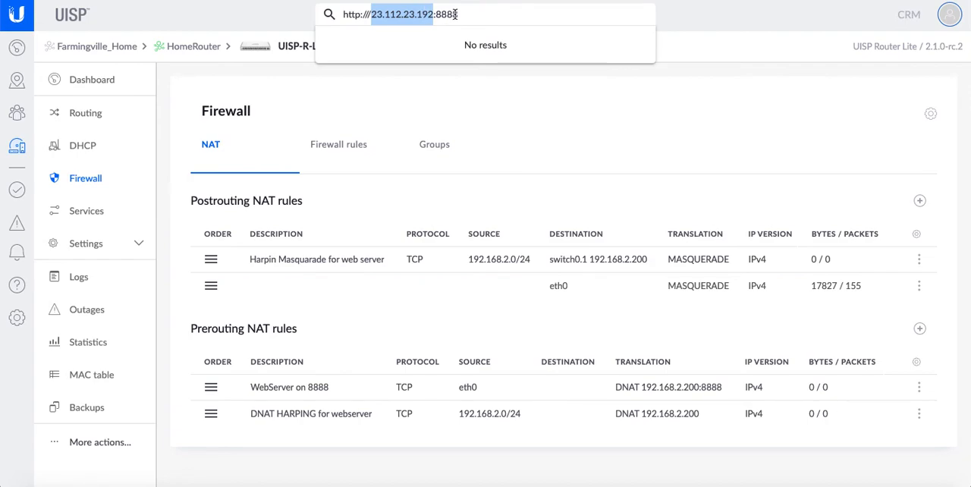
triple_click(400, 13)
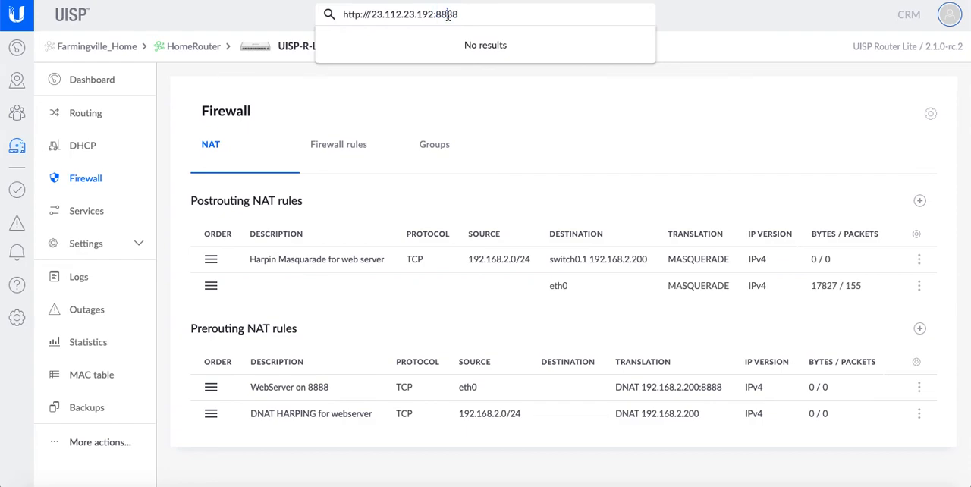
Step: Show the firewall filter rules with the WebServer 8888 accept rule in the forward chain
click(338, 144)
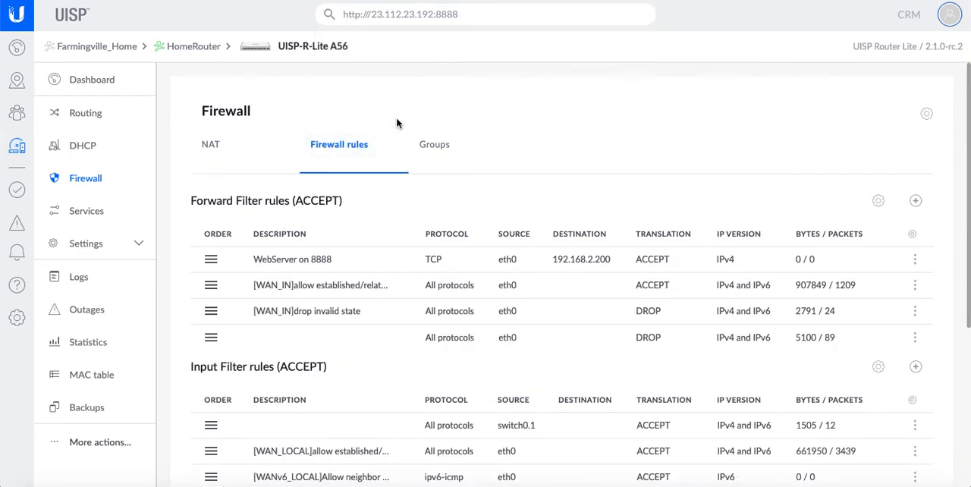
click(209, 144)
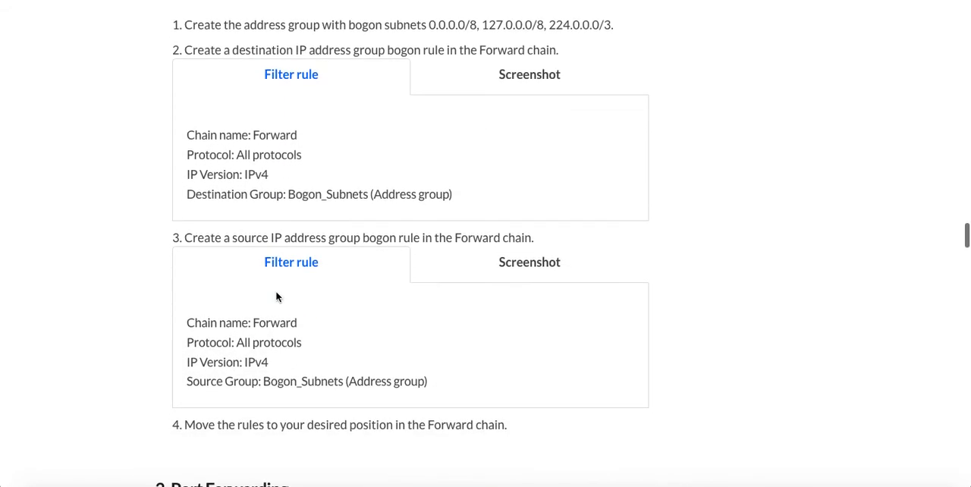
scroll(down, 3)
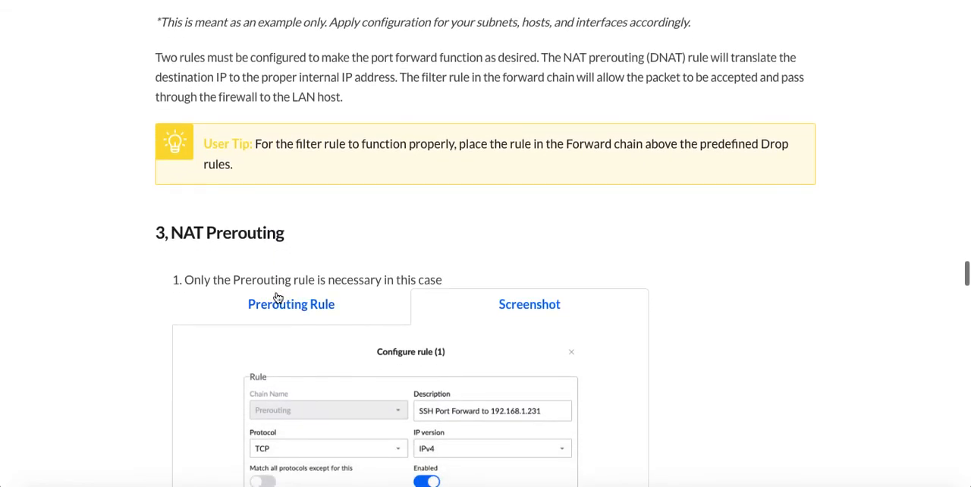
scroll(down, 3)
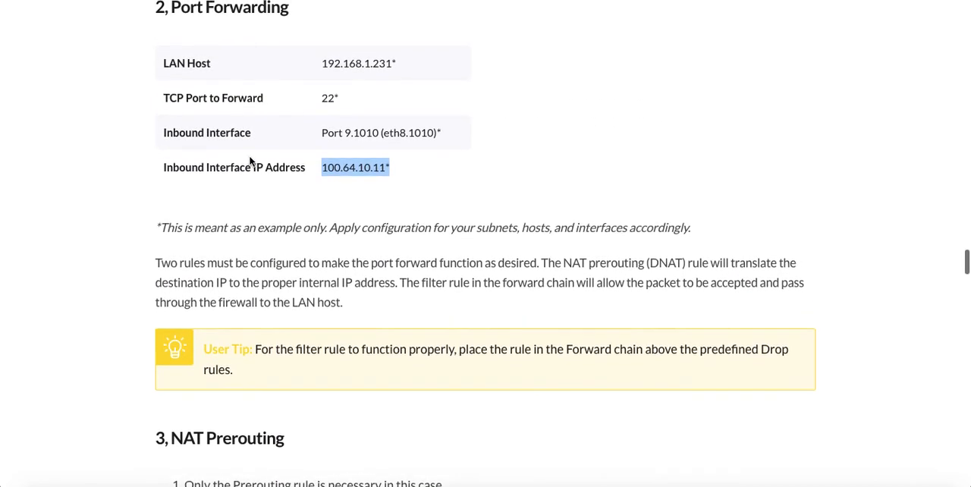
scroll(down, 3)
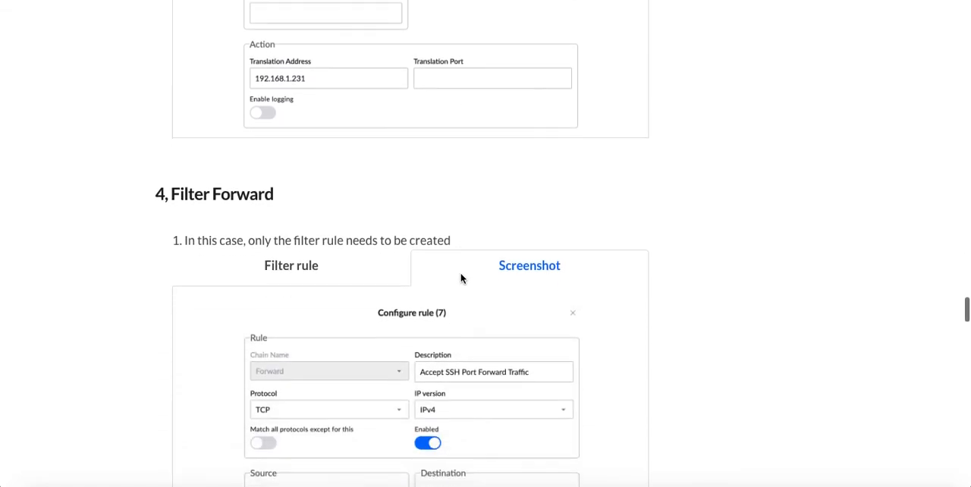
scroll(down, 3)
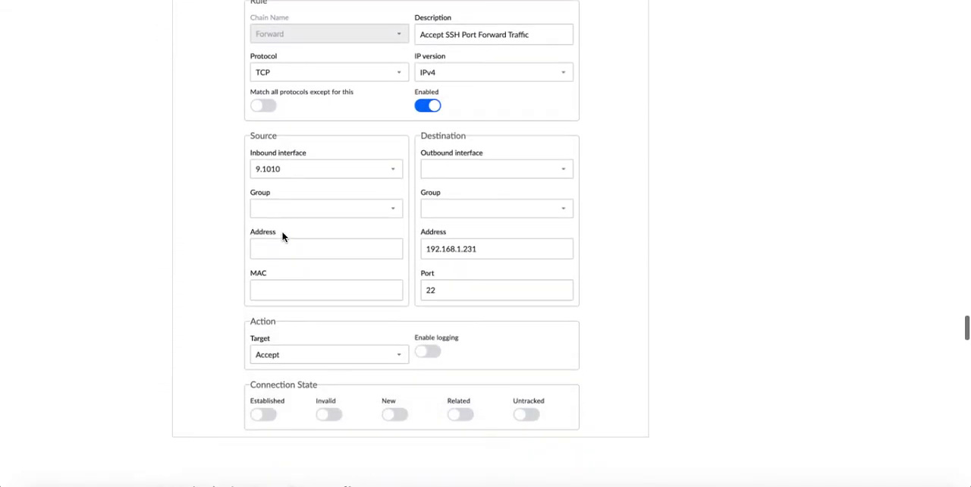
scroll(down, 3)
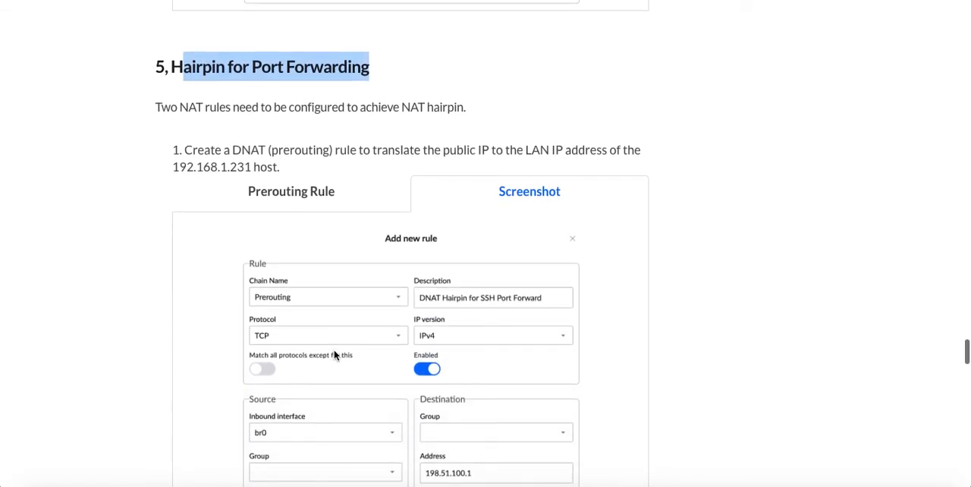
scroll(down, 3)
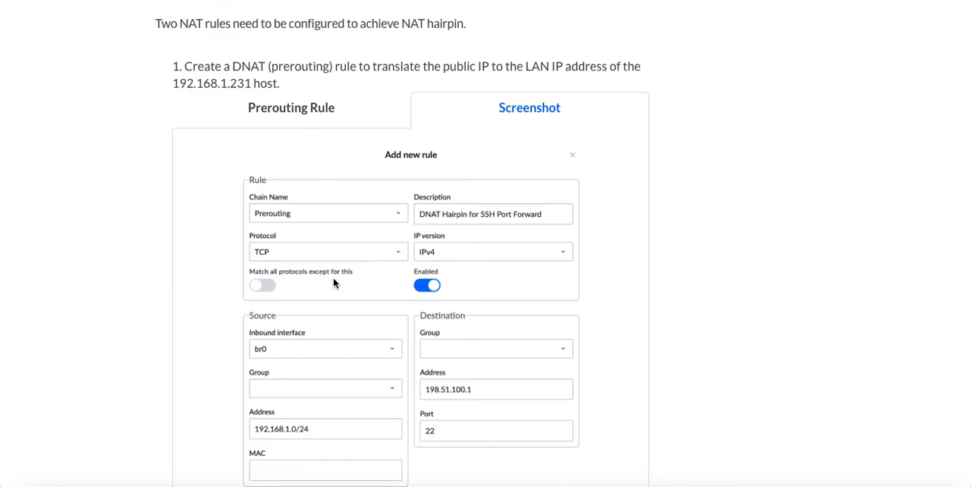
scroll(down, 3)
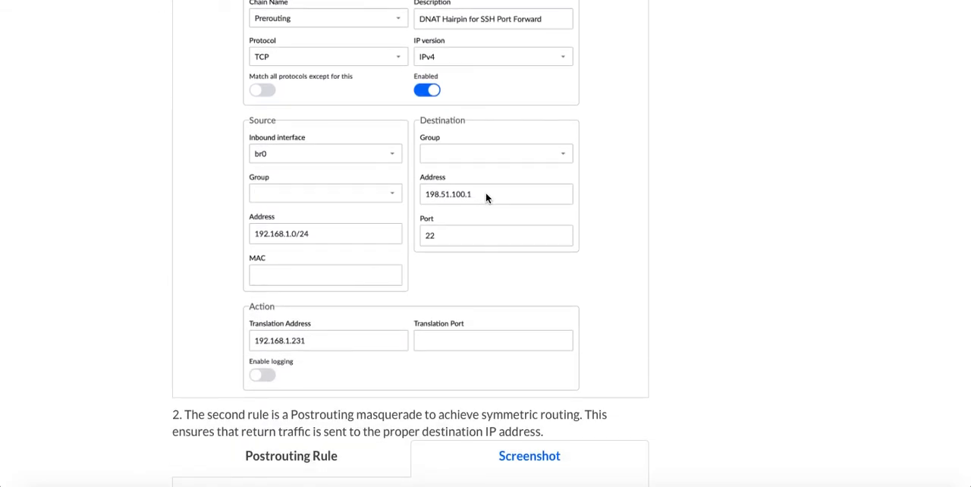
mouse_move(452, 201)
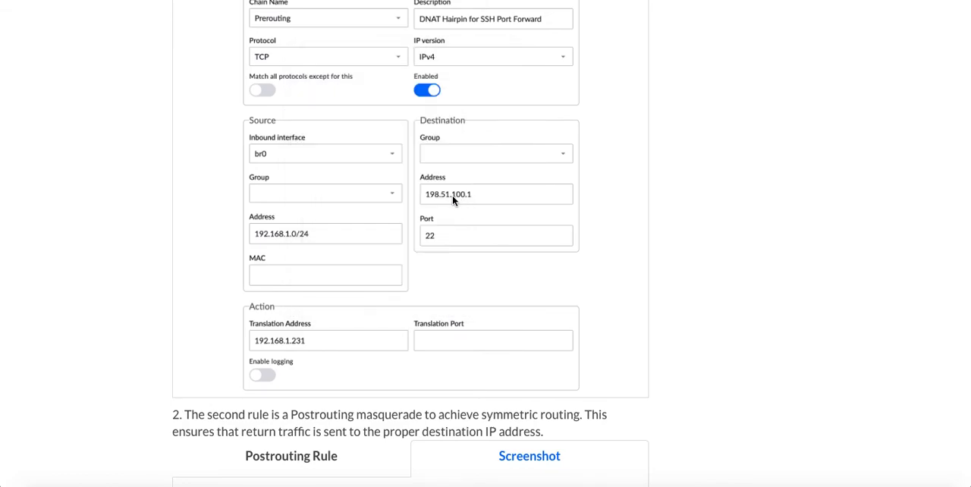
mouse_move(448, 319)
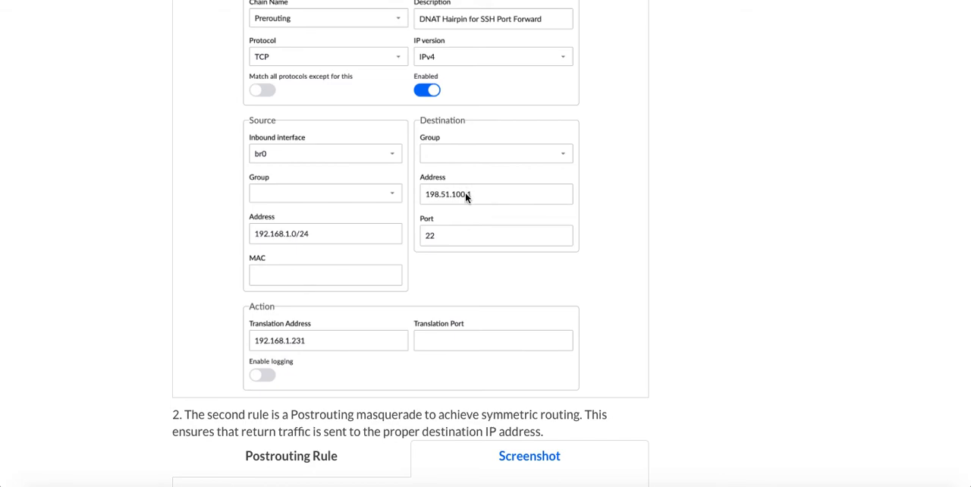
scroll(down, 3)
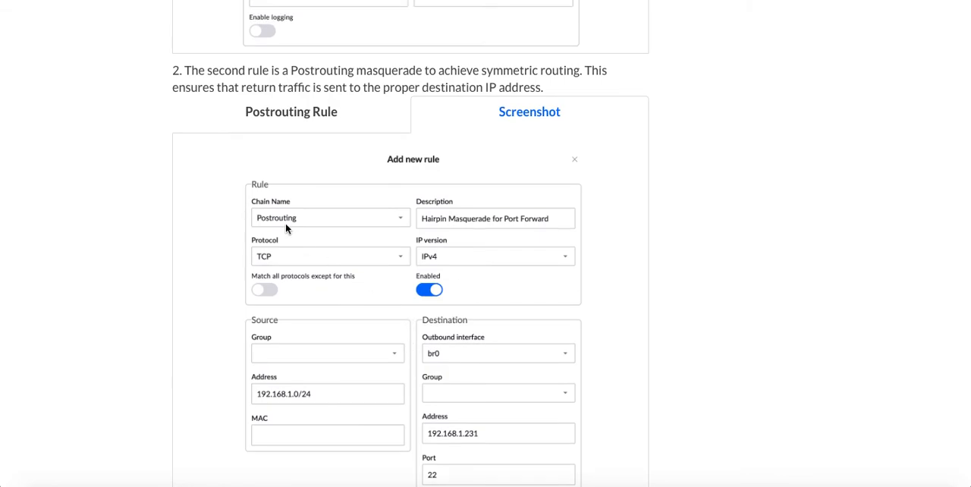
scroll(down, 3)
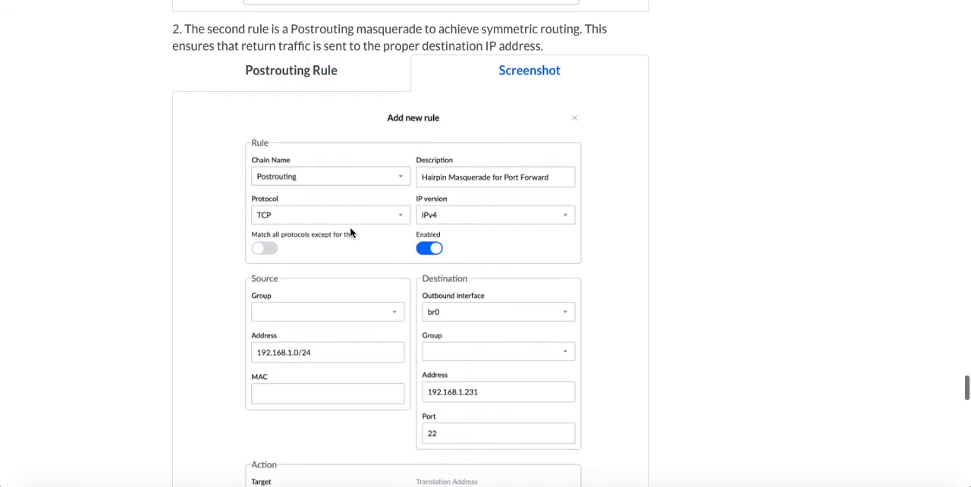
scroll(down, 3)
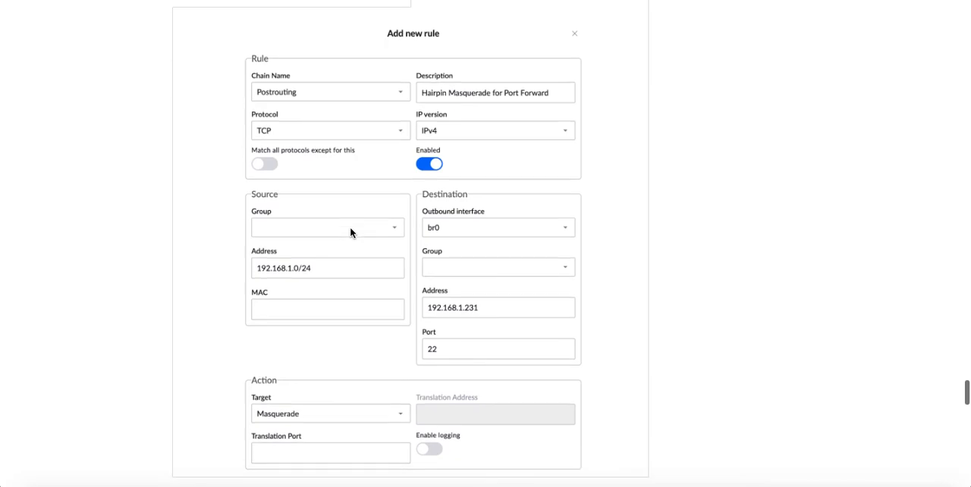
scroll(down, 3)
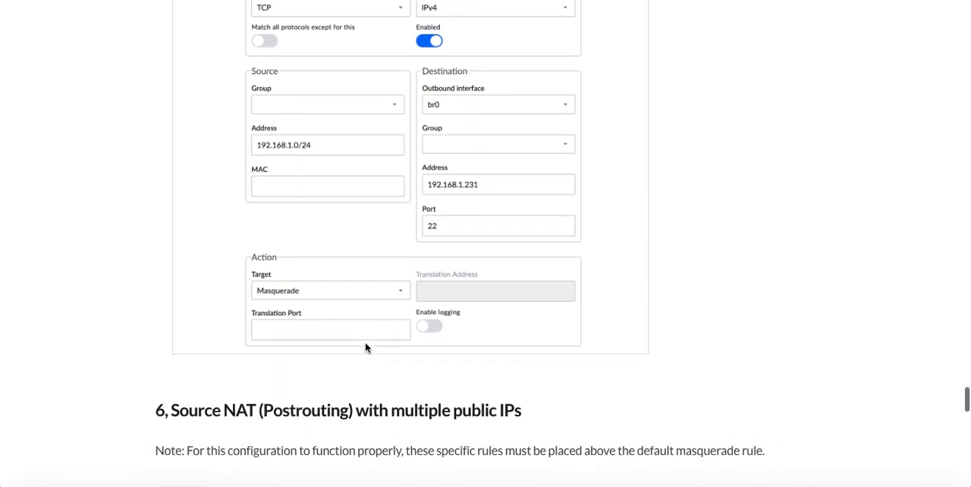
scroll(down, 3)
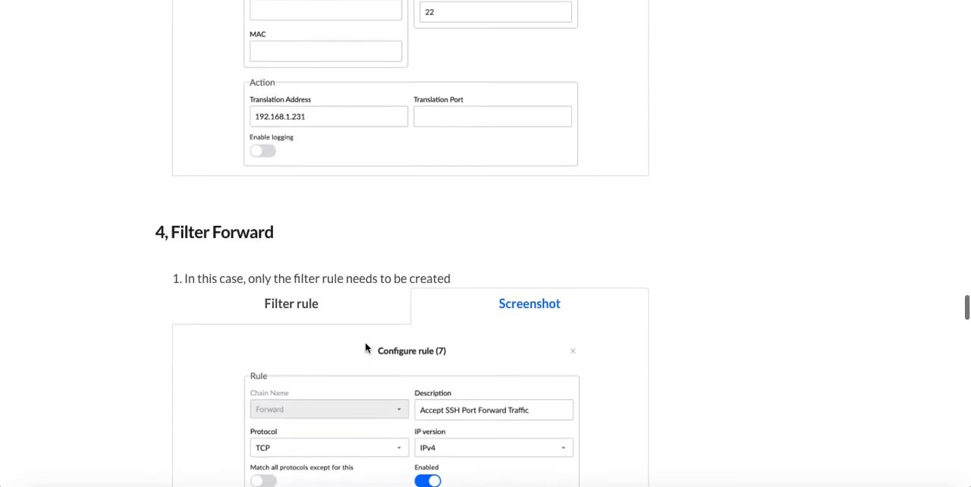
scroll(down, 3)
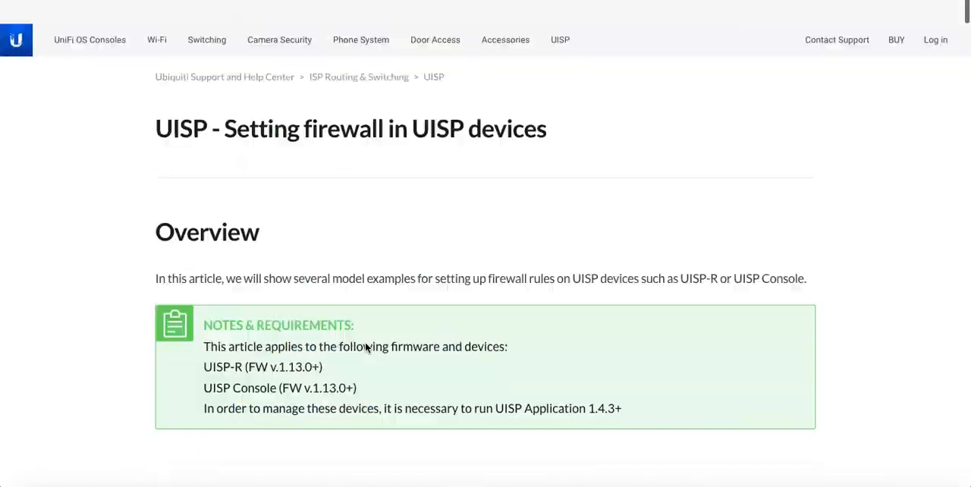
scroll(down, 3)
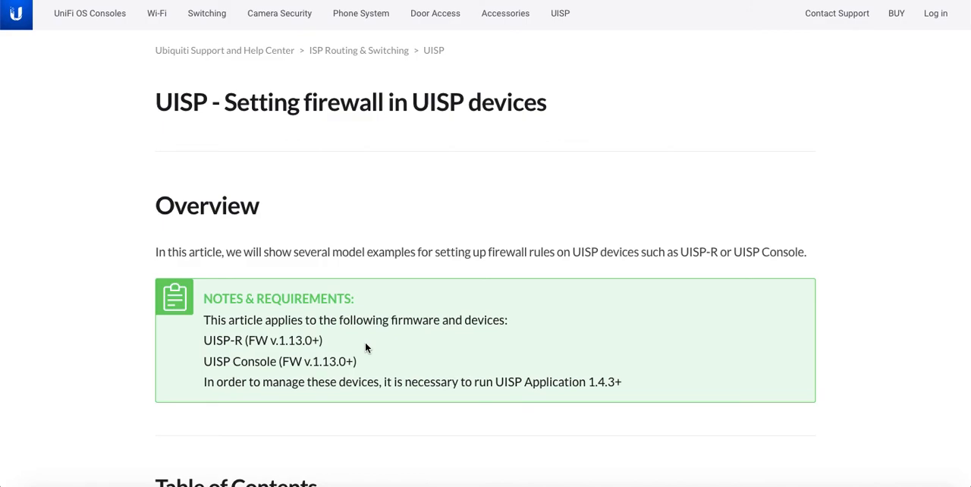
mouse_move(600, 103)
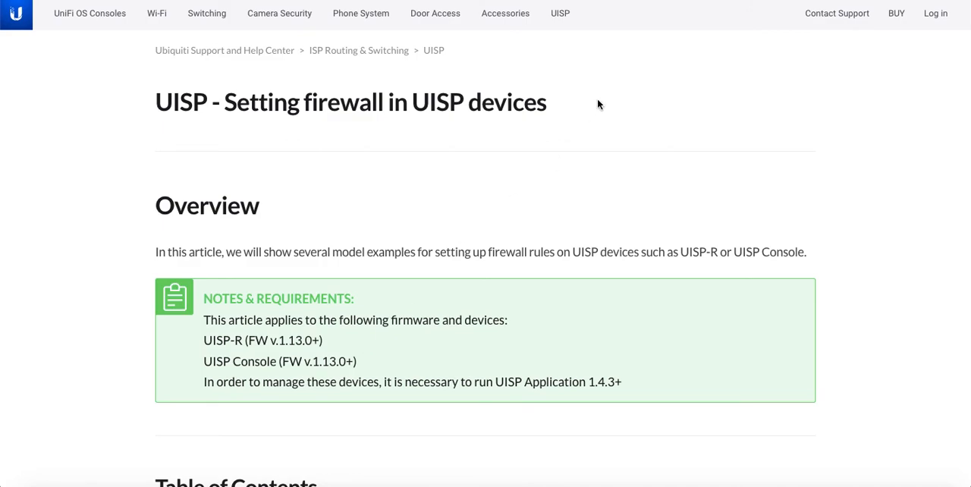
scroll(down, 3)
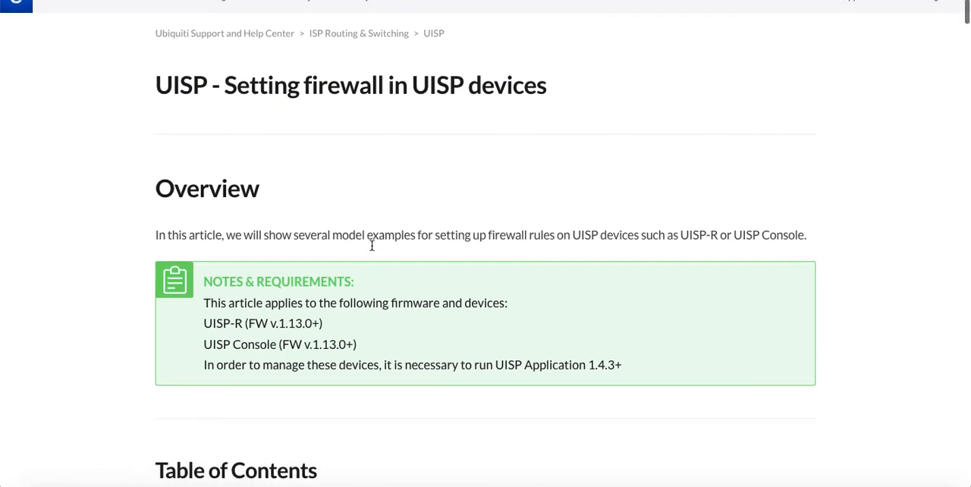
scroll(down, 3)
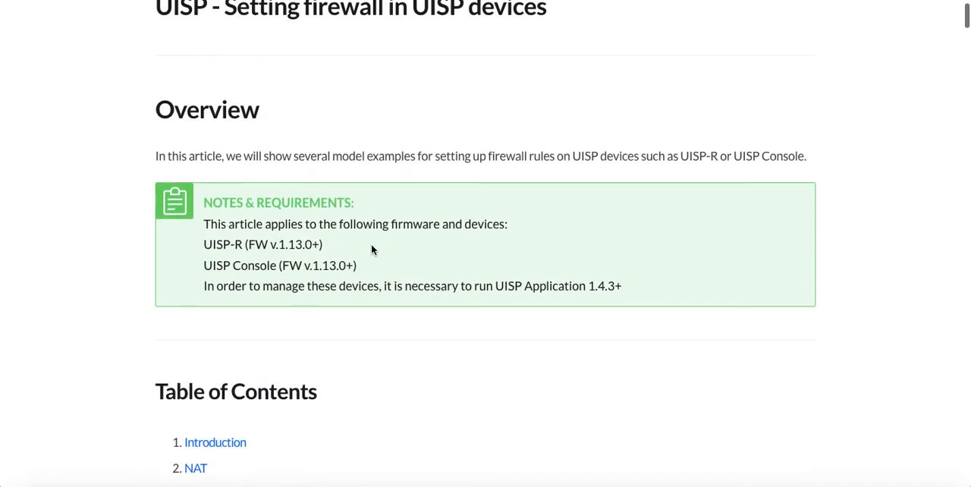
scroll(down, 3)
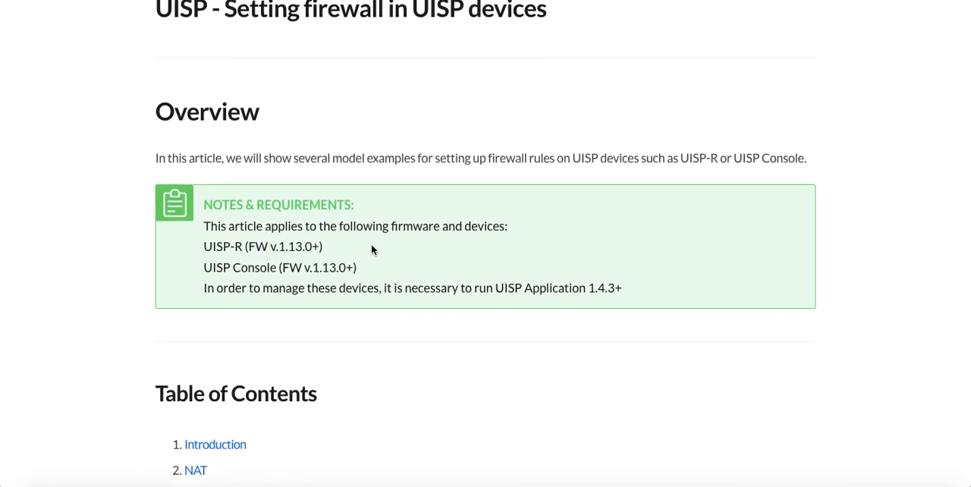